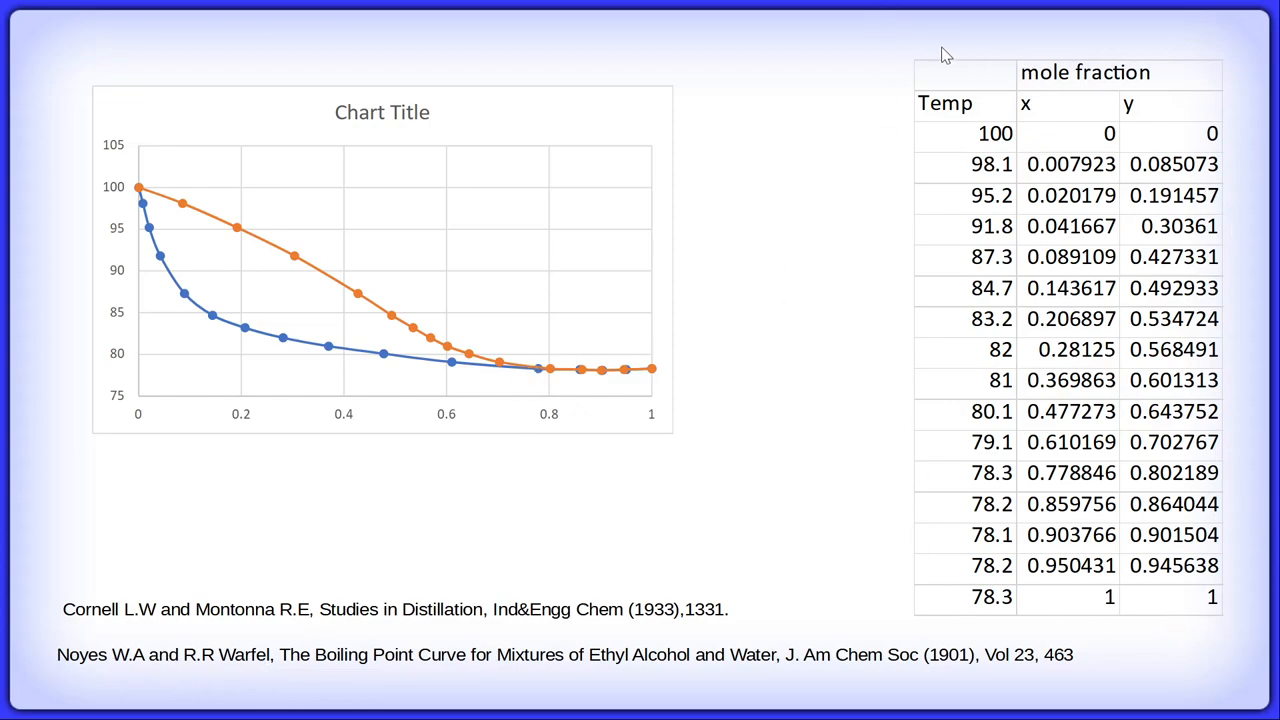
pyautogui.moveTo(1024, 550)
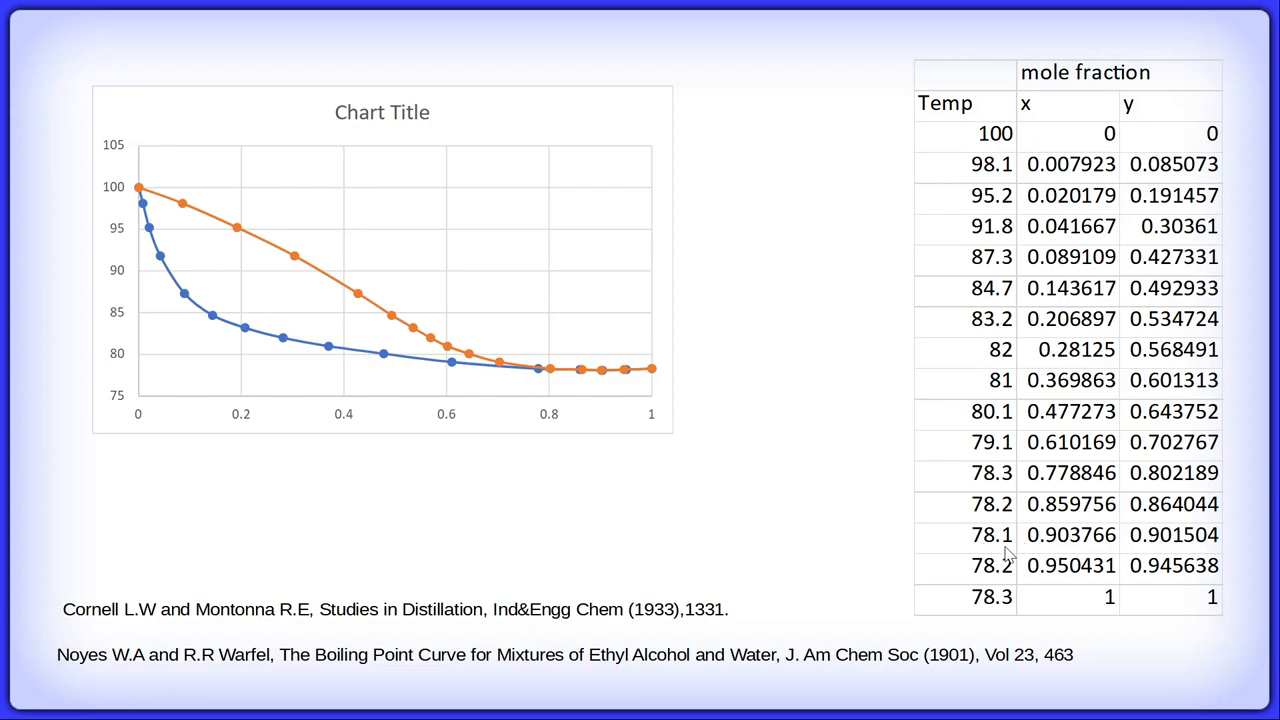
pyautogui.moveTo(760, 390)
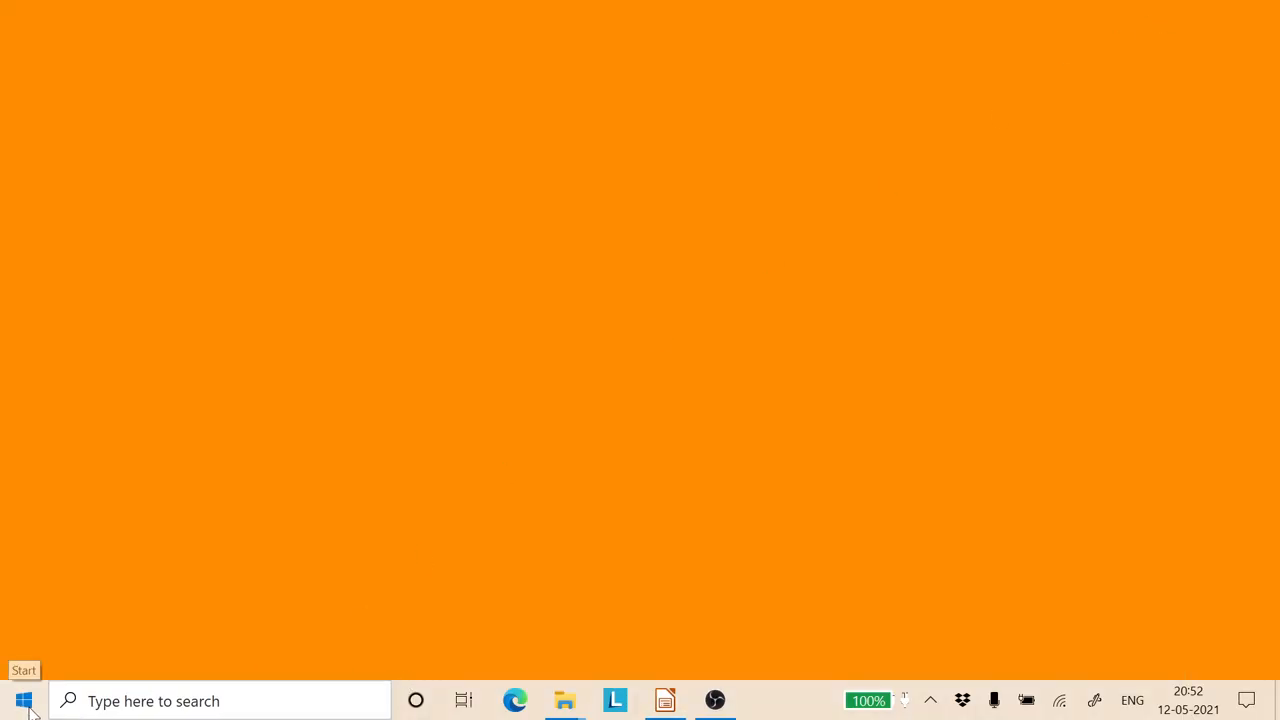
# Step: Open Ethanol_water_distillation_wilson from the EthanolWater folder so it loads in COFE
pyautogui.click(20, 700)
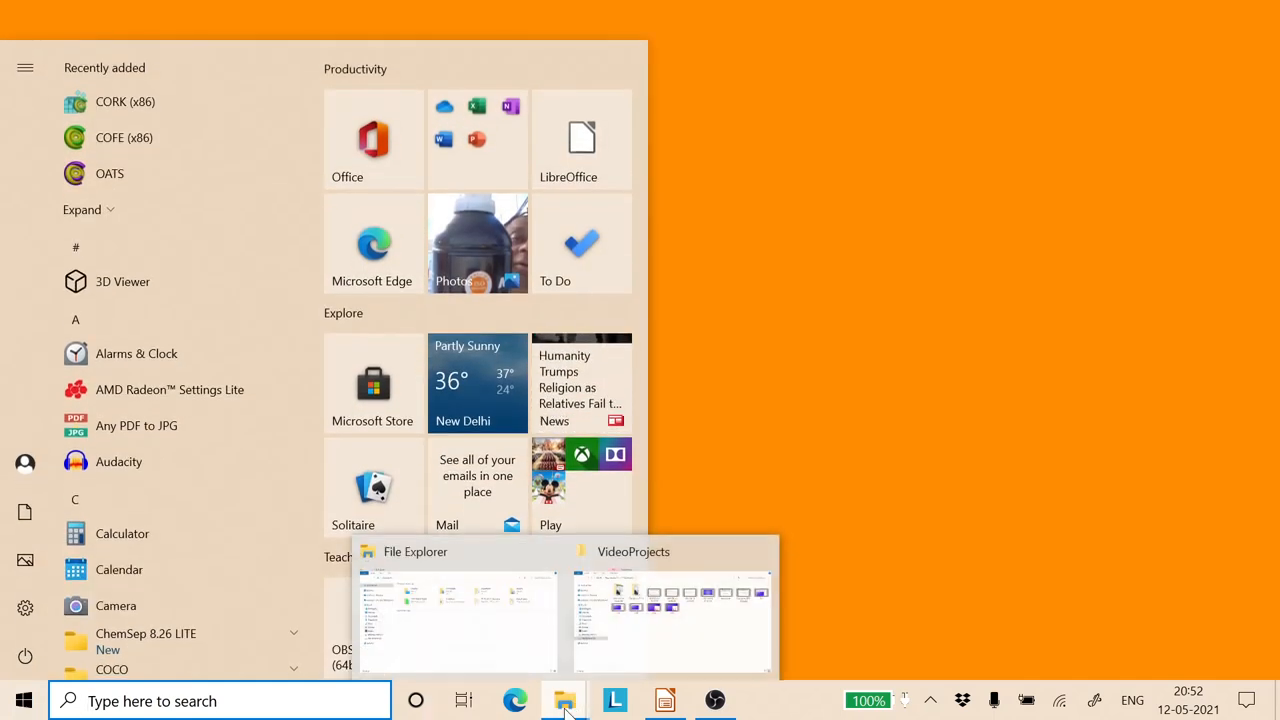
pyautogui.click(456, 620)
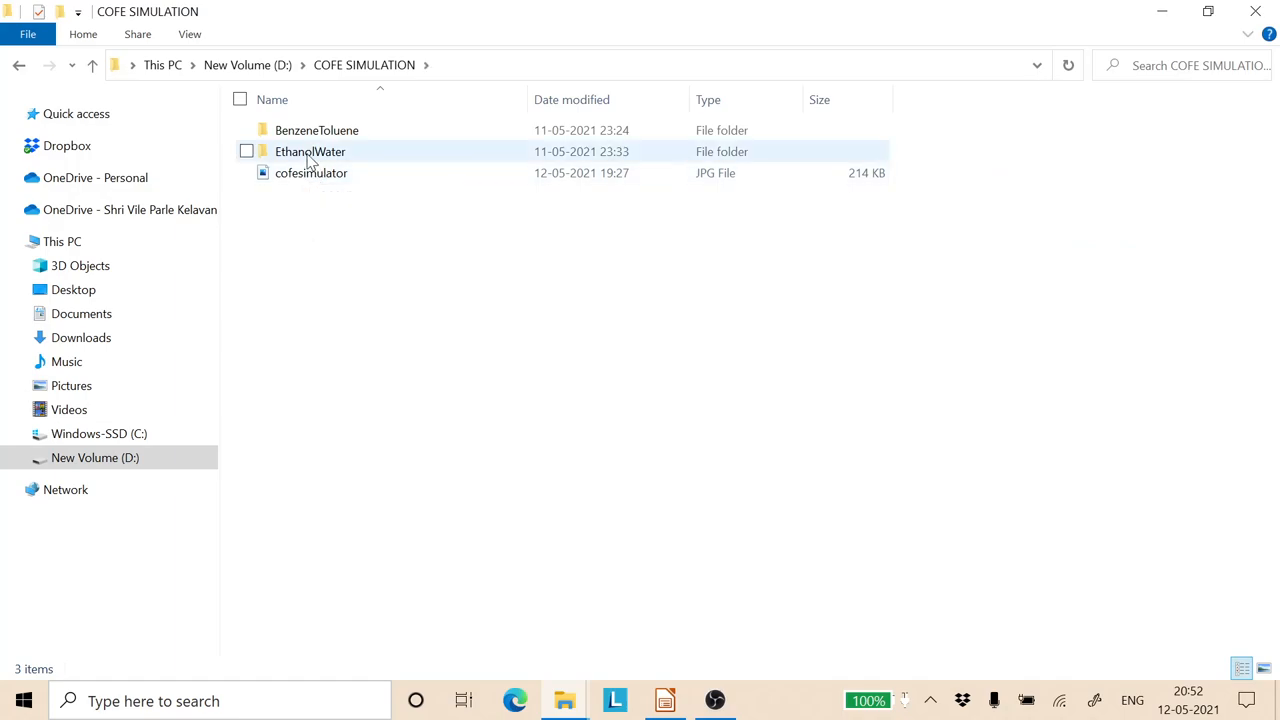
pyautogui.doubleClick(310, 152)
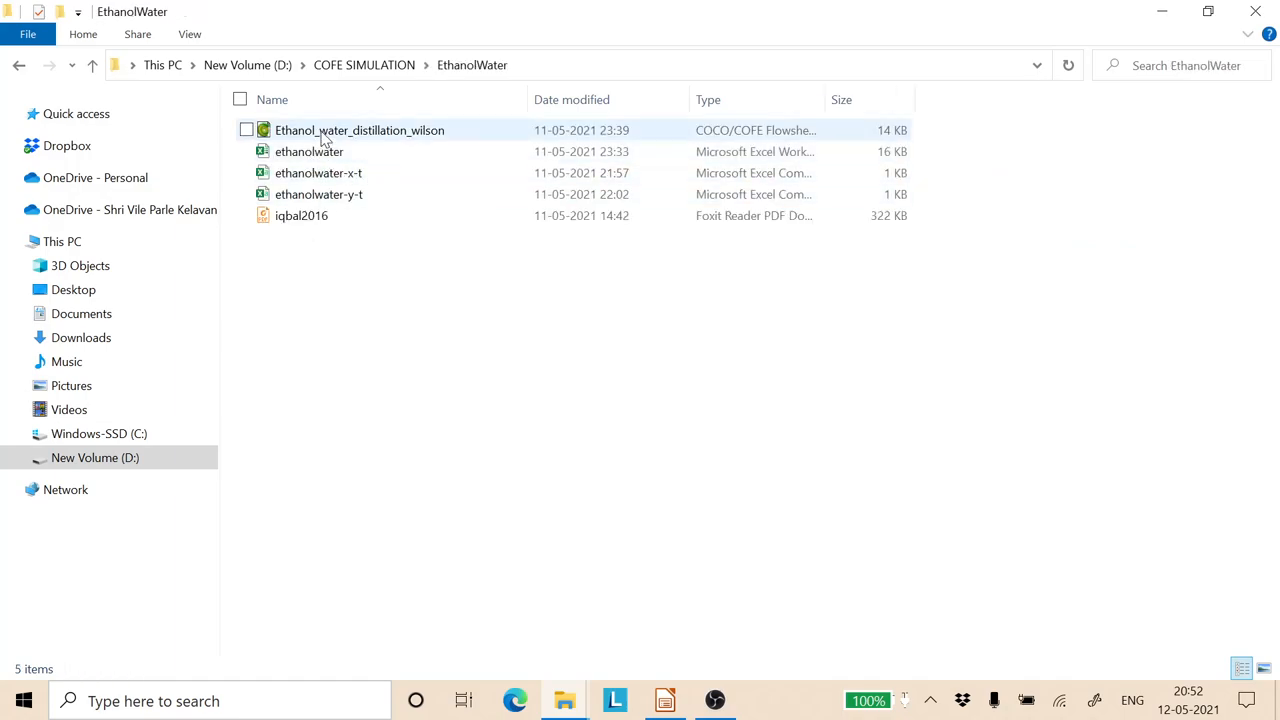
pyautogui.click(360, 130)
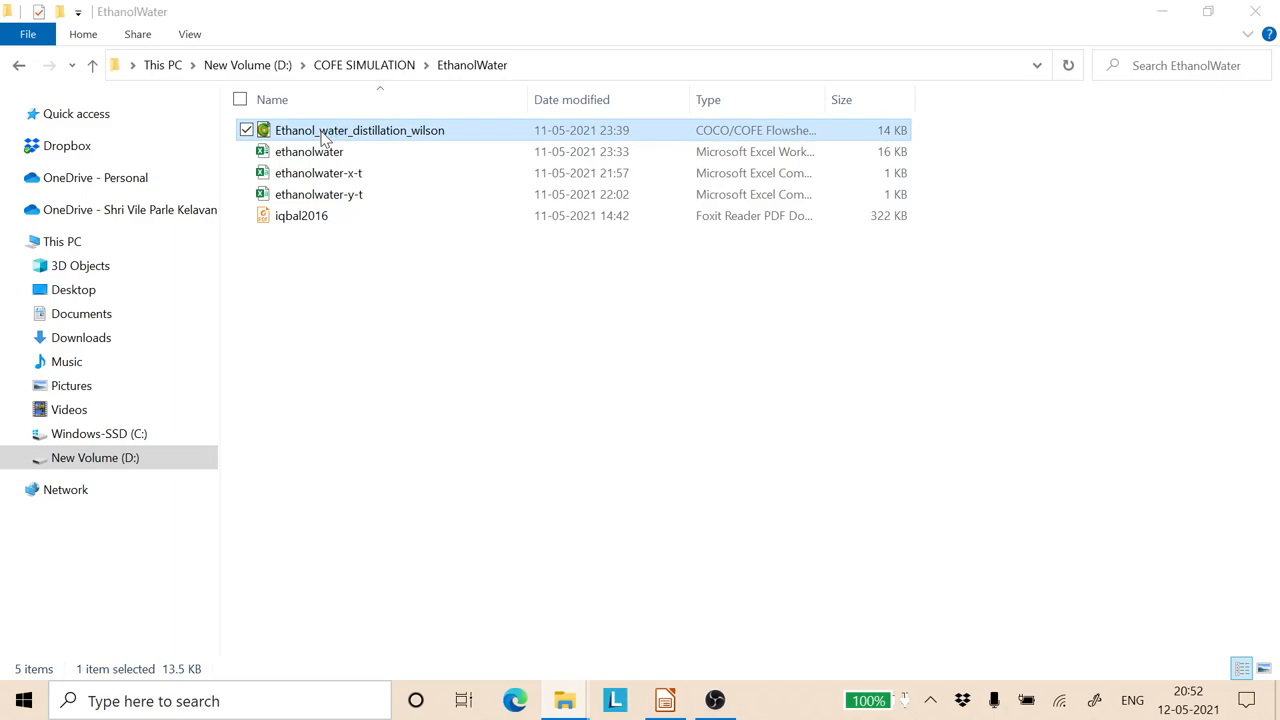
pyautogui.doubleClick(360, 130)
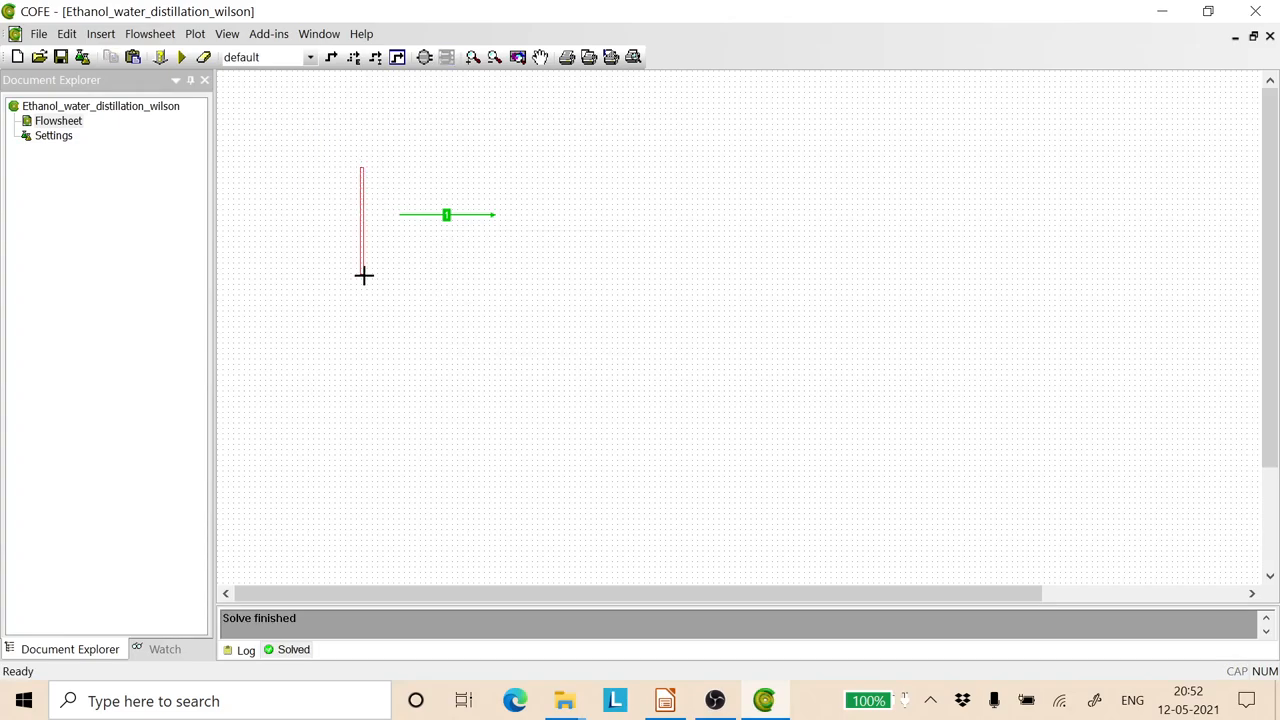
# Step: Delete the old stream, then check the Ethanol_Water_Distillation_Wilson property package in Settings and close it
pyautogui.press('Delete')
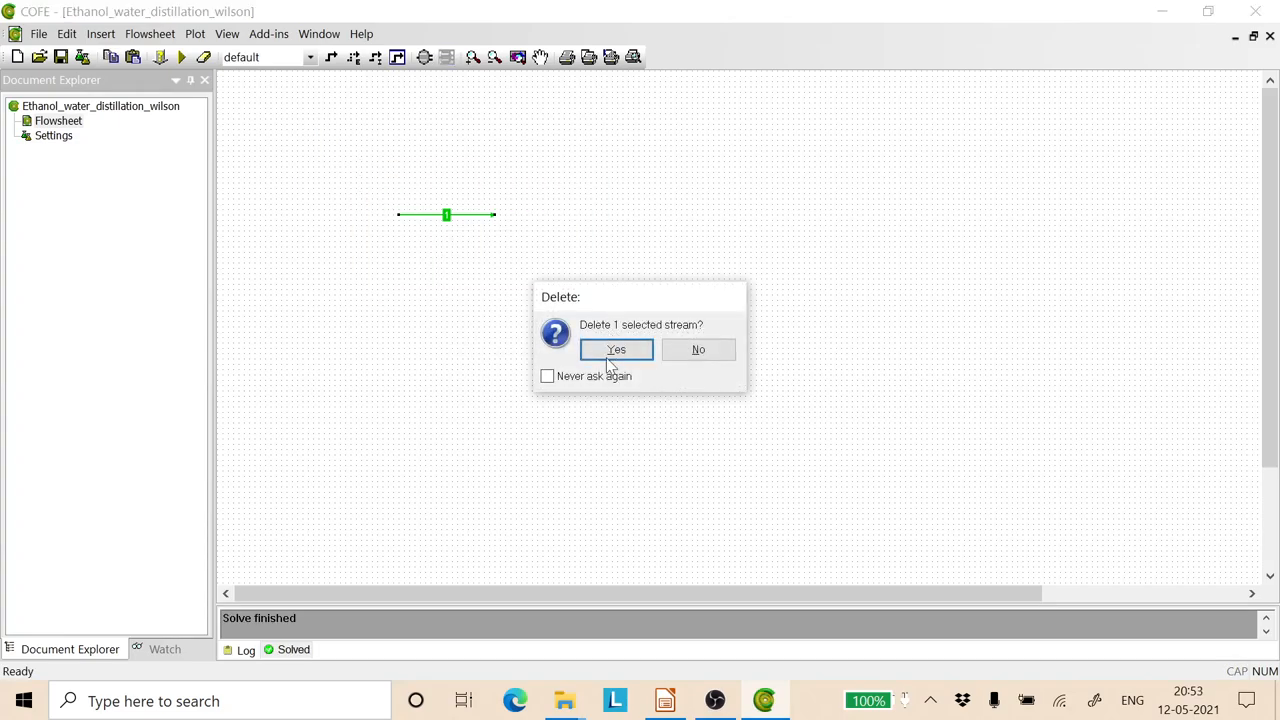
pyautogui.click(616, 348)
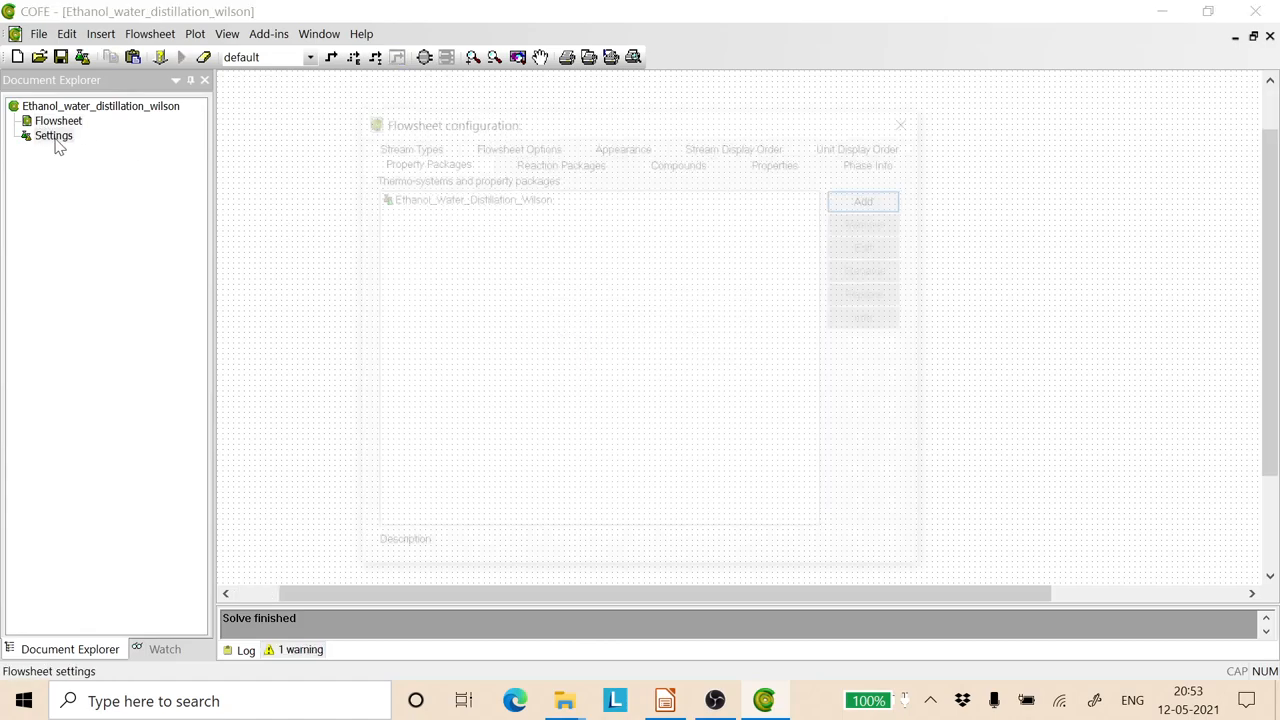
pyautogui.click(468, 196)
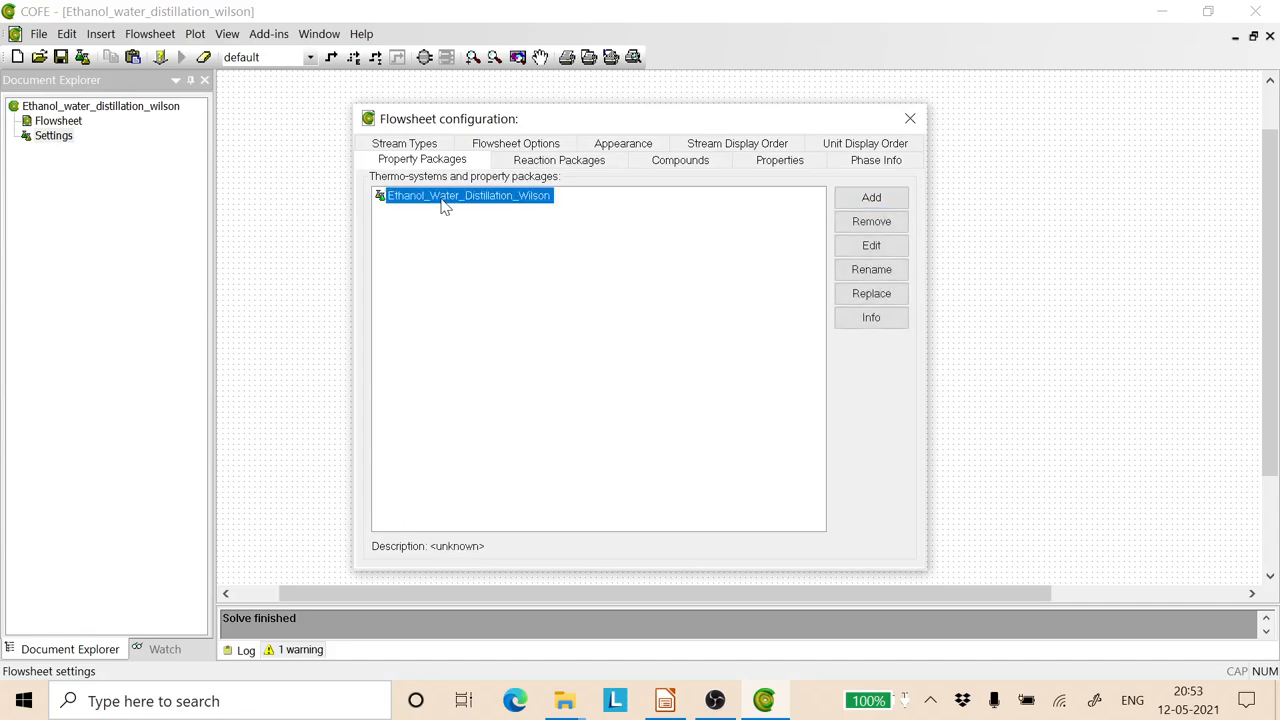
pyautogui.moveTo(520, 216)
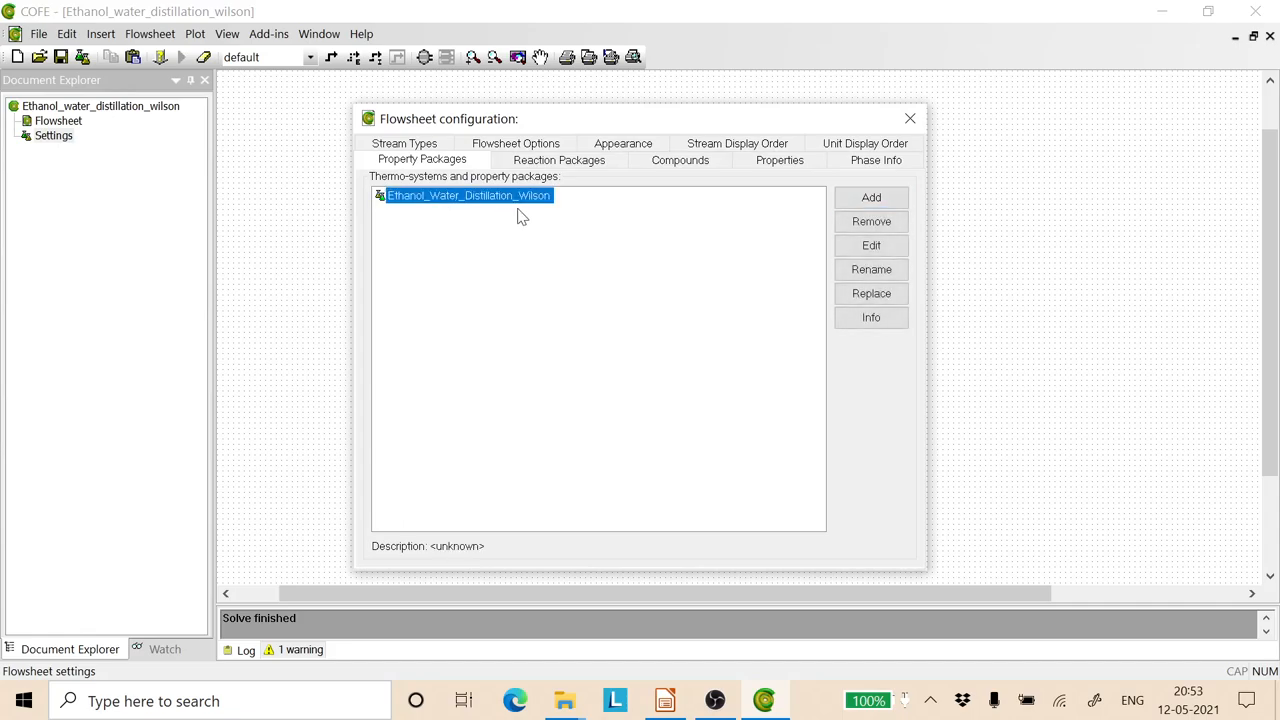
pyautogui.moveTo(616, 228)
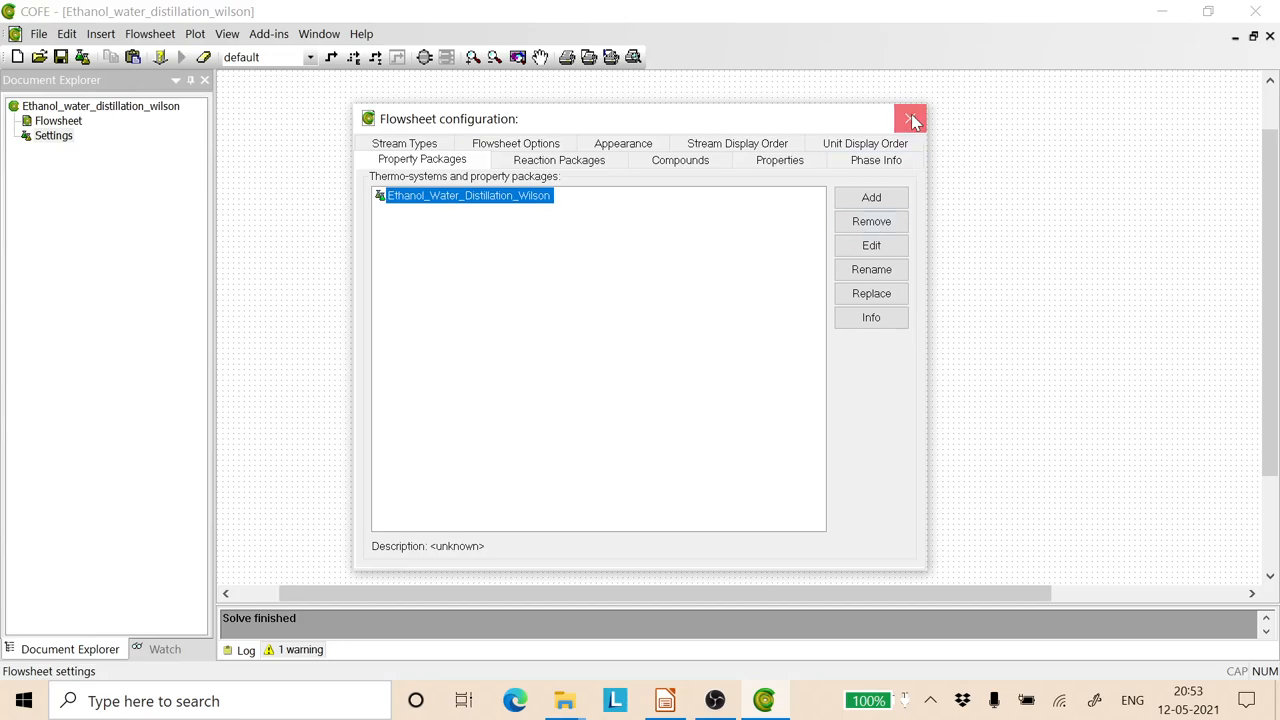
pyautogui.click(910, 120)
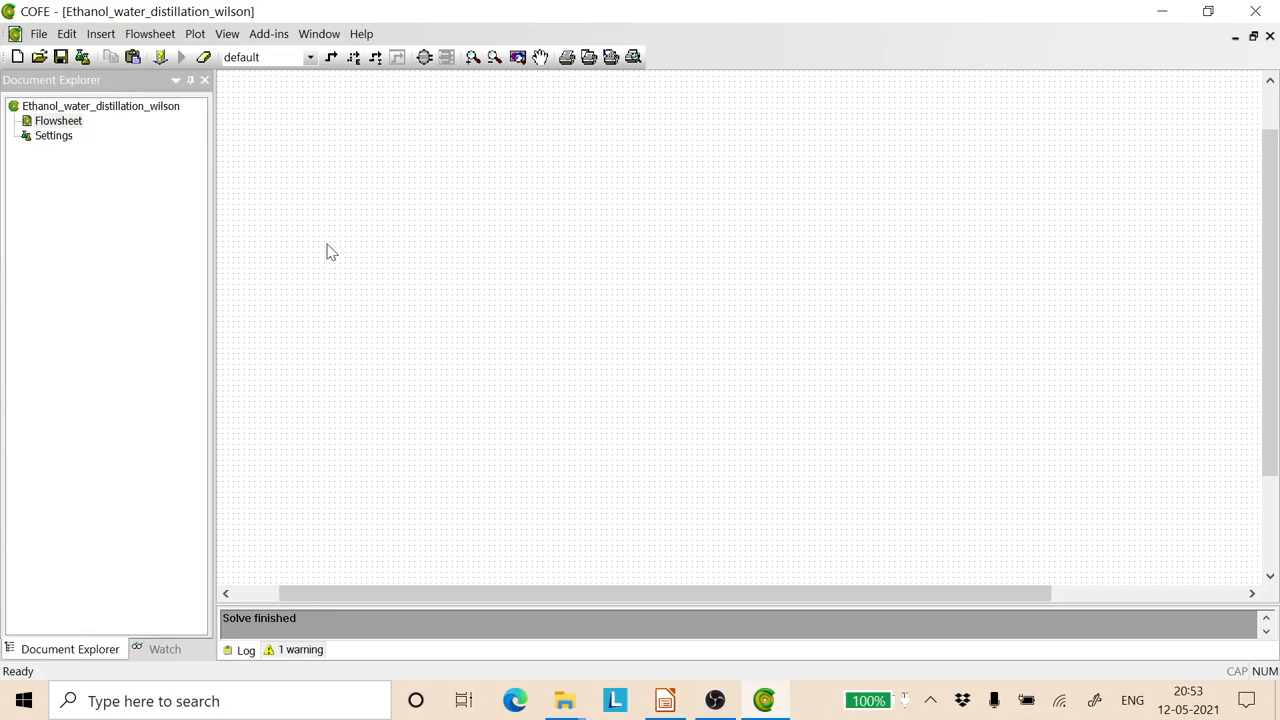
pyautogui.moveTo(260, 150)
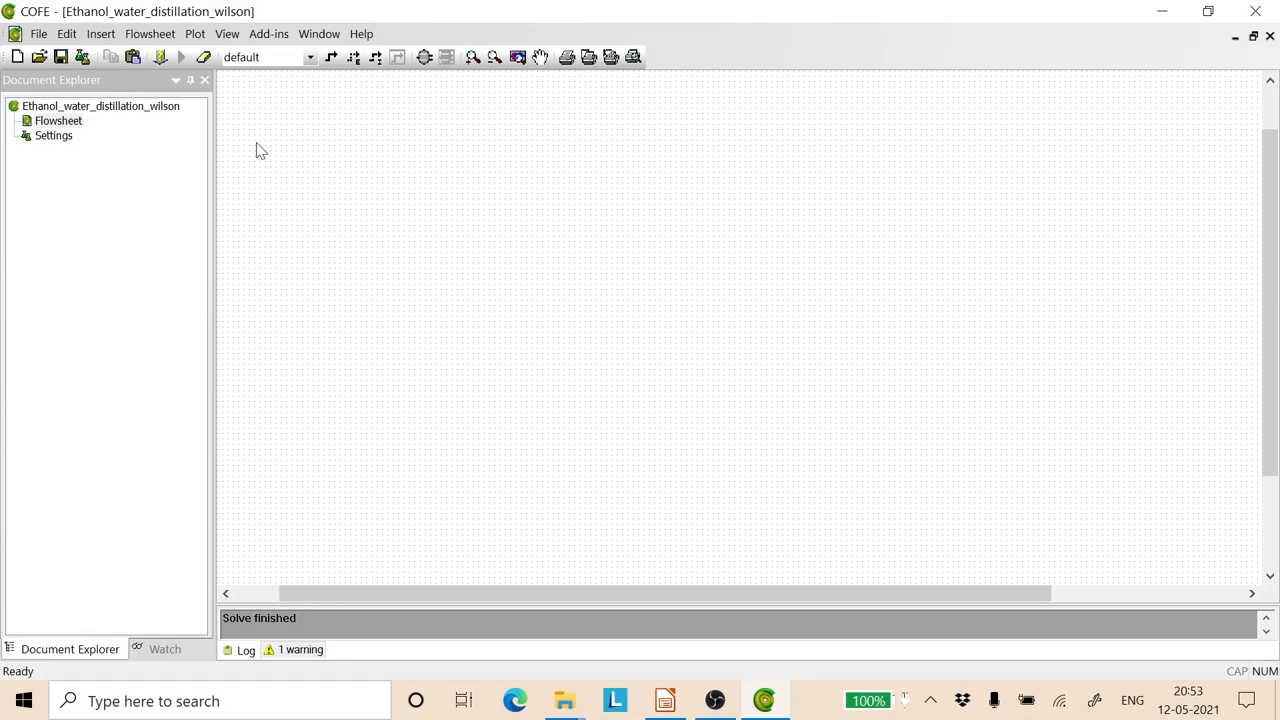
# Step: Insert a Feed stream with pressure 1 atm, ethanol mole fraction 0.2 and flow 100 kmol/h
pyautogui.click(332, 56)
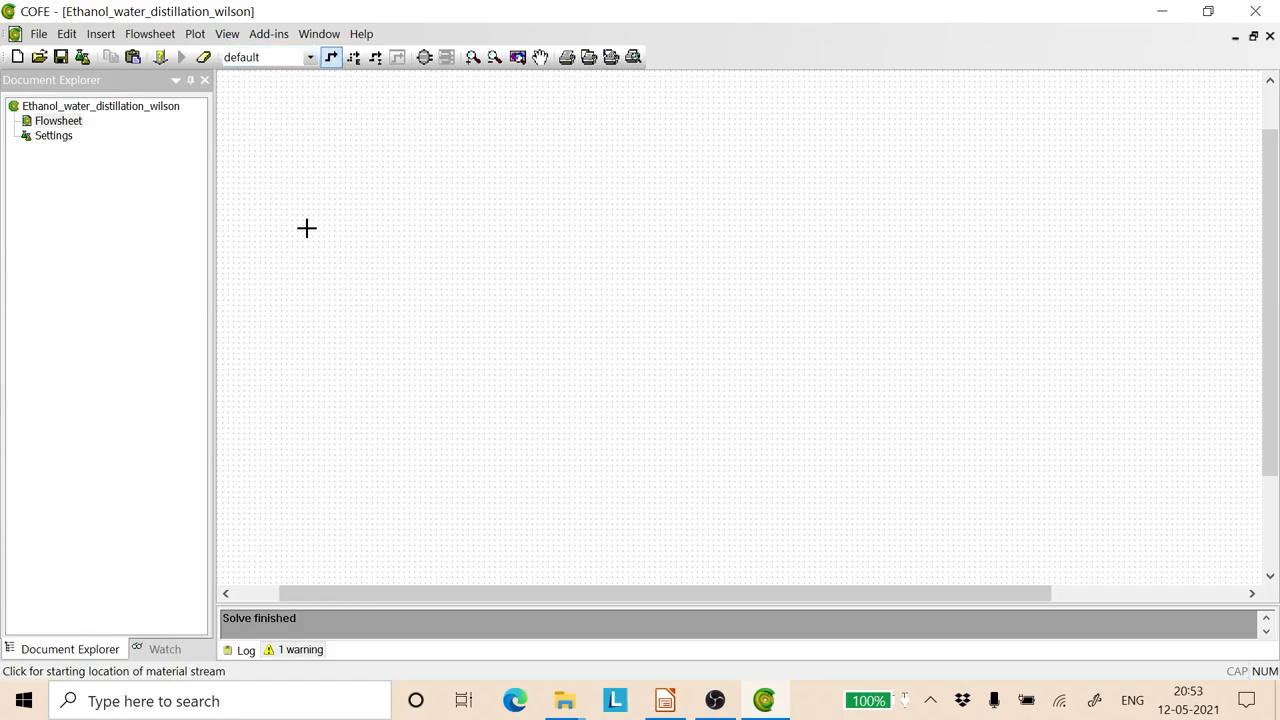
pyautogui.click(336, 232)
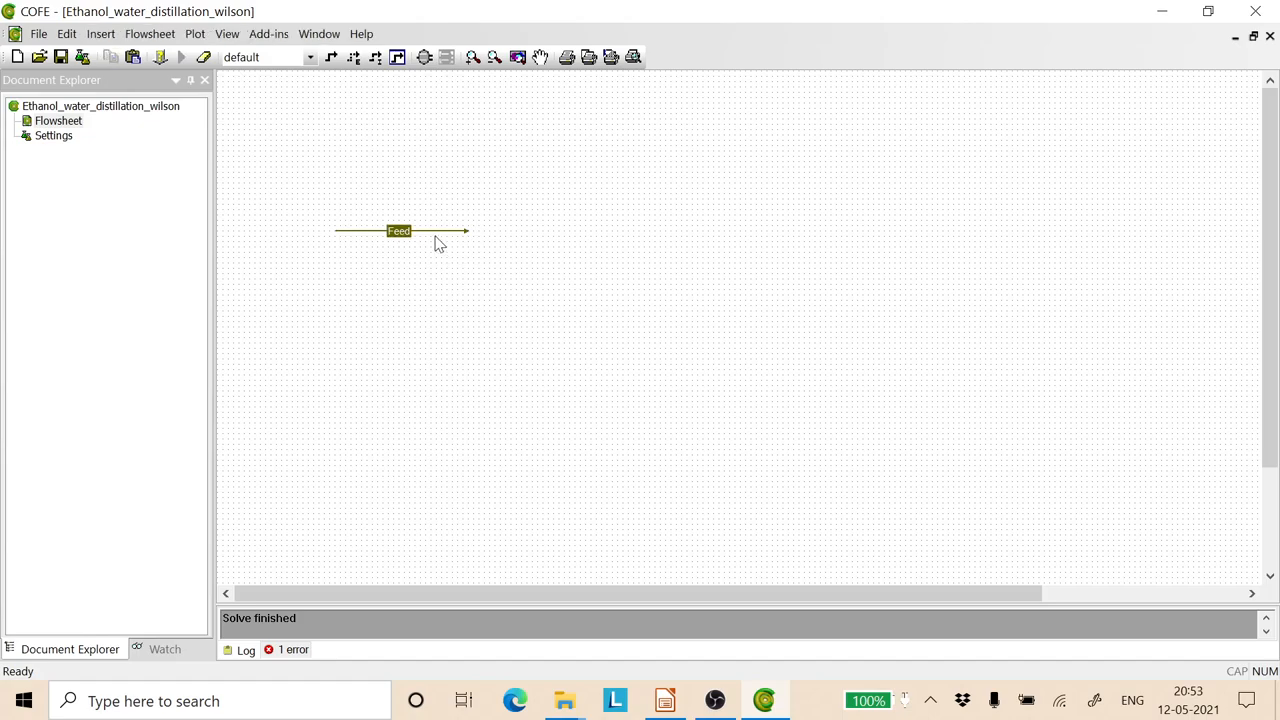
pyautogui.moveTo(440, 236)
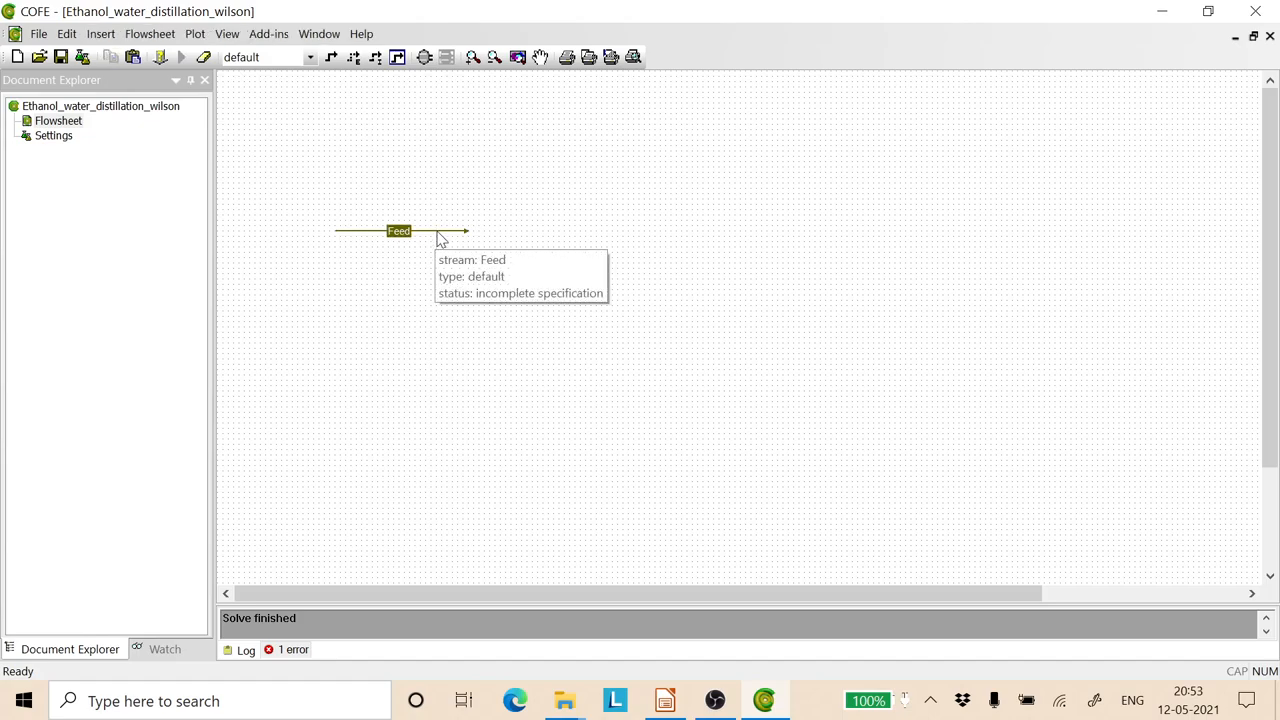
pyautogui.doubleClick(400, 232)
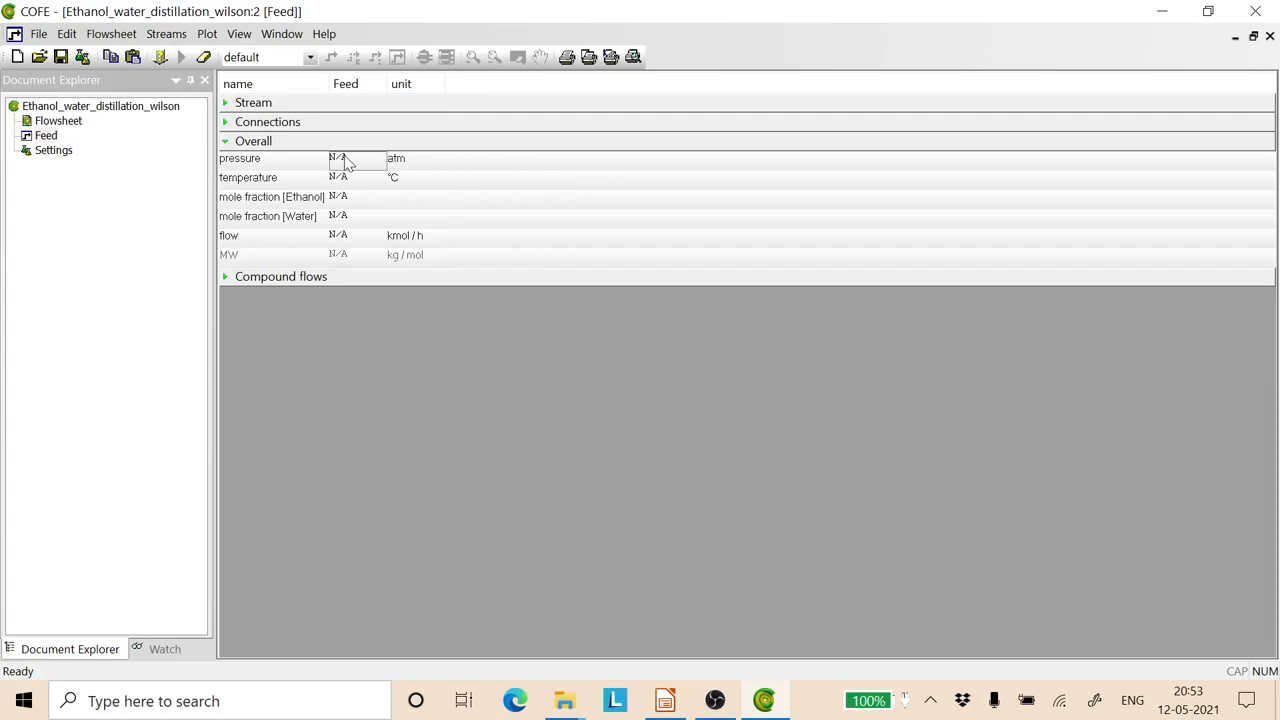
pyautogui.write('1')
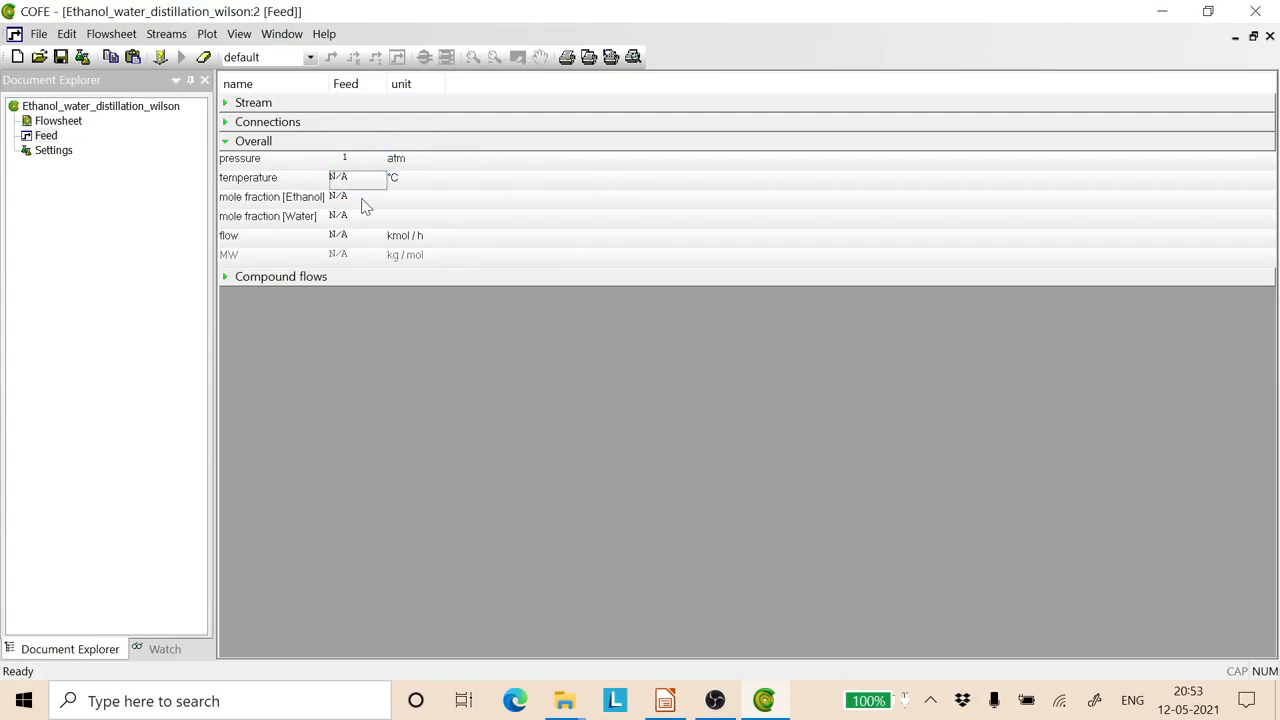
pyautogui.click(356, 196)
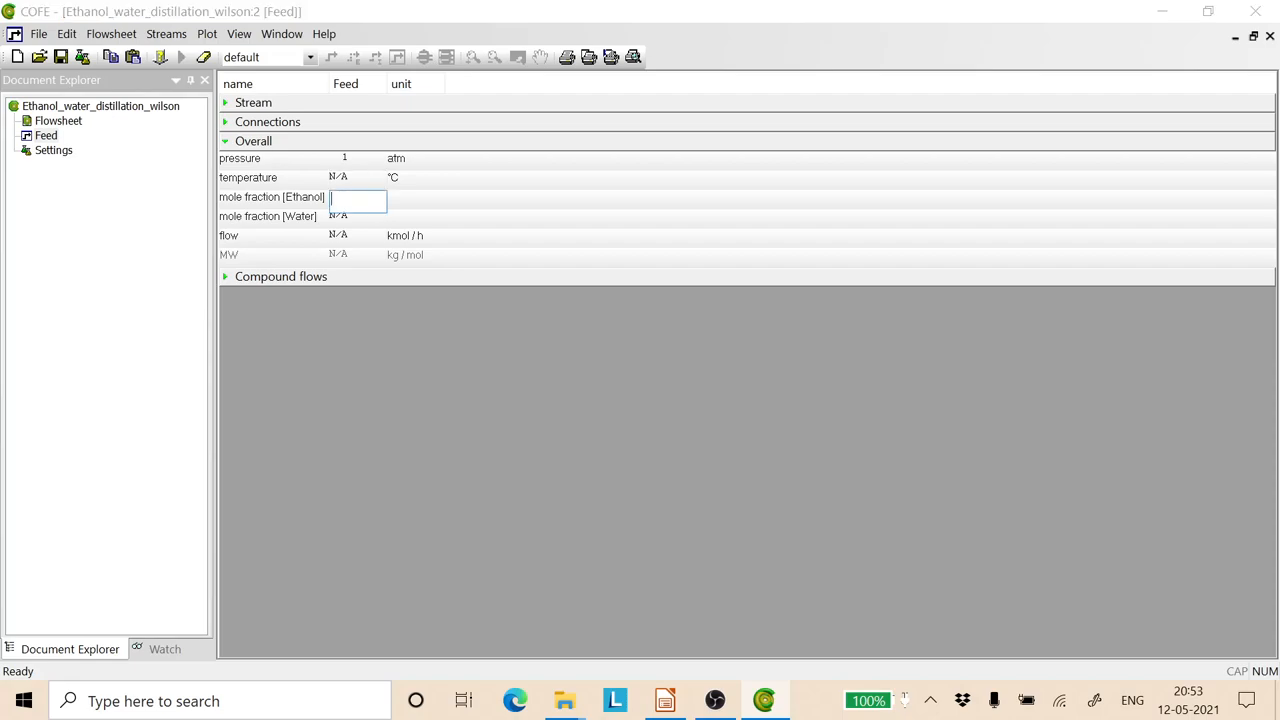
pyautogui.write('0.2')
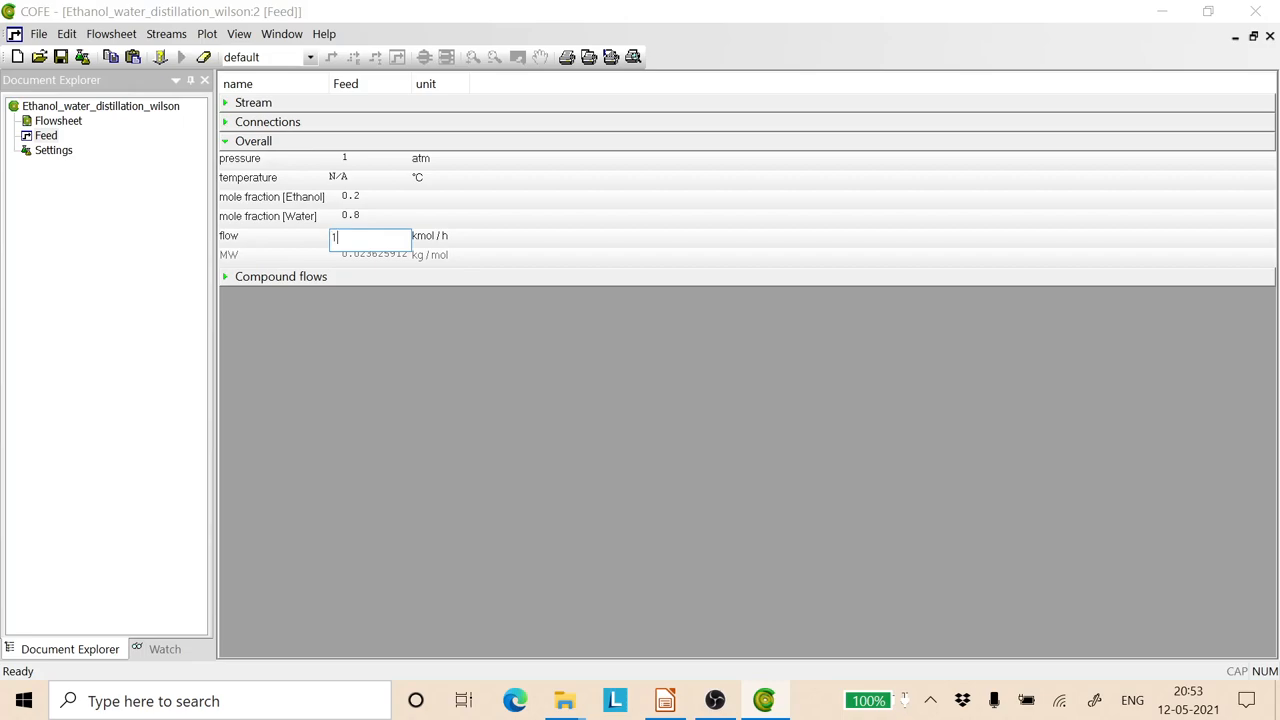
pyautogui.write('100')
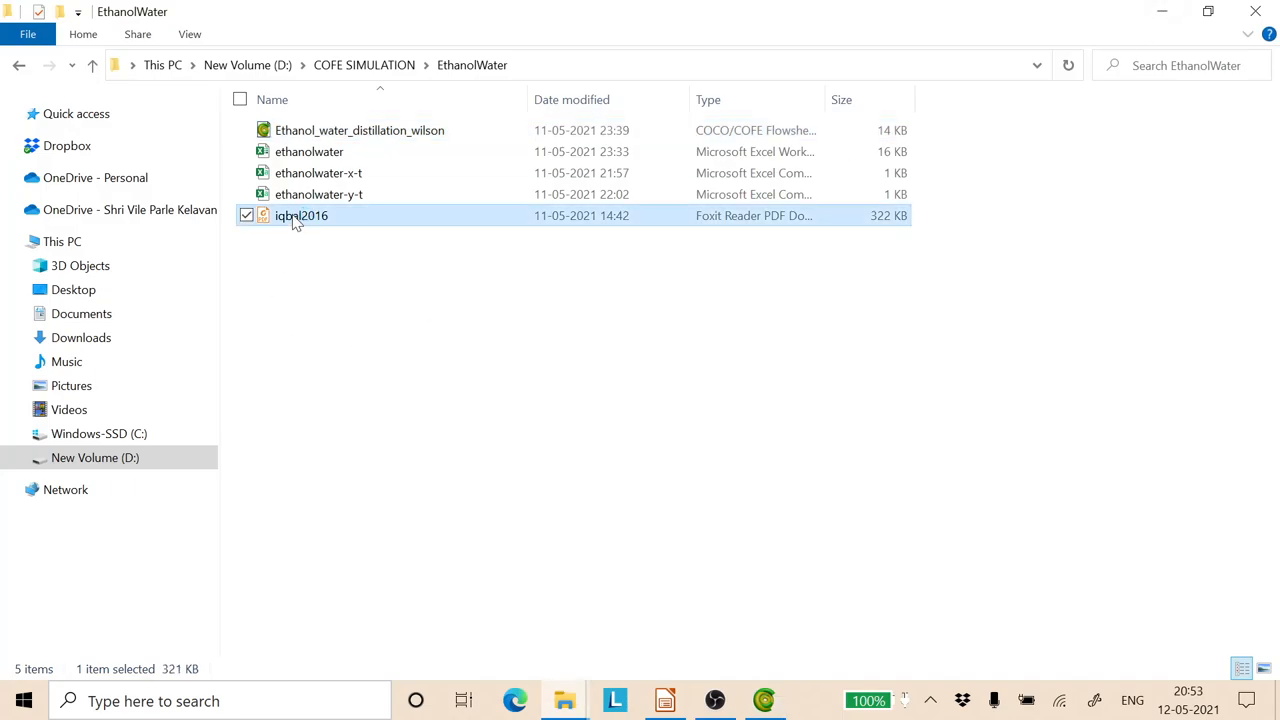
pyautogui.doubleClick(300, 216)
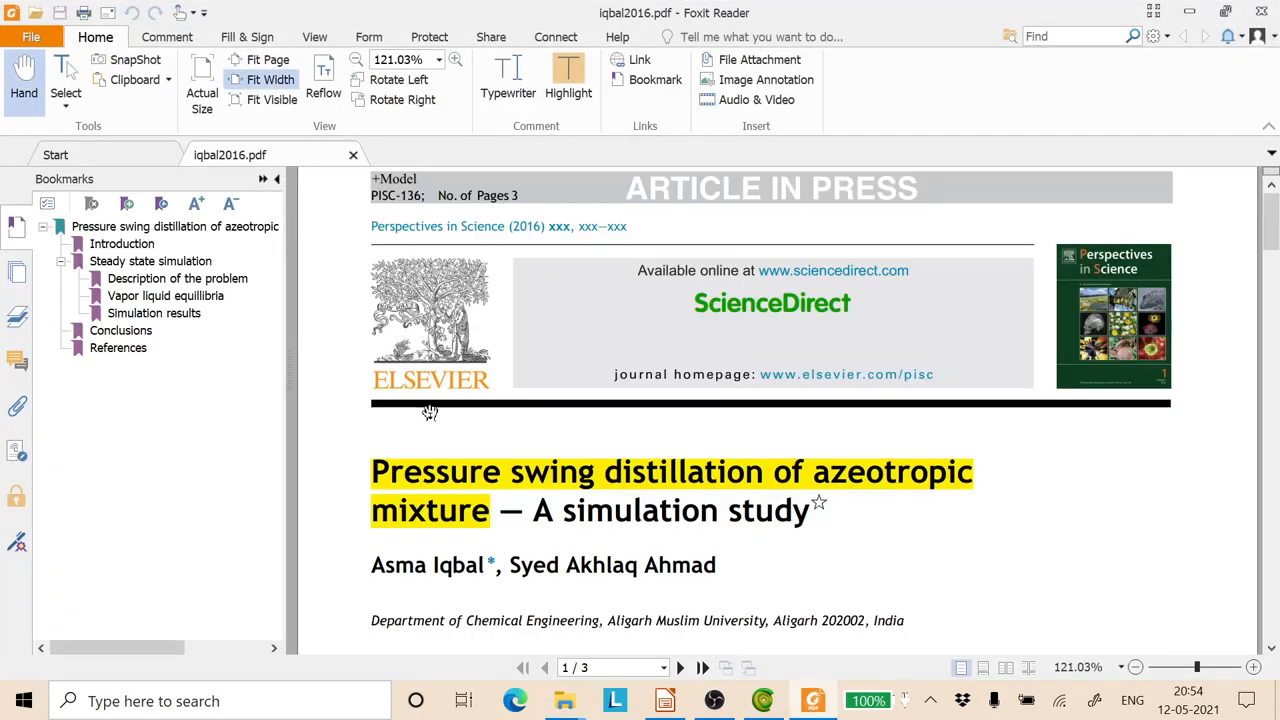
pyautogui.scroll(-3)
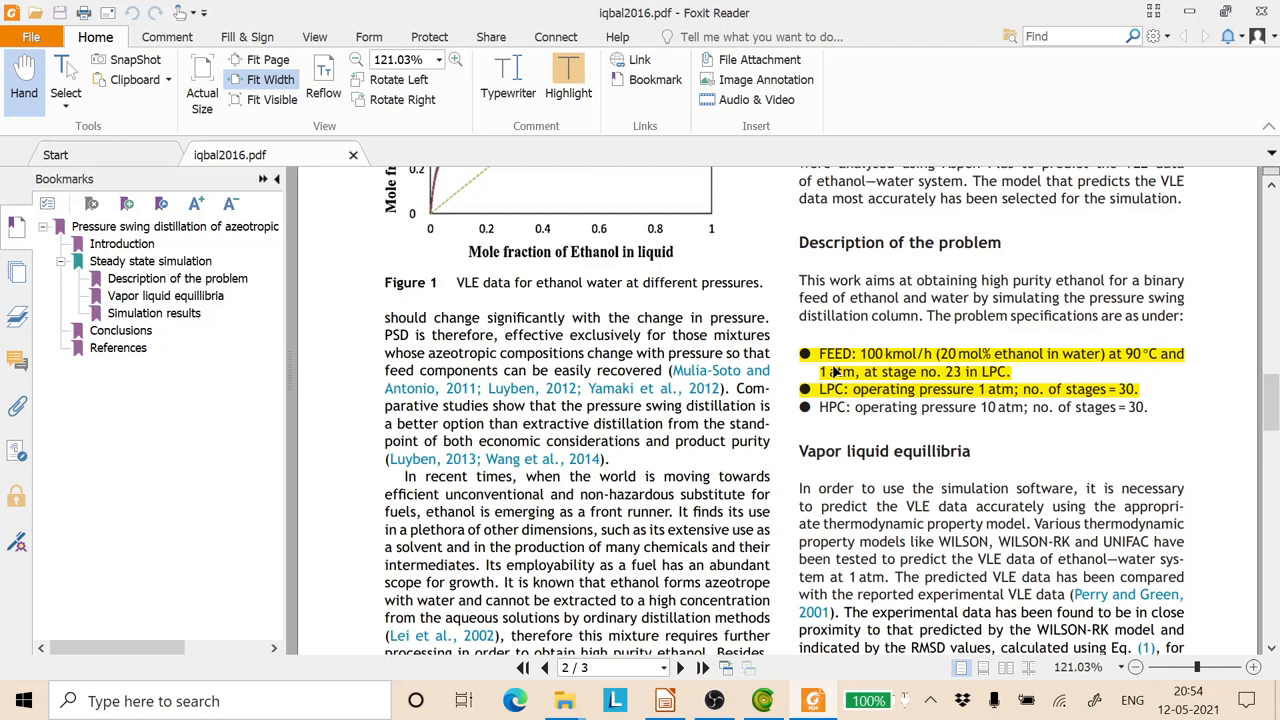
pyautogui.moveTo(878, 362)
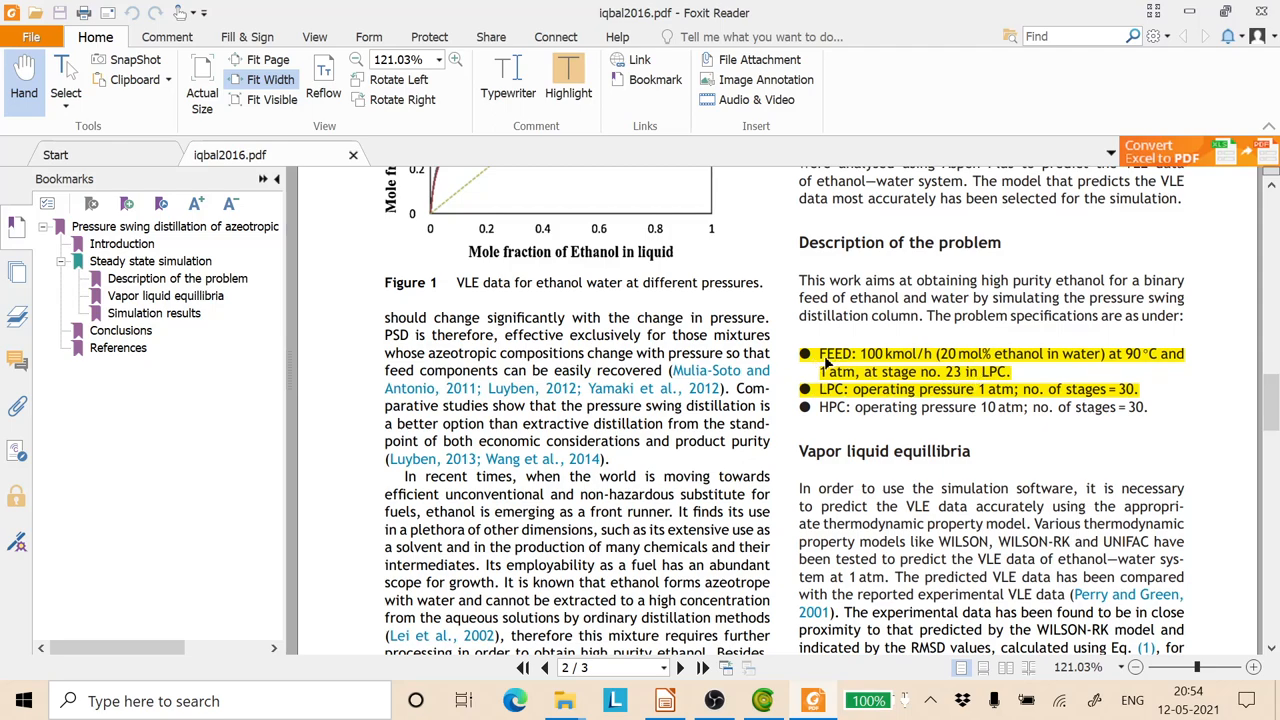
pyautogui.moveTo(1010, 388)
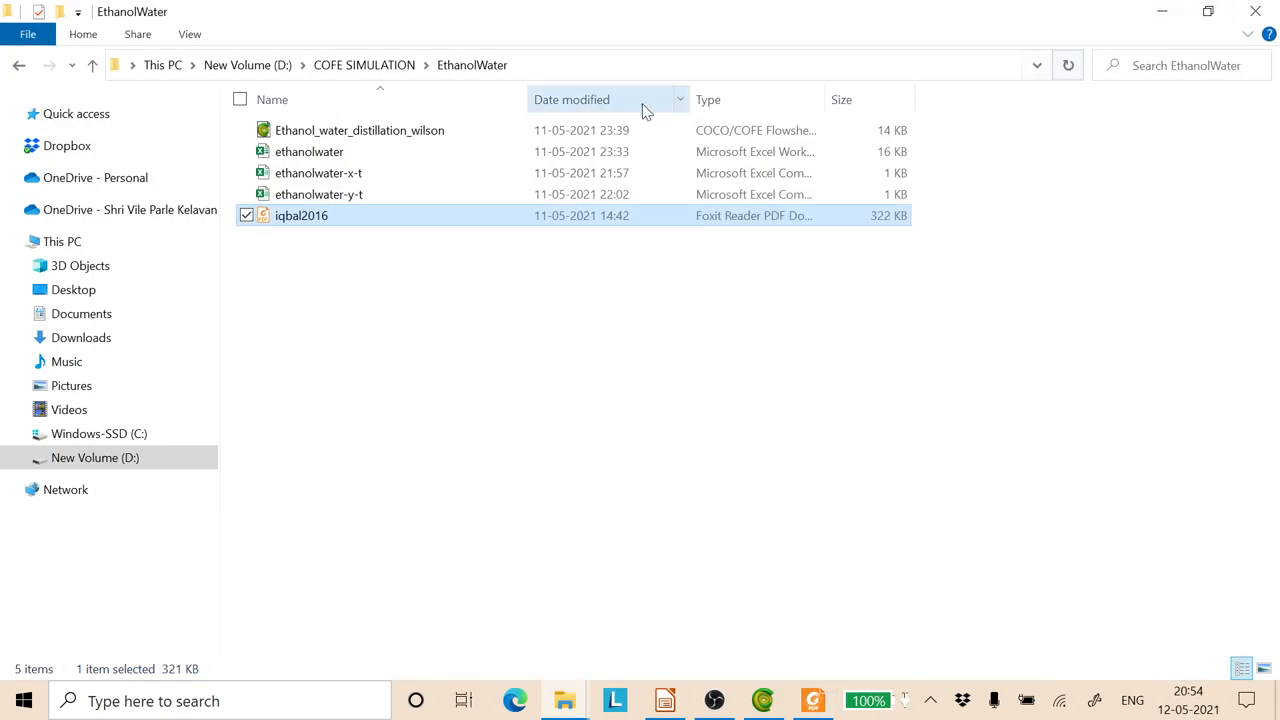
# Step: Set the Feed temperature to 90 °C and solve the flowsheet
pyautogui.click(762, 700)
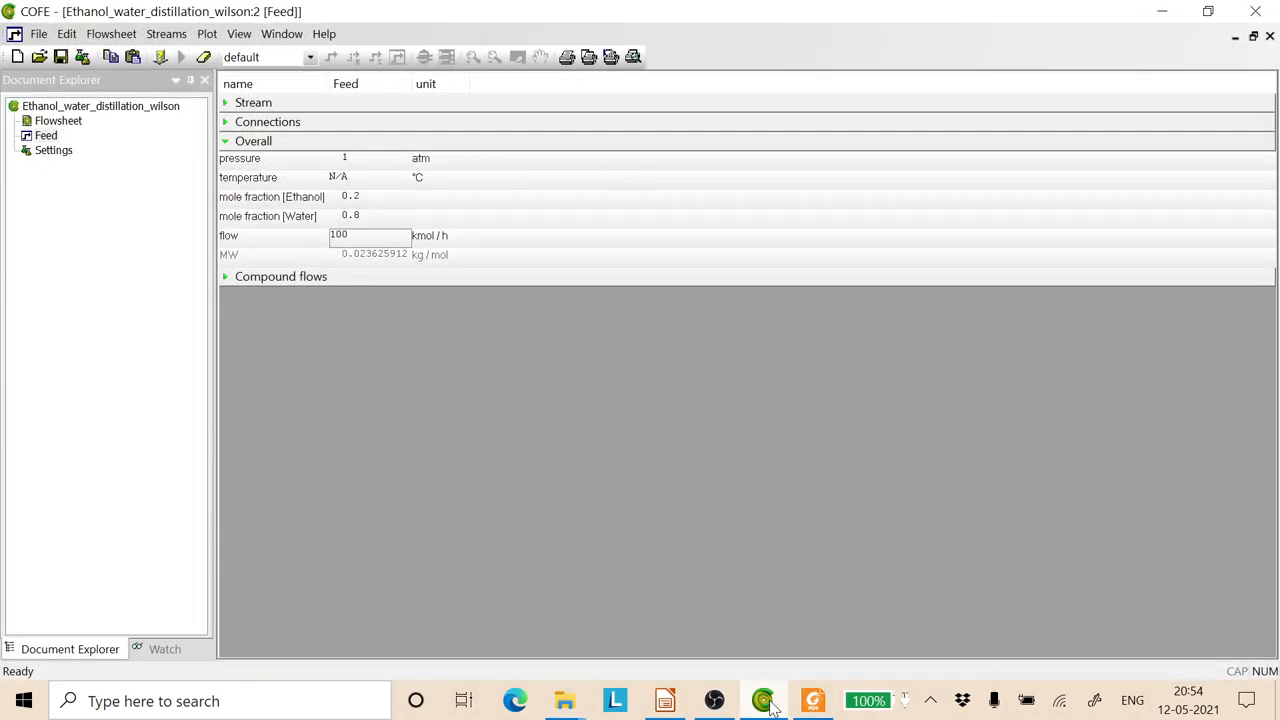
pyautogui.click(370, 176)
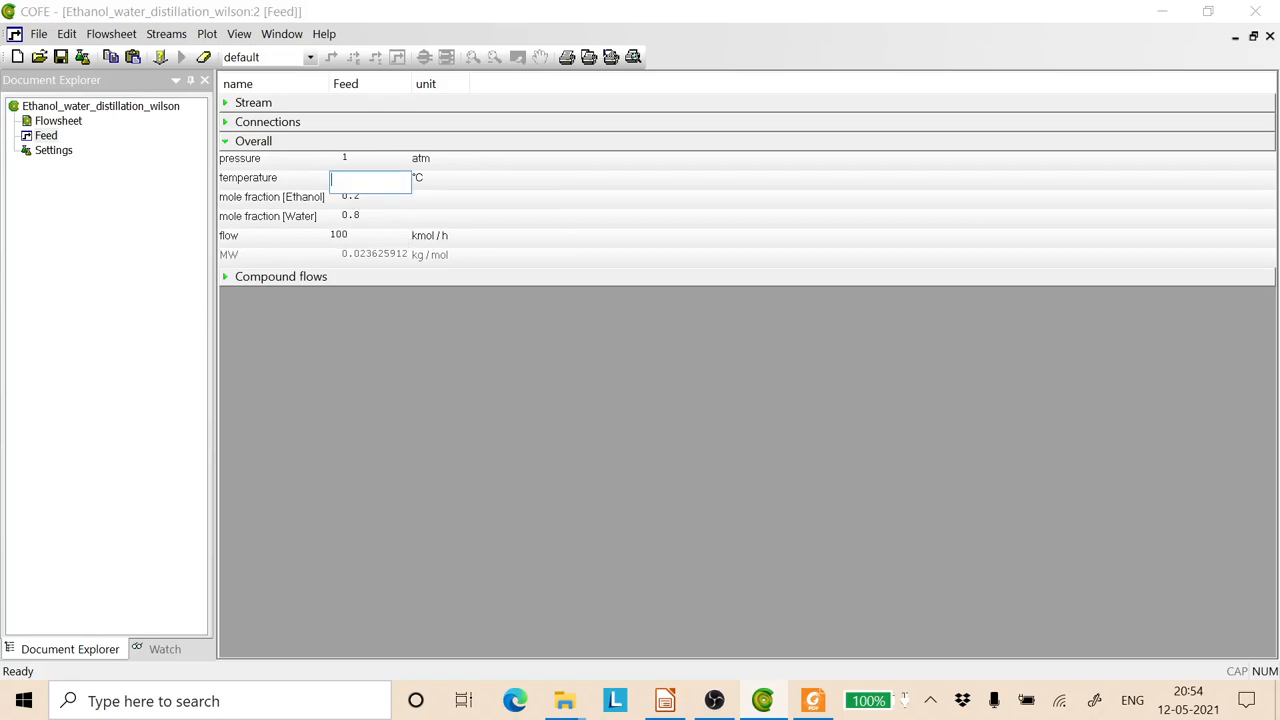
pyautogui.write('90')
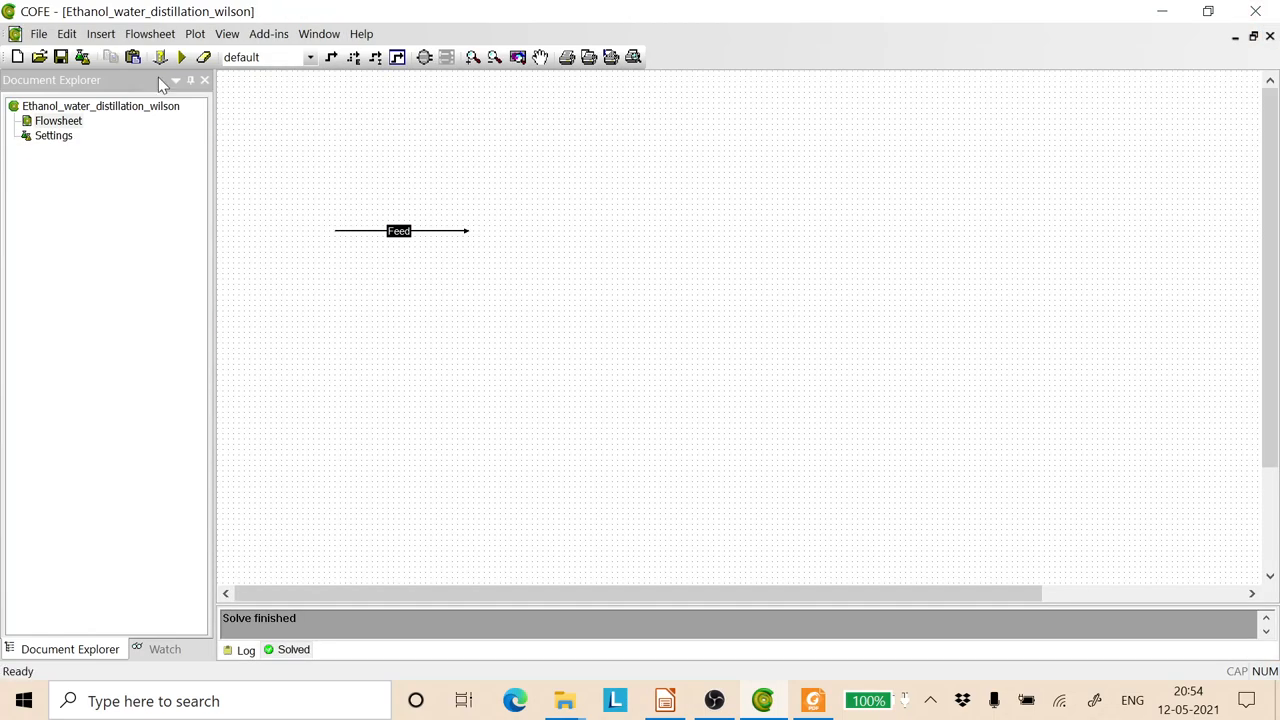
pyautogui.moveTo(180, 56)
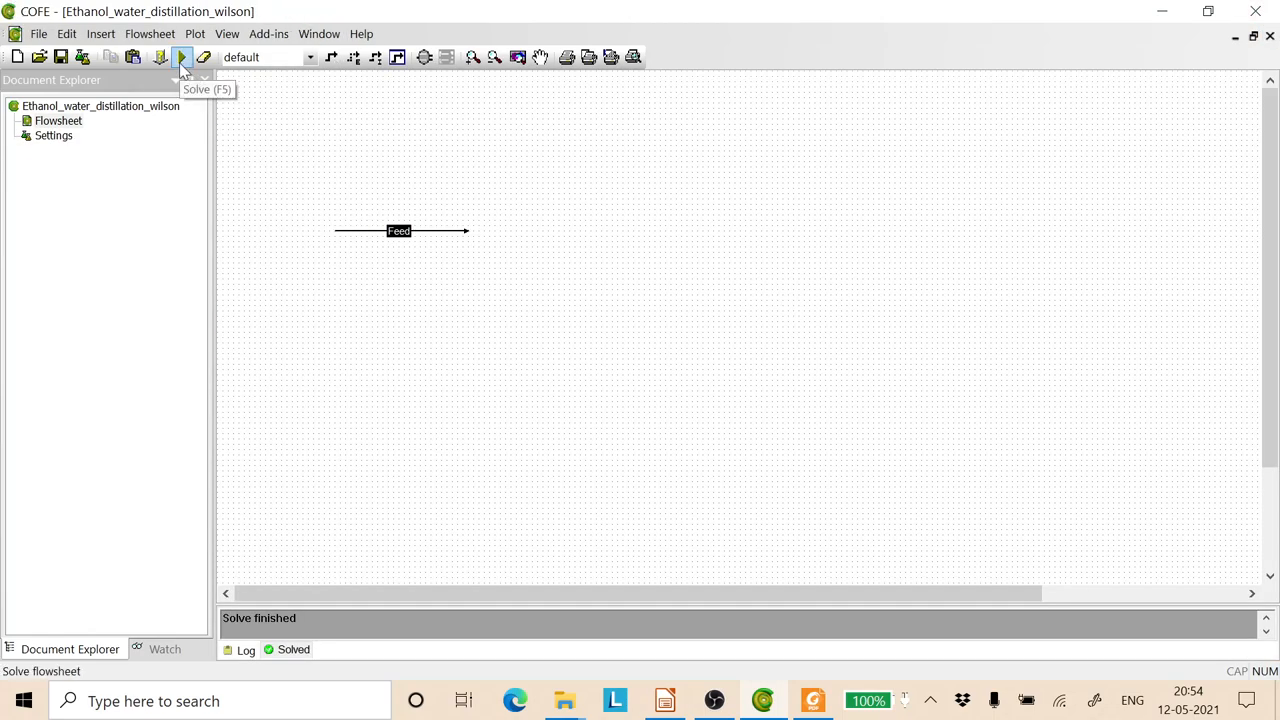
pyautogui.click(182, 56)
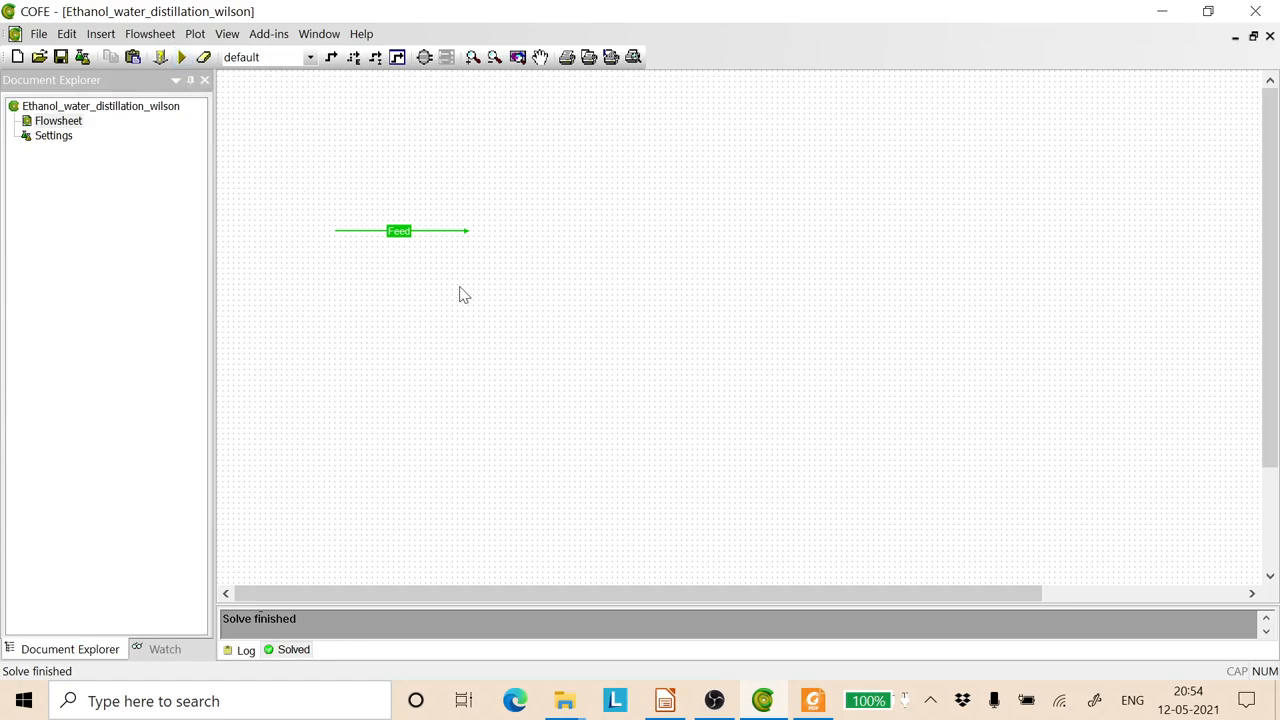
pyautogui.moveTo(490, 218)
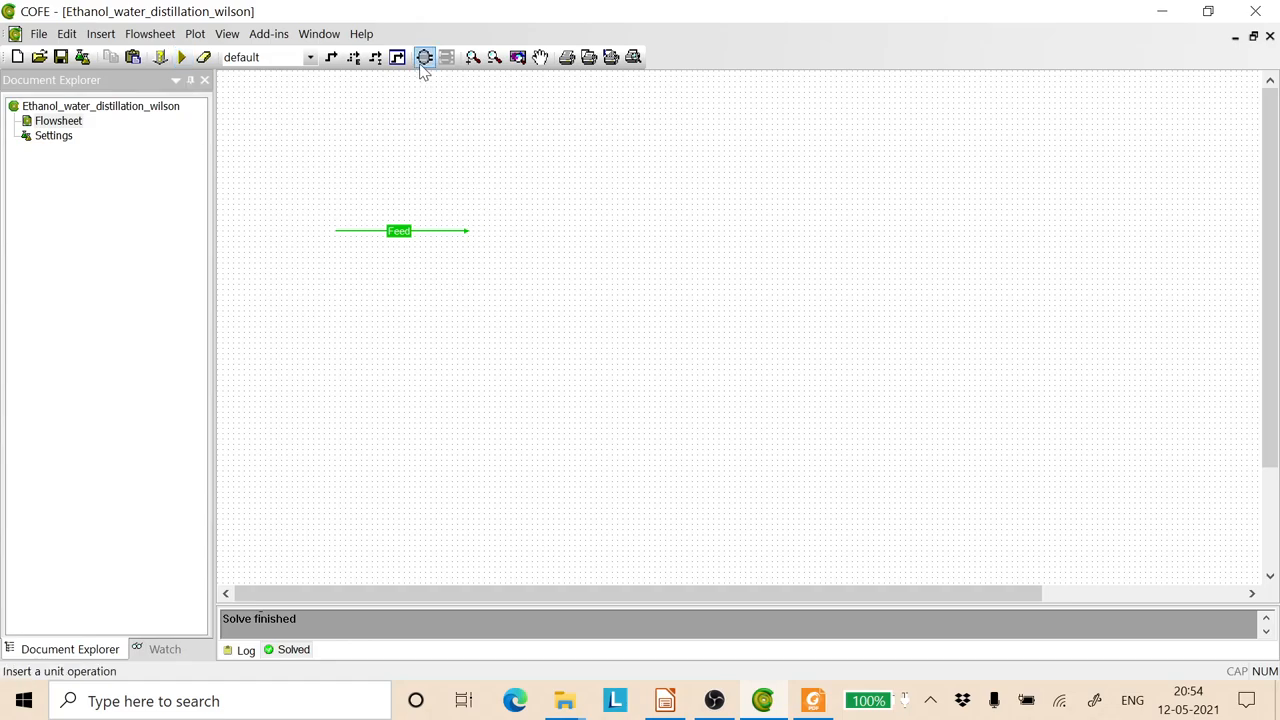
# Step: Insert a ChemSep Column from the Separators category as Column_1 beside the Feed stream
pyautogui.click(424, 56)
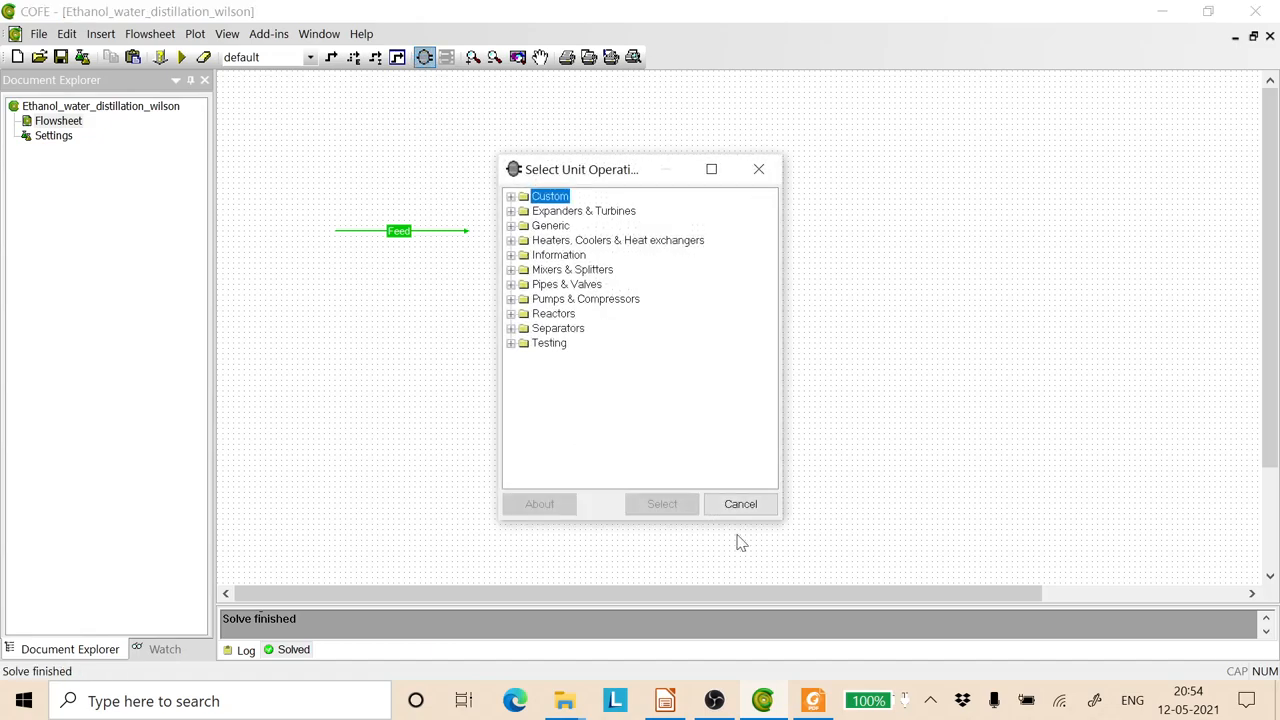
pyautogui.click(510, 328)
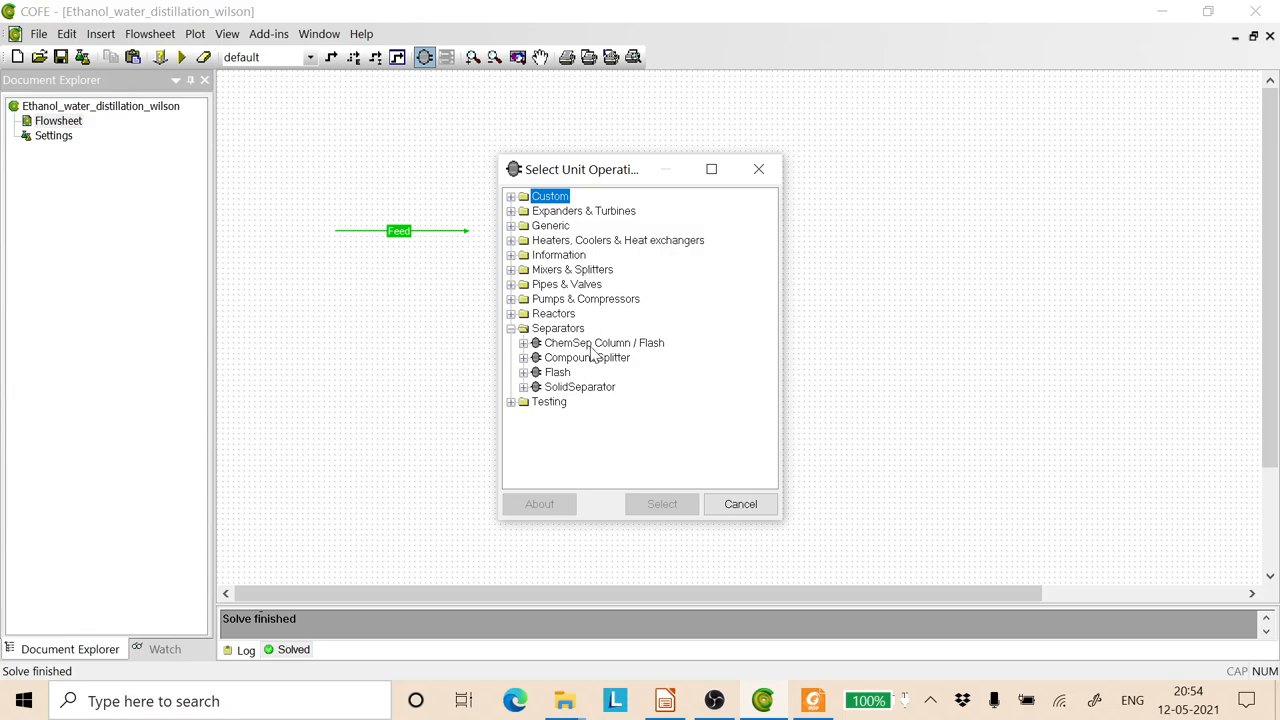
pyautogui.click(604, 342)
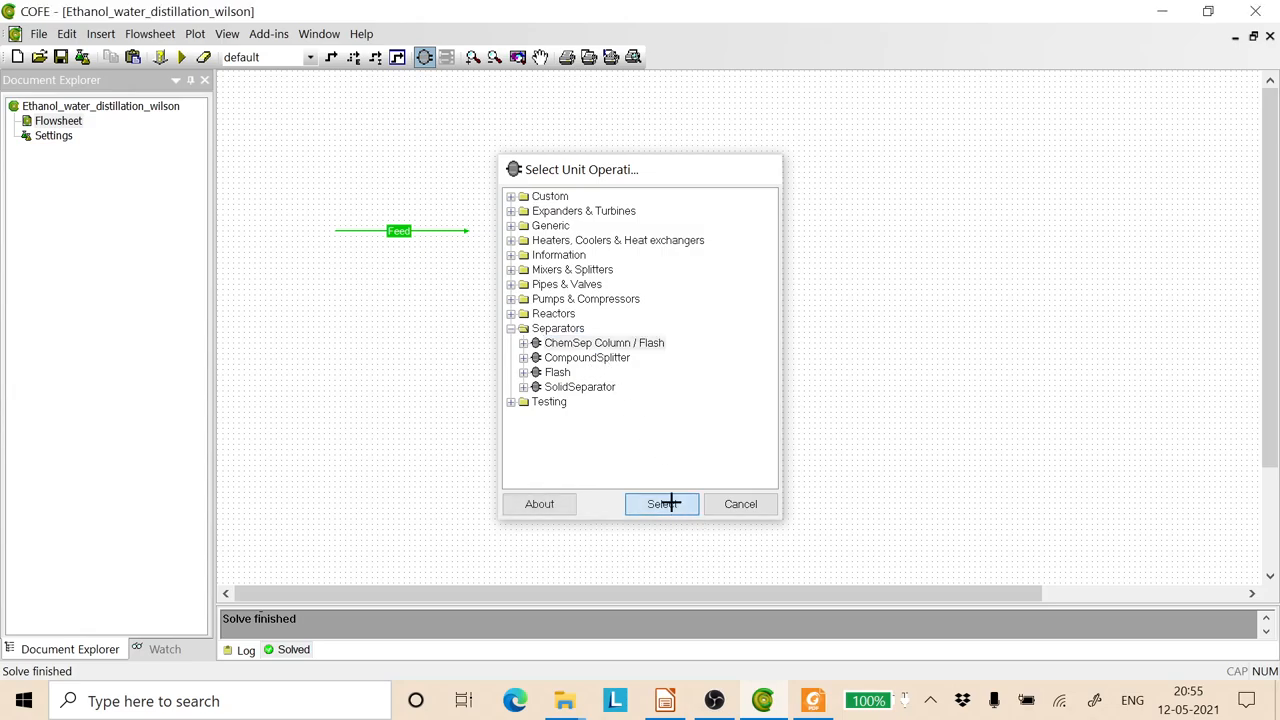
pyautogui.click(662, 504)
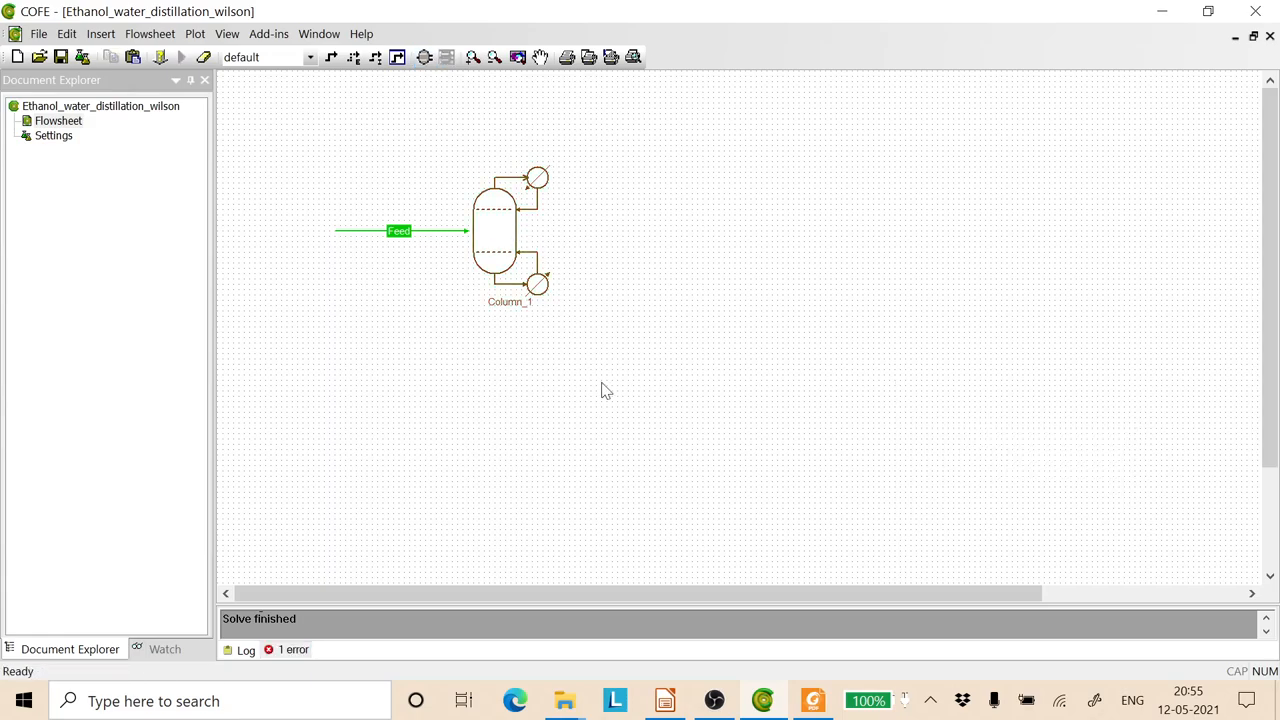
pyautogui.moveTo(484, 238)
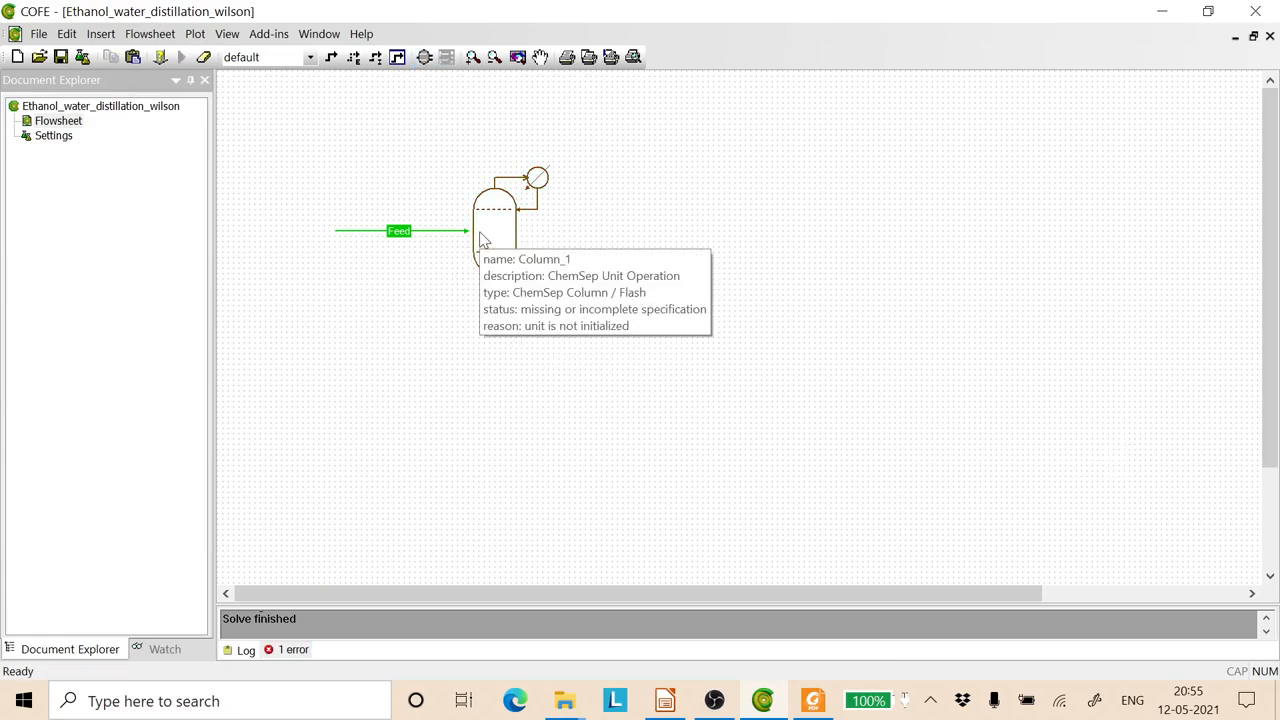
# Step: Set up Column_1 in ChemSep as a 30-stage simple distillation
pyautogui.doubleClick(496, 216)
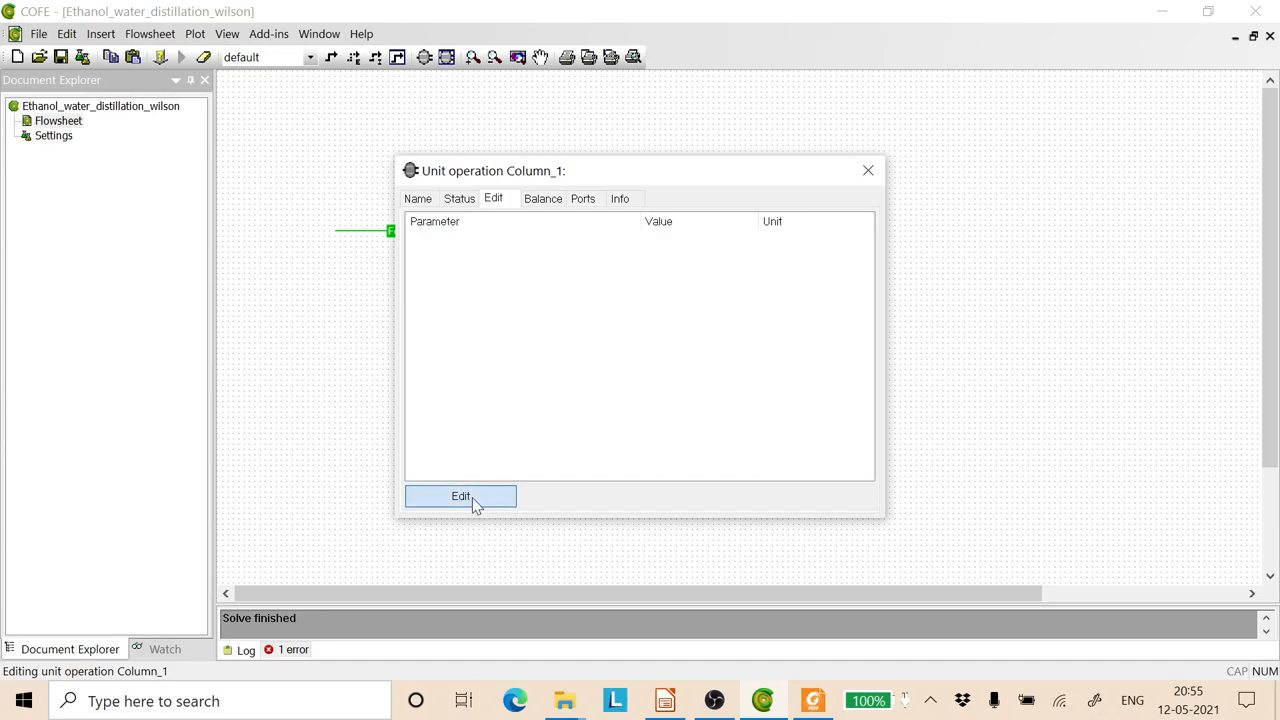
pyautogui.click(460, 496)
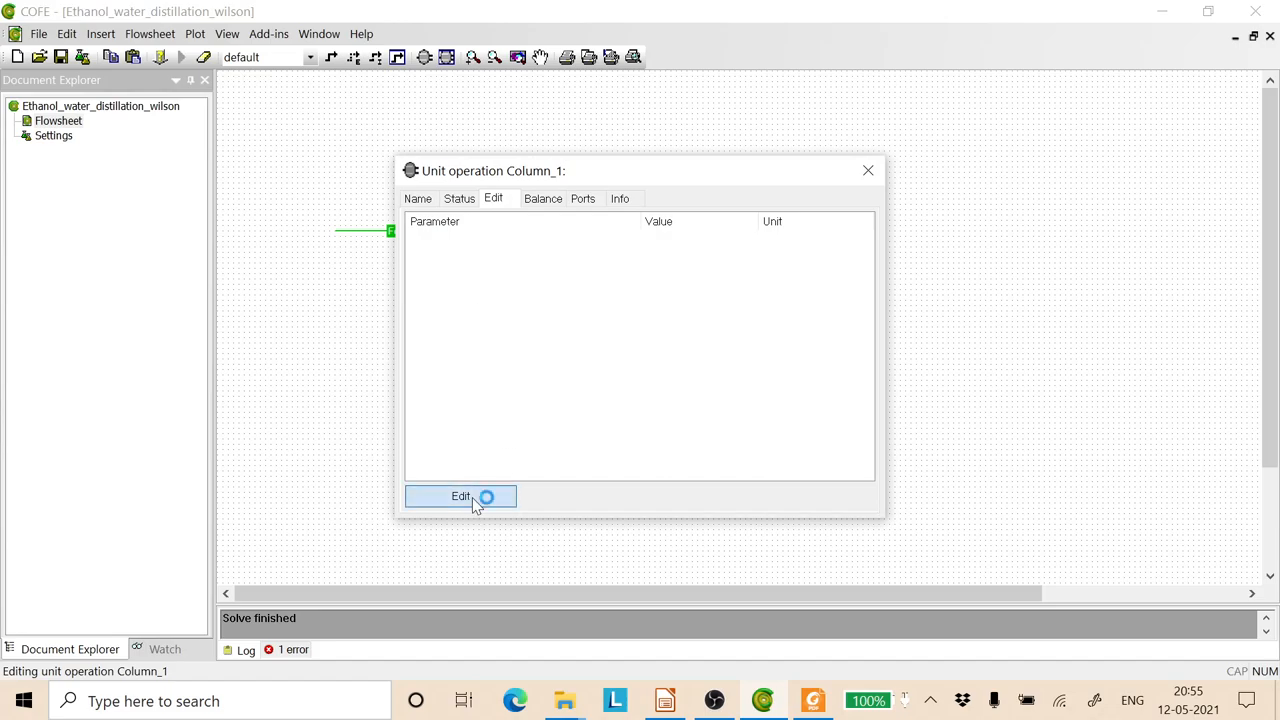
pyautogui.click(460, 496)
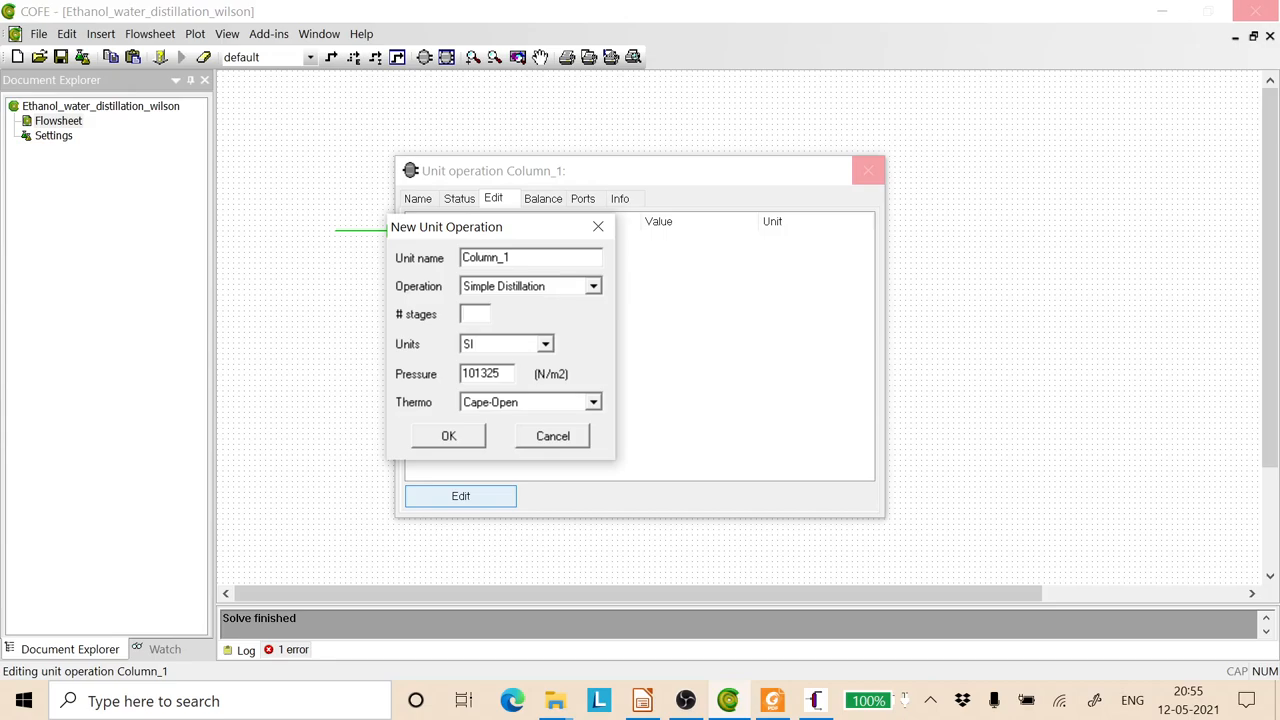
pyautogui.write('30')
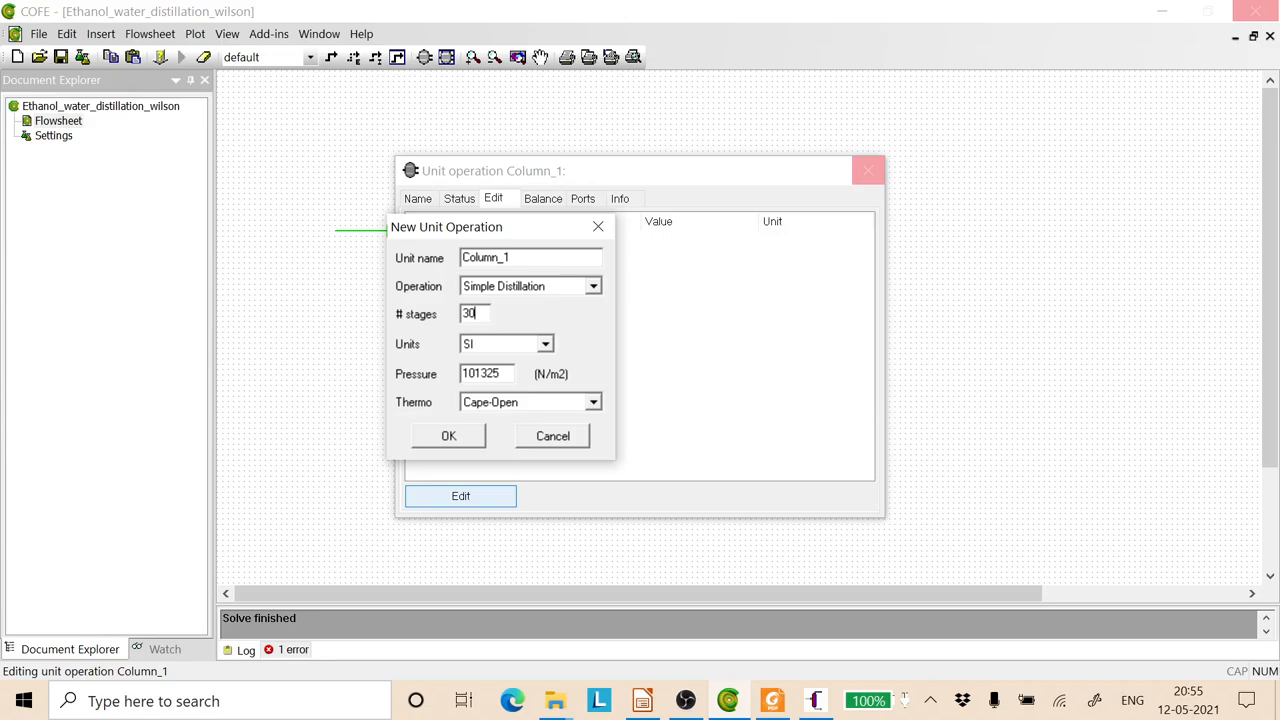
pyautogui.moveTo(420, 424)
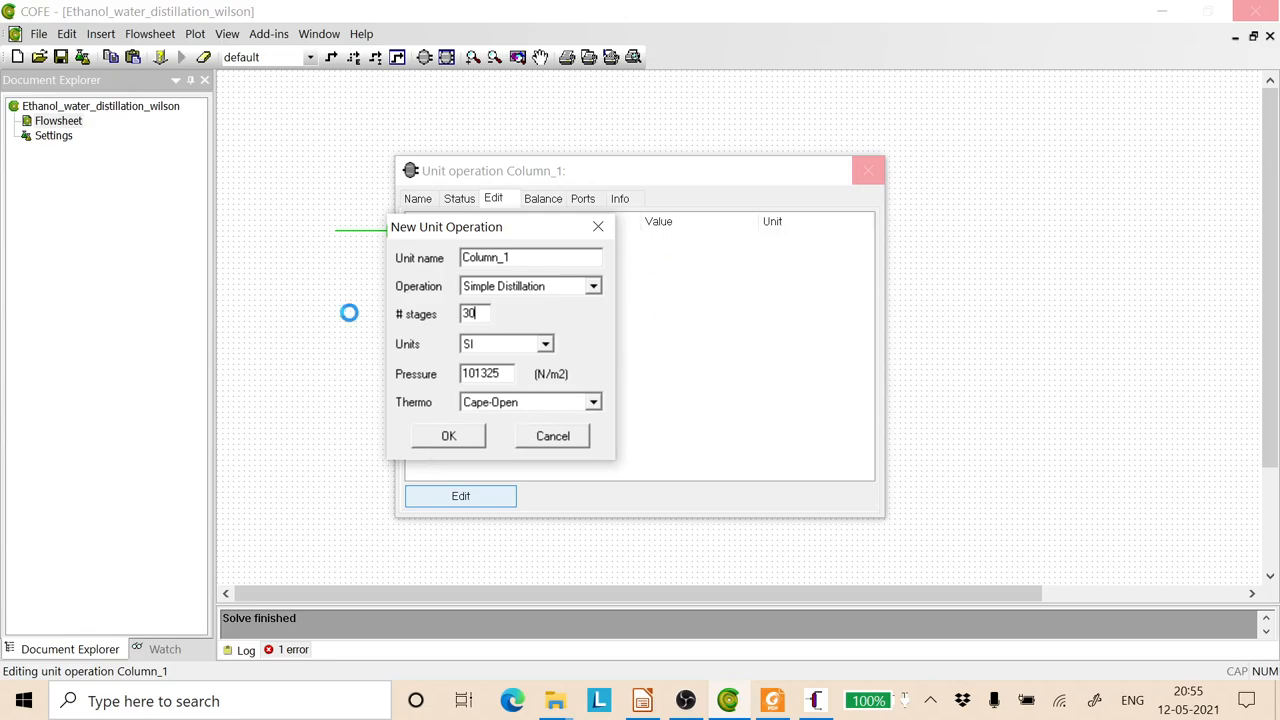
pyautogui.click(448, 436)
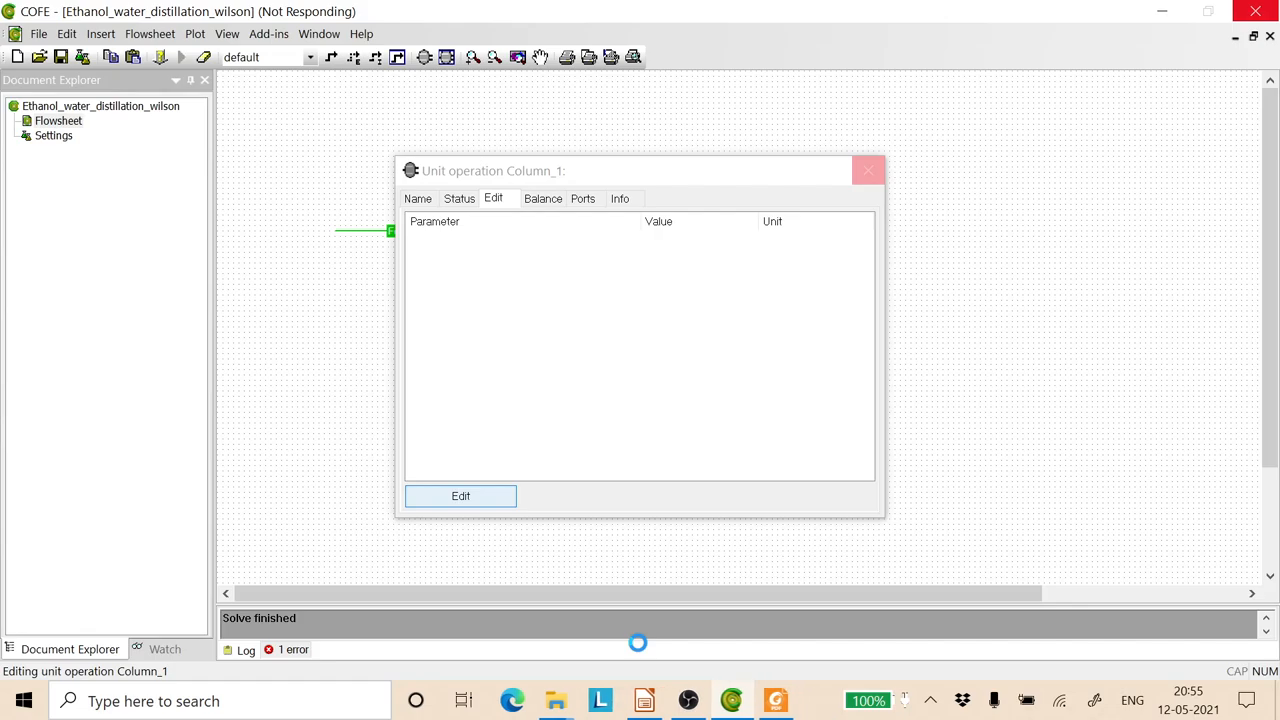
pyautogui.click(460, 496)
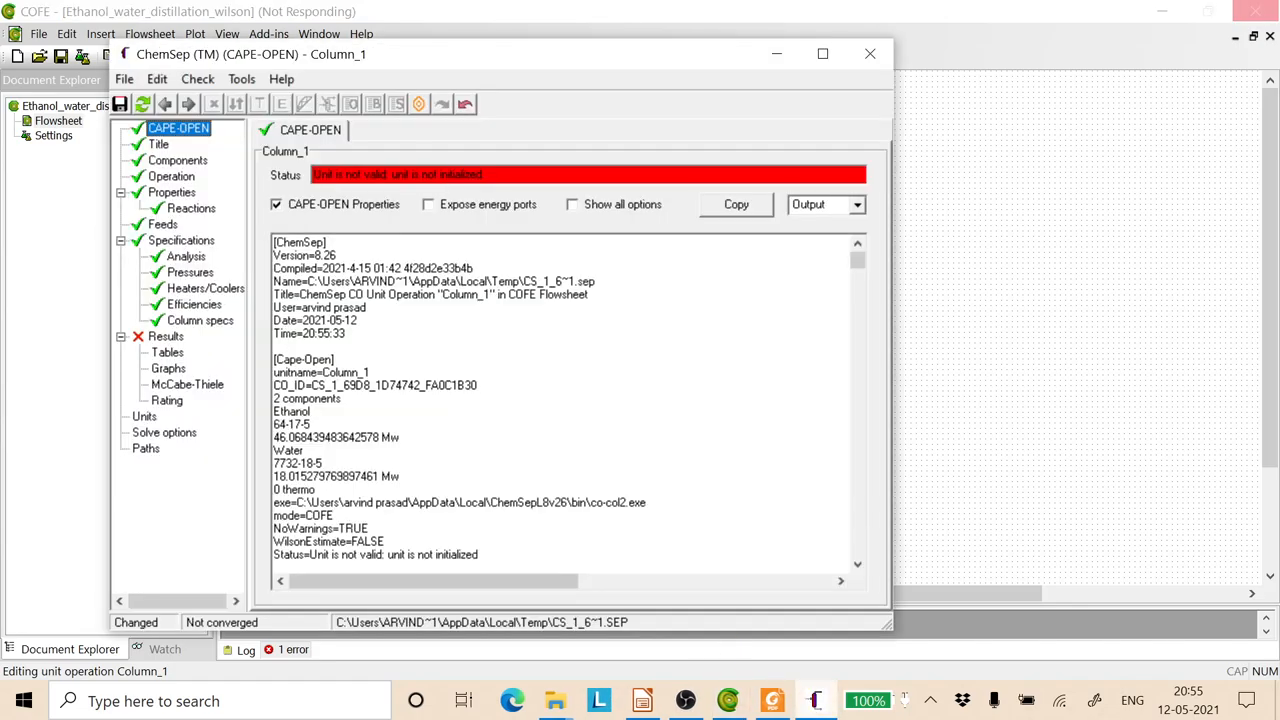
# Step: In the column specs, set reflux ratio 3.711 and a bottoms water mole fraction of 0.995
pyautogui.click(822, 54)
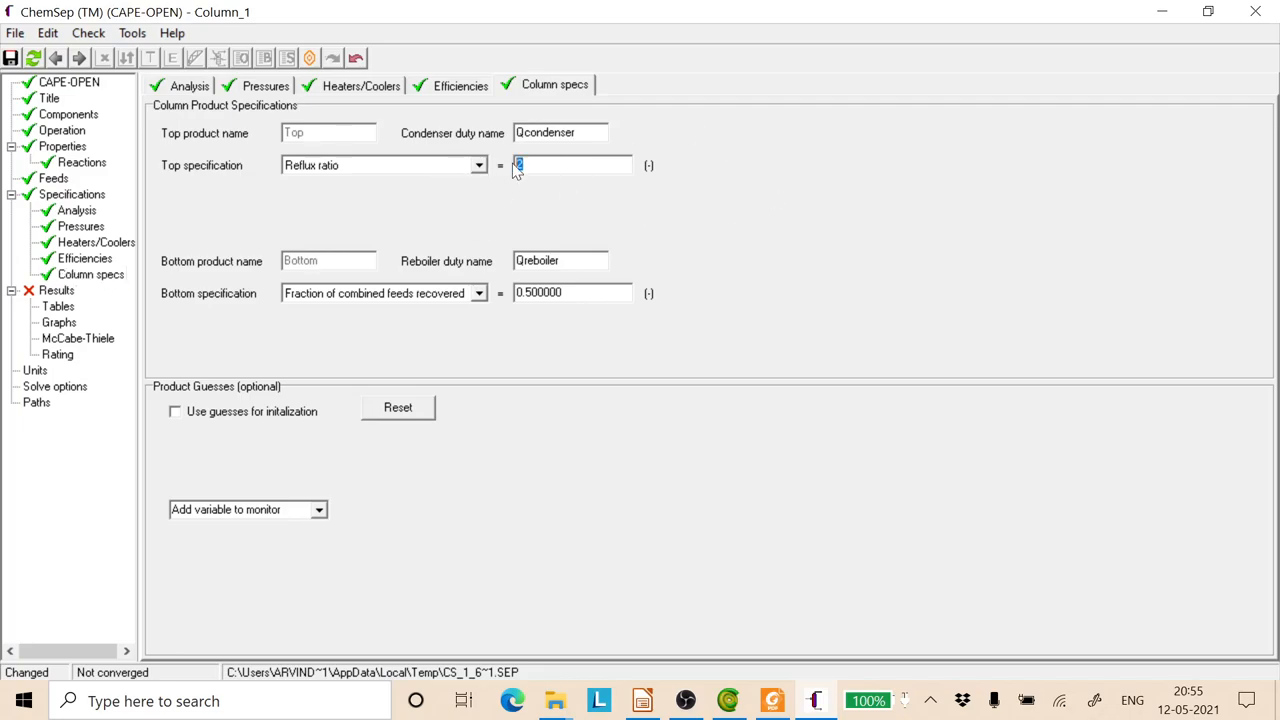
pyautogui.press('Delete')
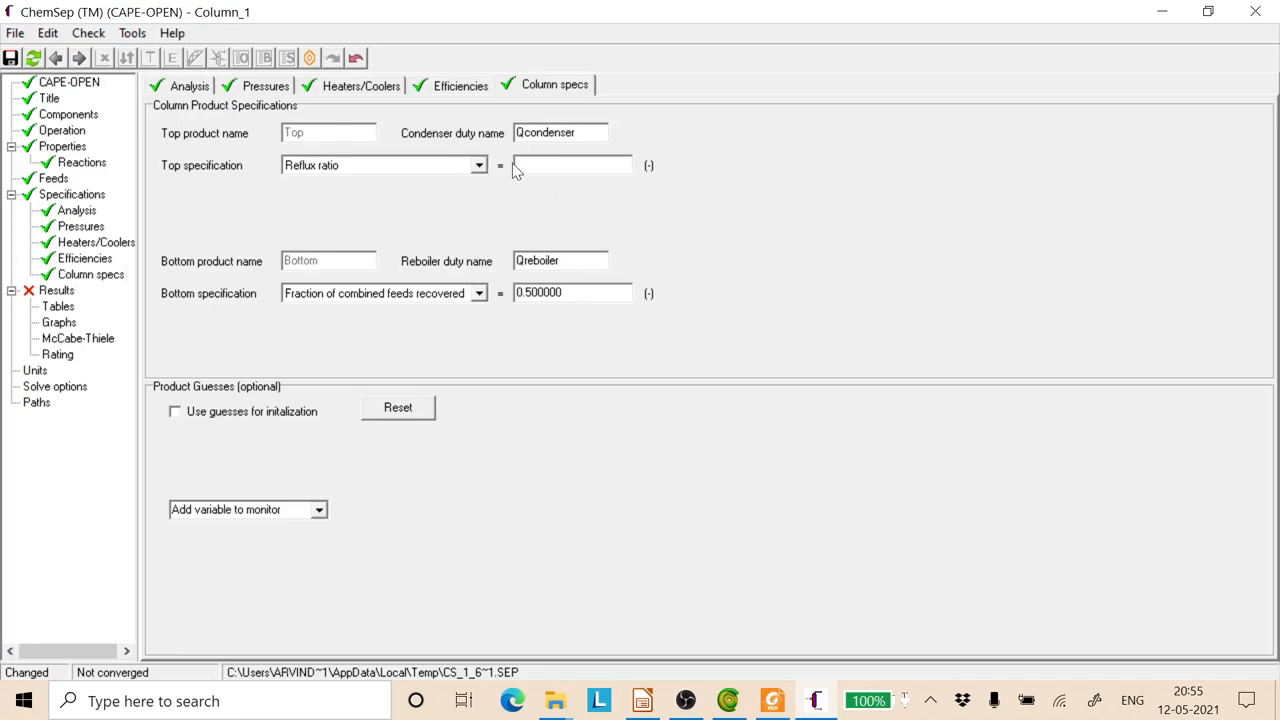
pyautogui.write('3')
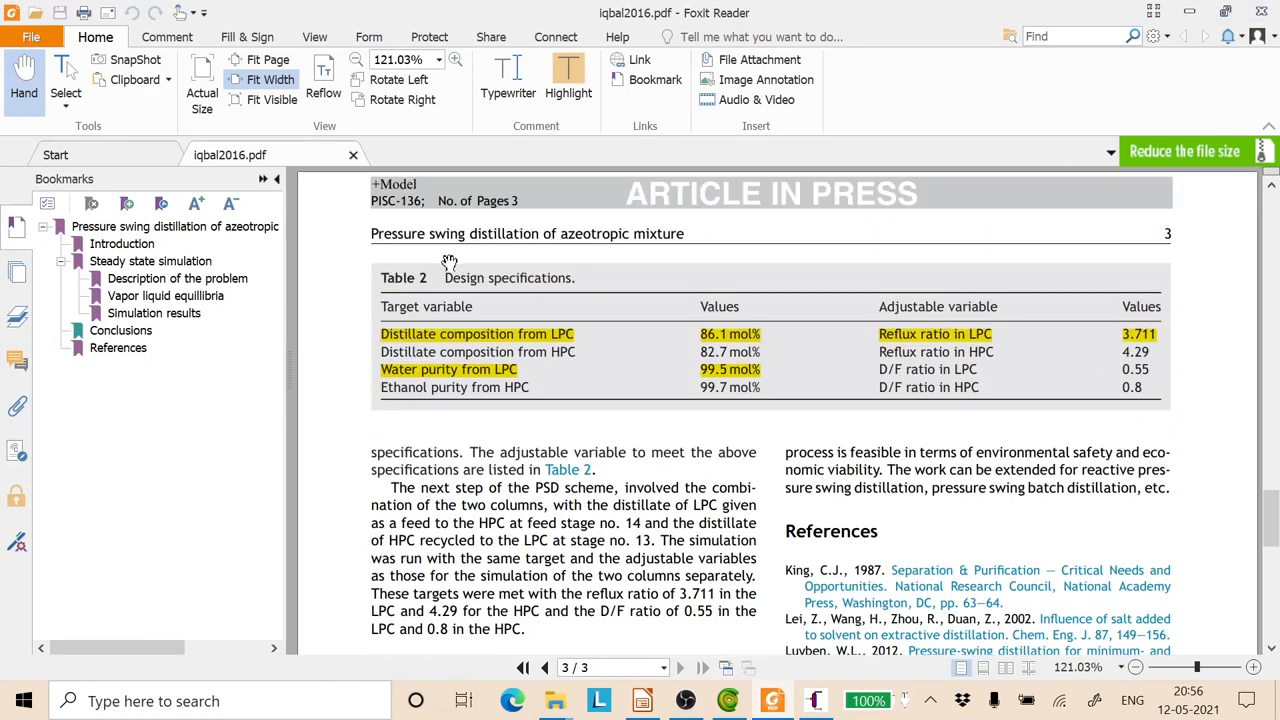
pyautogui.moveTo(1194, 44)
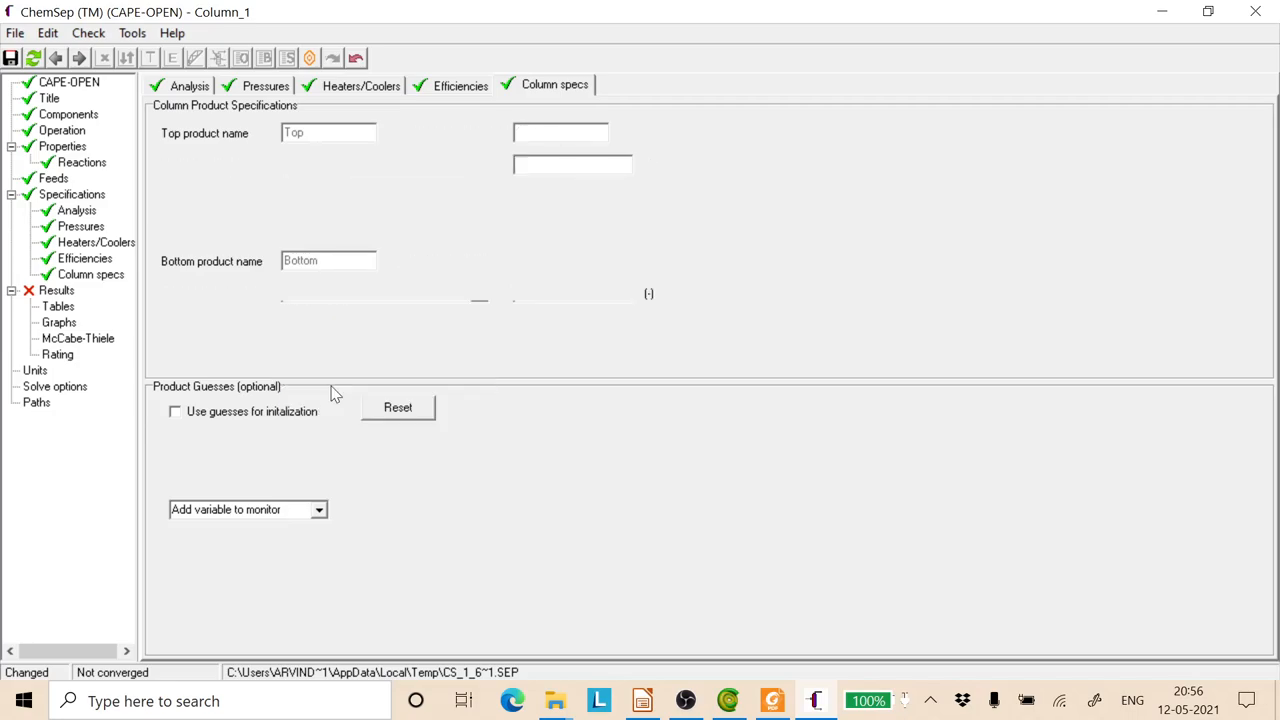
pyautogui.click(352, 324)
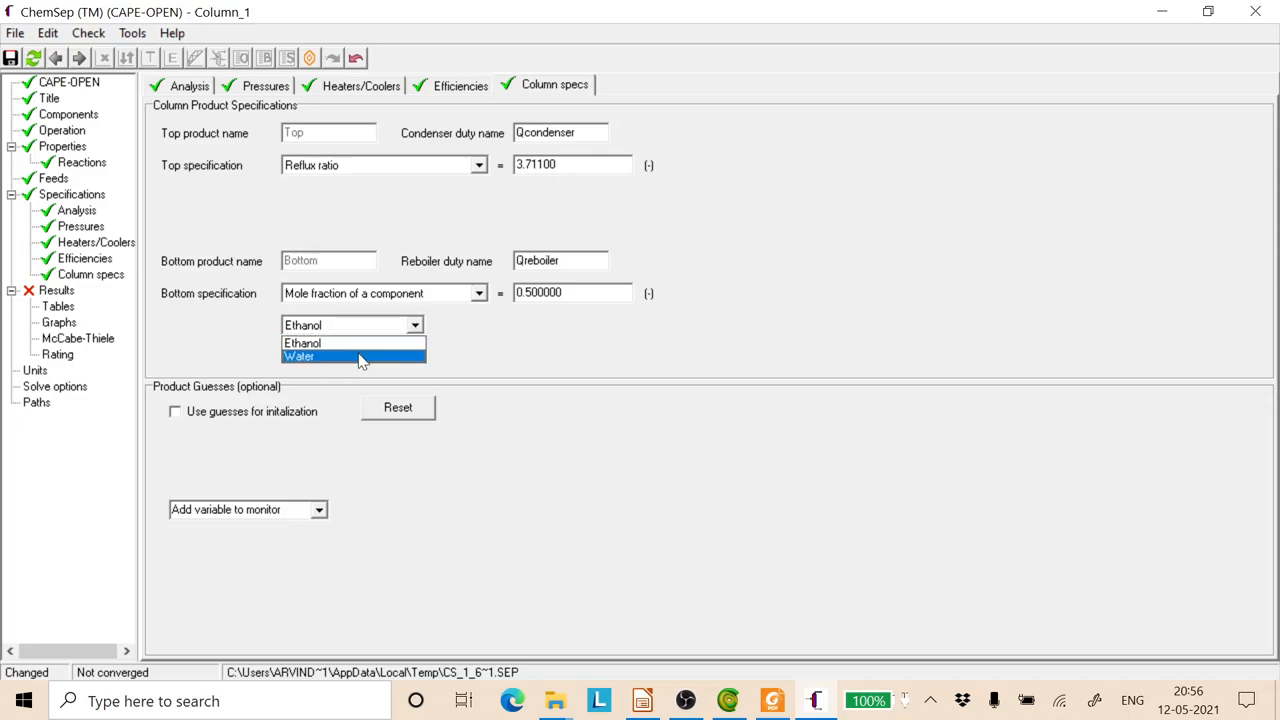
pyautogui.click(300, 356)
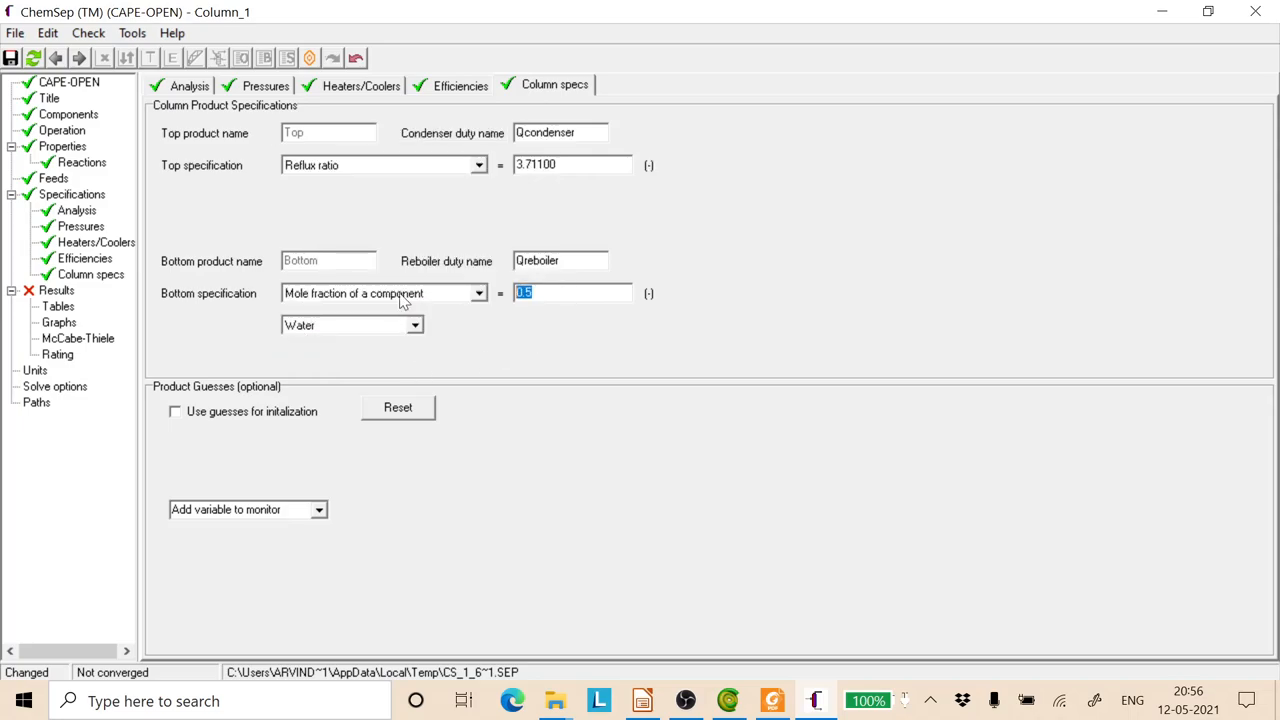
pyautogui.write('0')
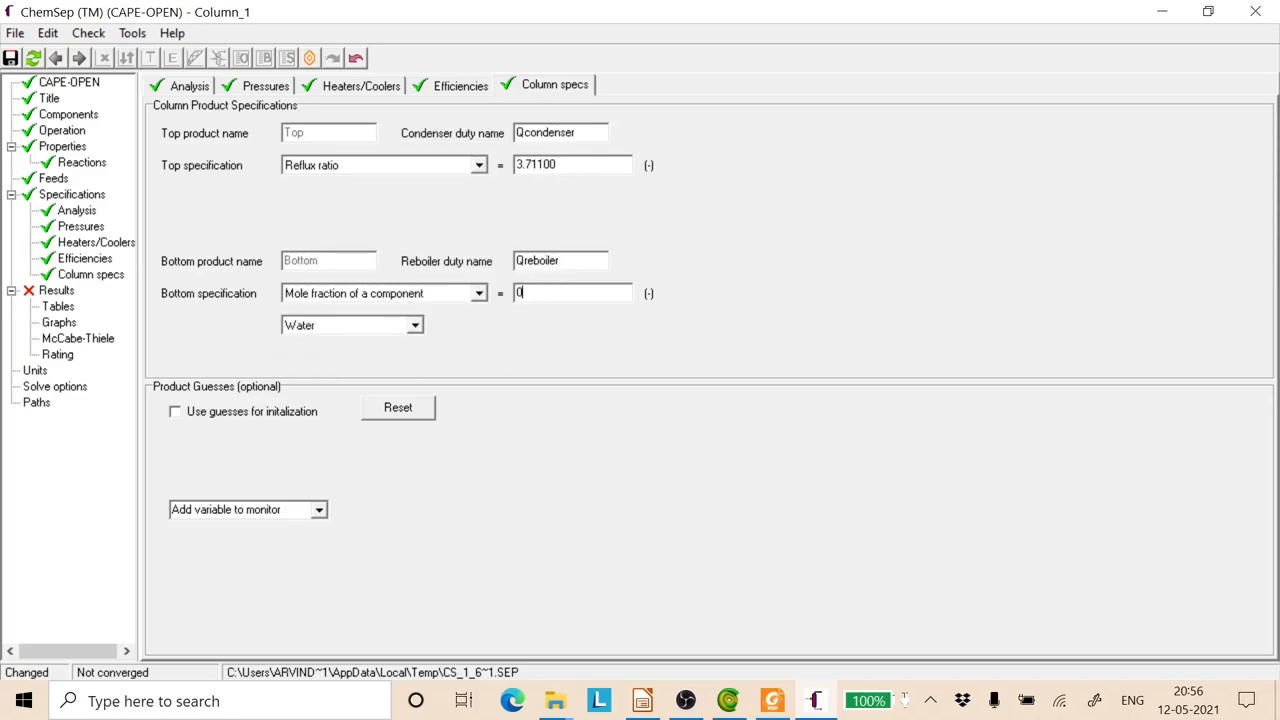
pyautogui.write('0.995000')
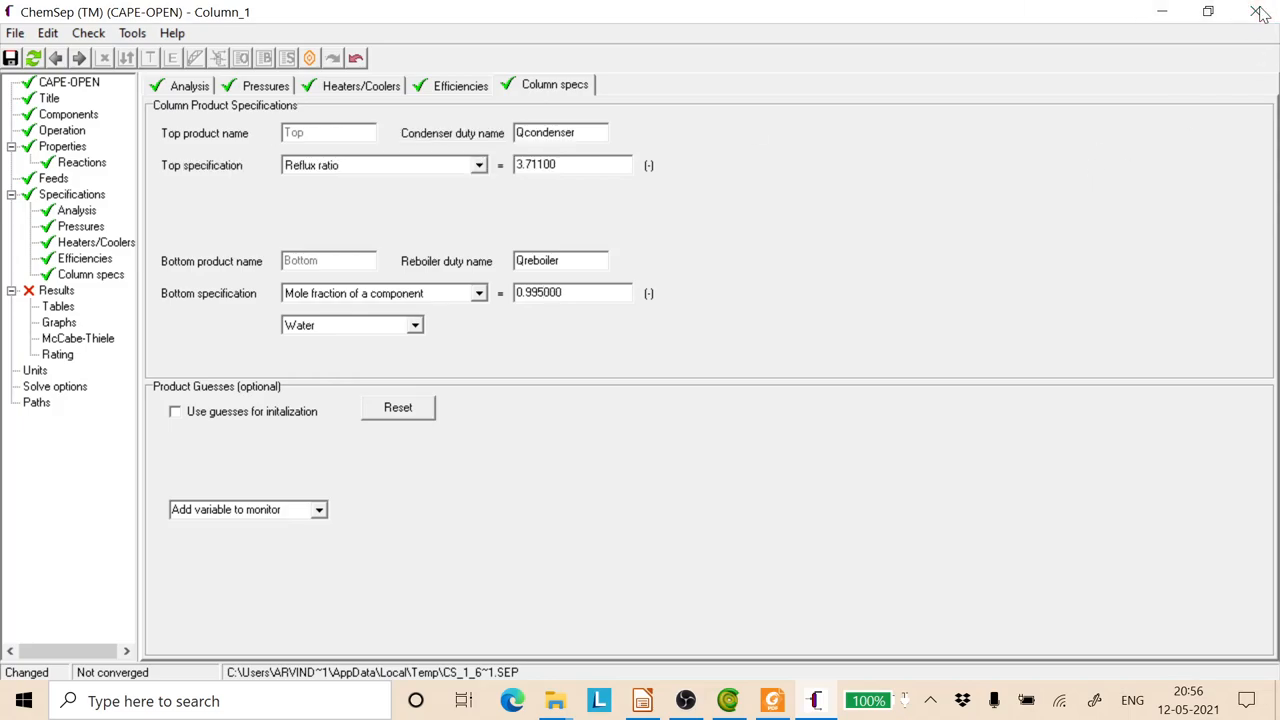
# Step: Save the column input, update its flowsheet icon, and reopen Column_1's ChemSep editor
pyautogui.click(1262, 12)
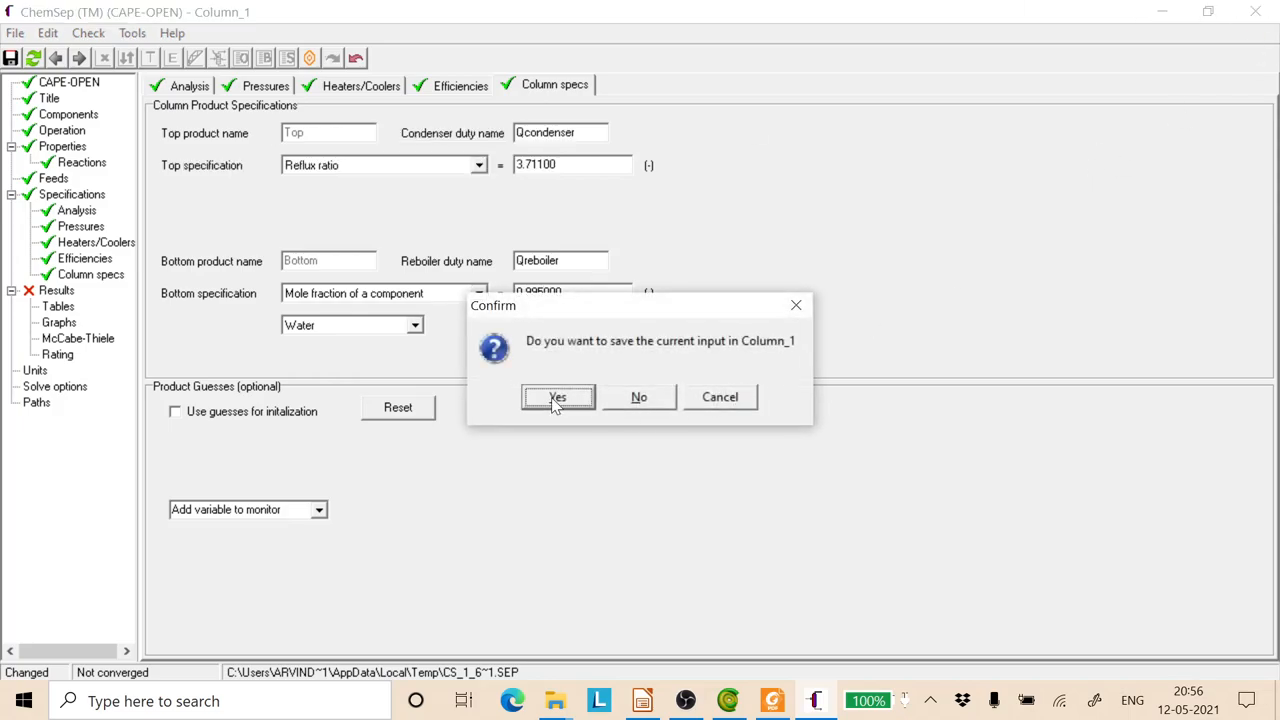
pyautogui.click(556, 396)
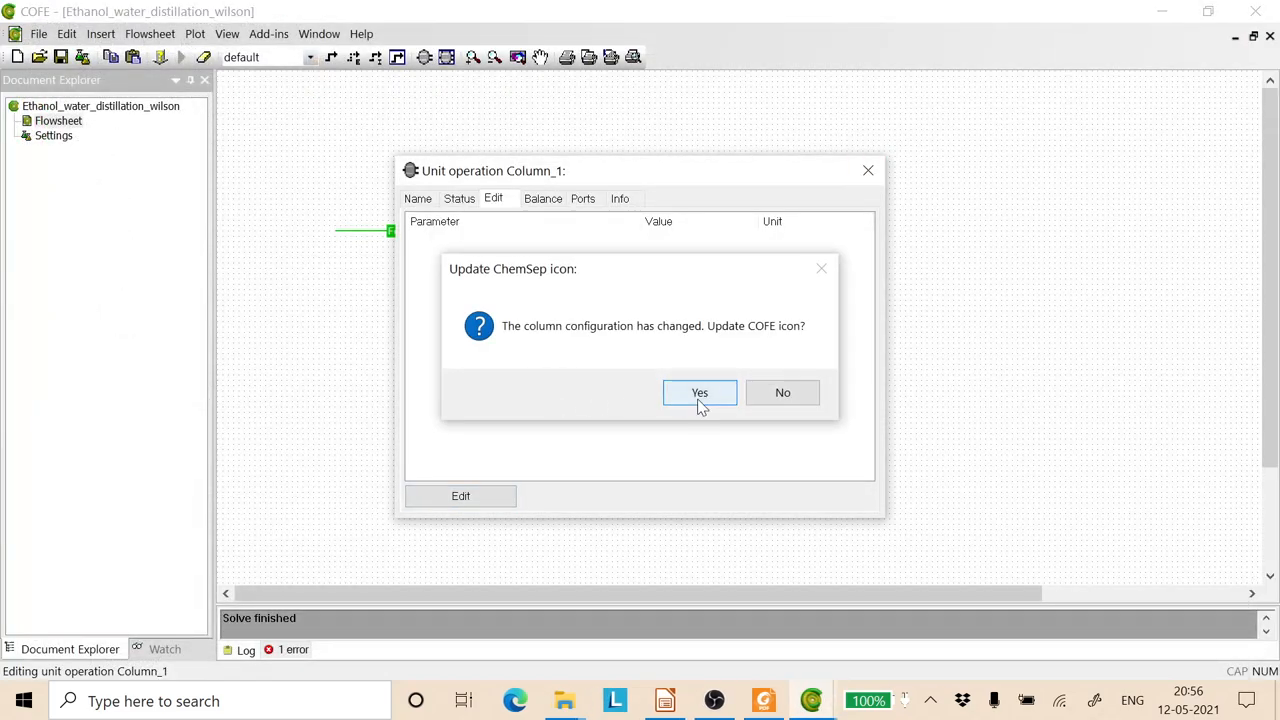
pyautogui.click(700, 392)
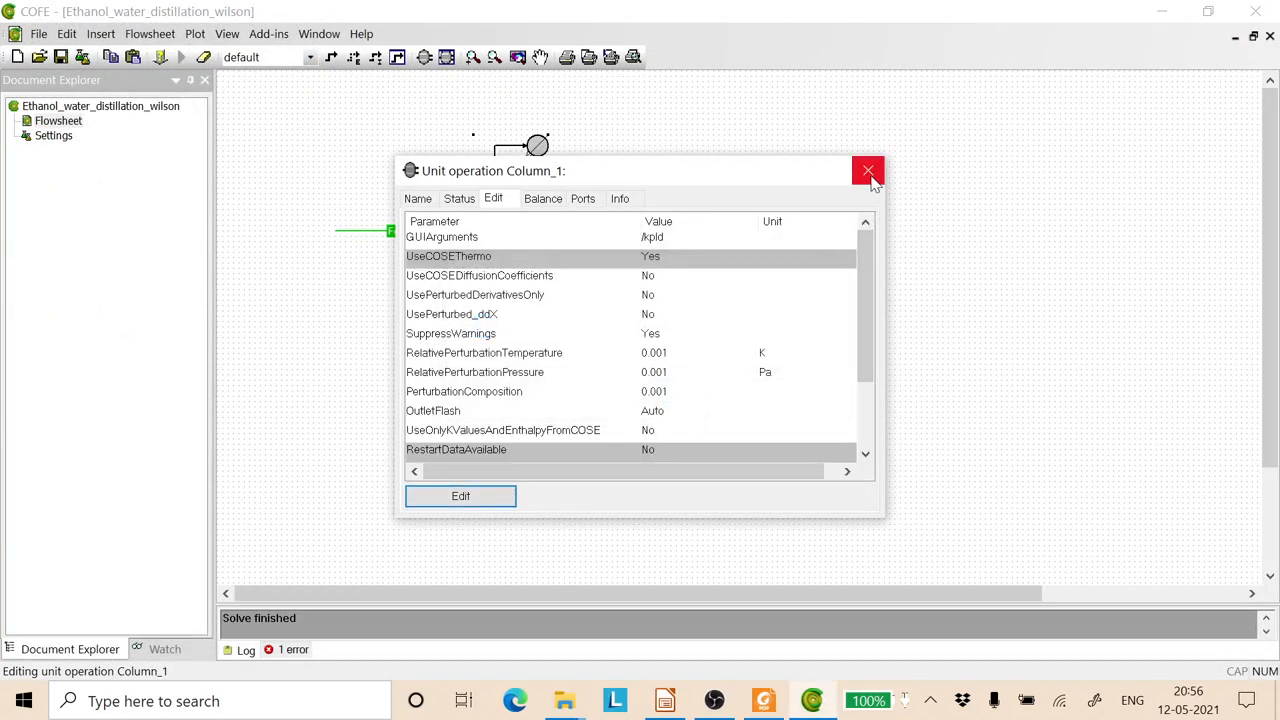
pyautogui.click(868, 172)
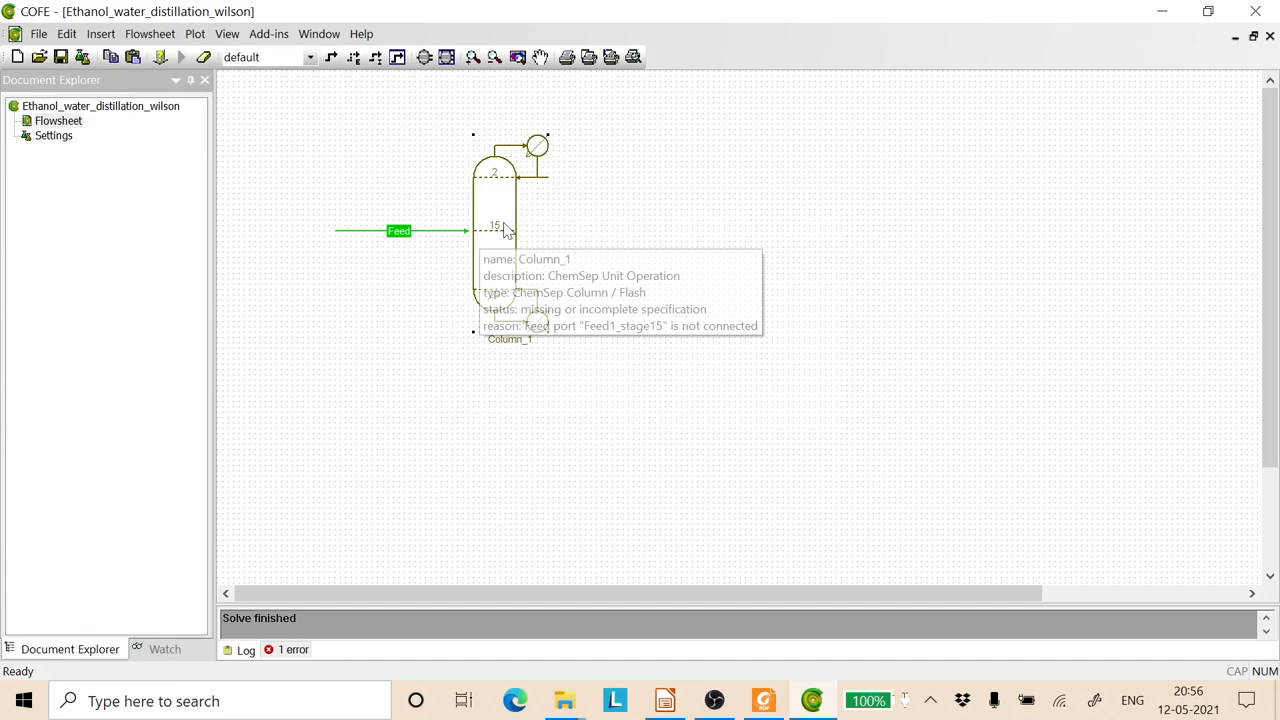
pyautogui.doubleClick(500, 224)
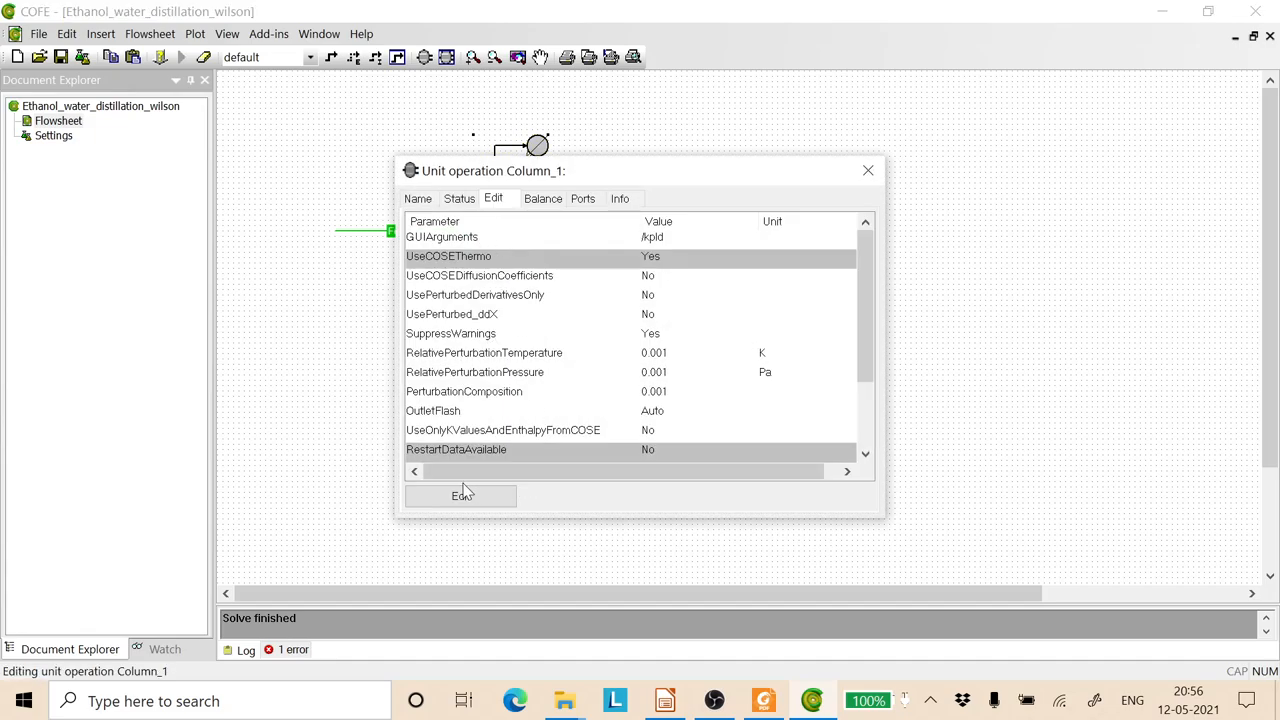
pyautogui.click(460, 496)
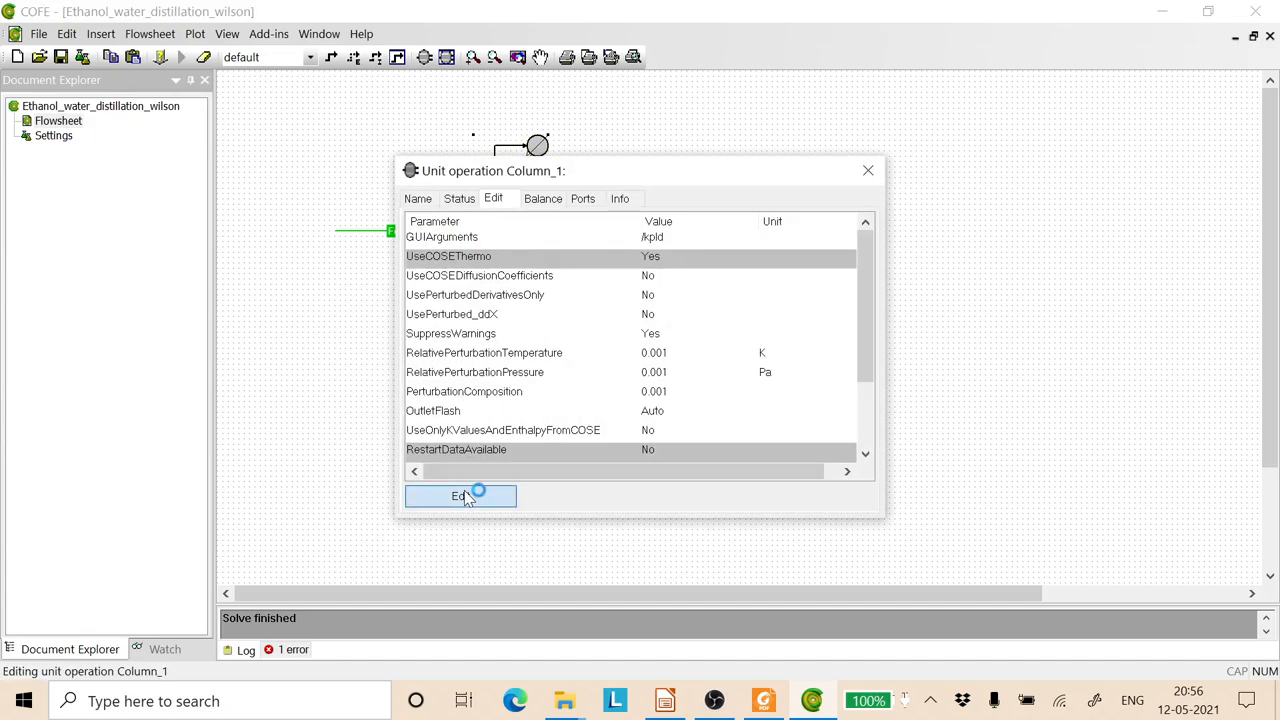
pyautogui.click(460, 496)
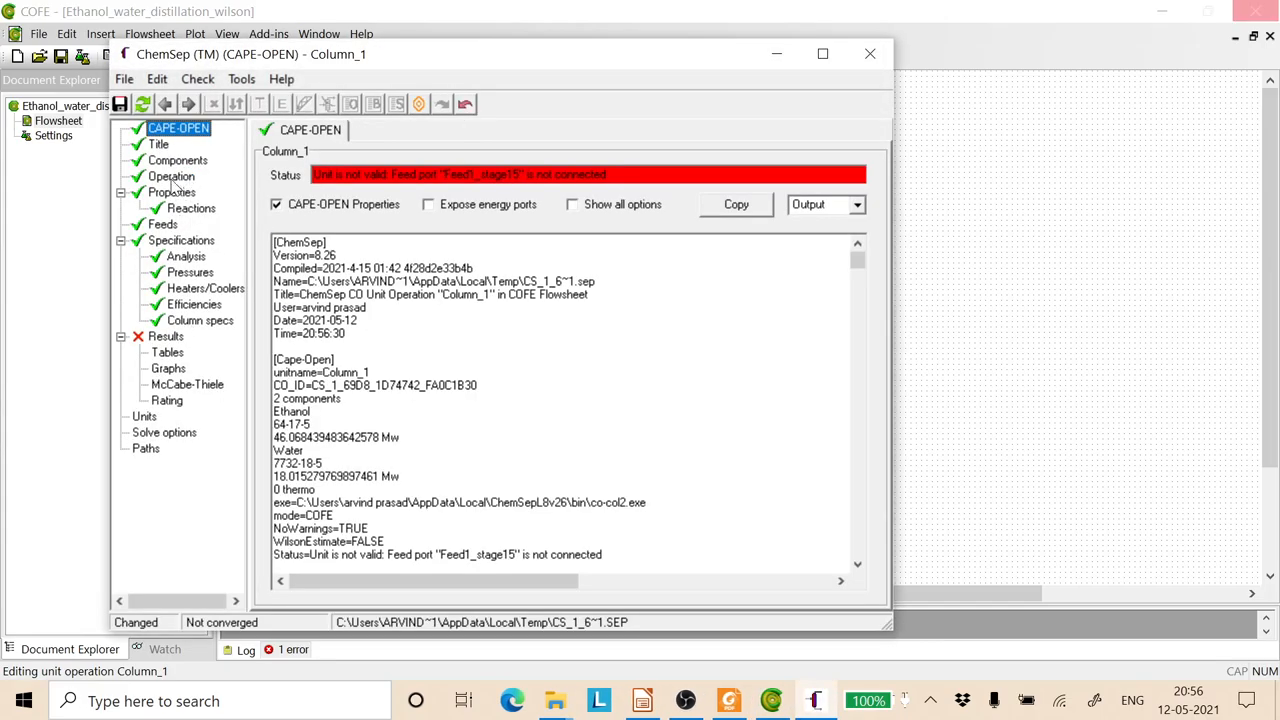
# Step: Change the column to 32 stages with the feed shifted to stage 25, then return to COFE
pyautogui.click(172, 176)
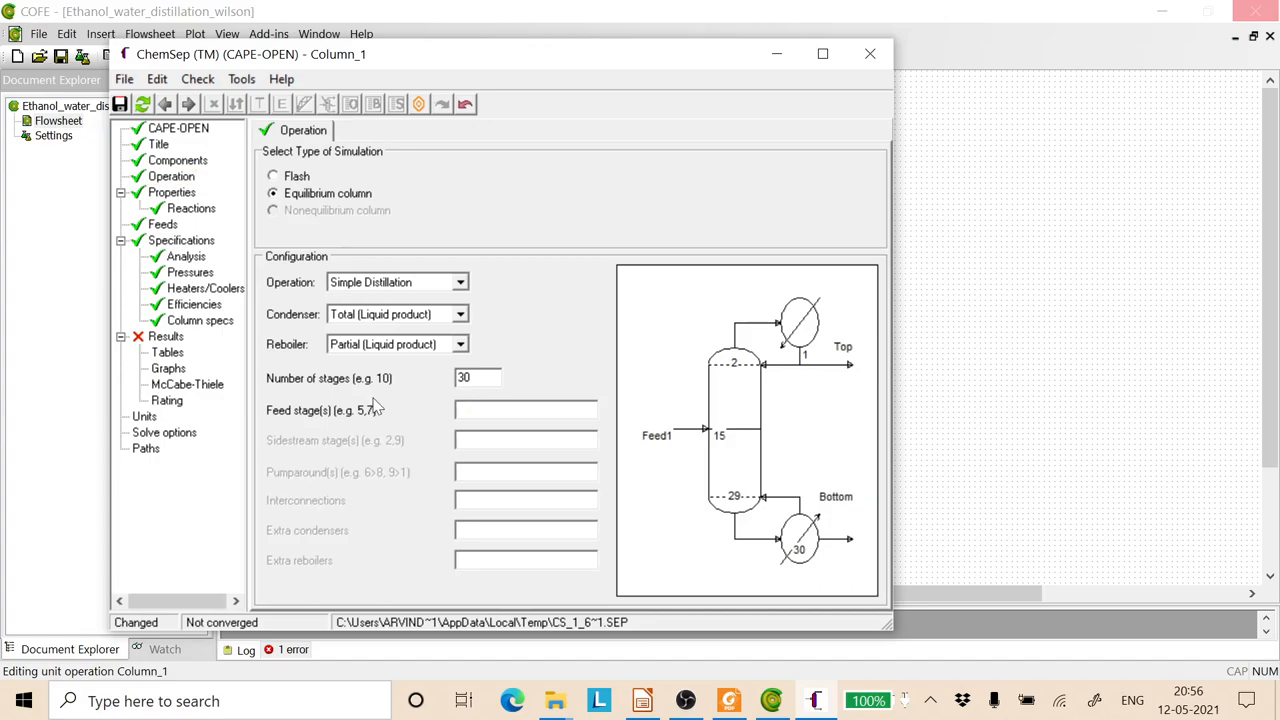
pyautogui.write('23')
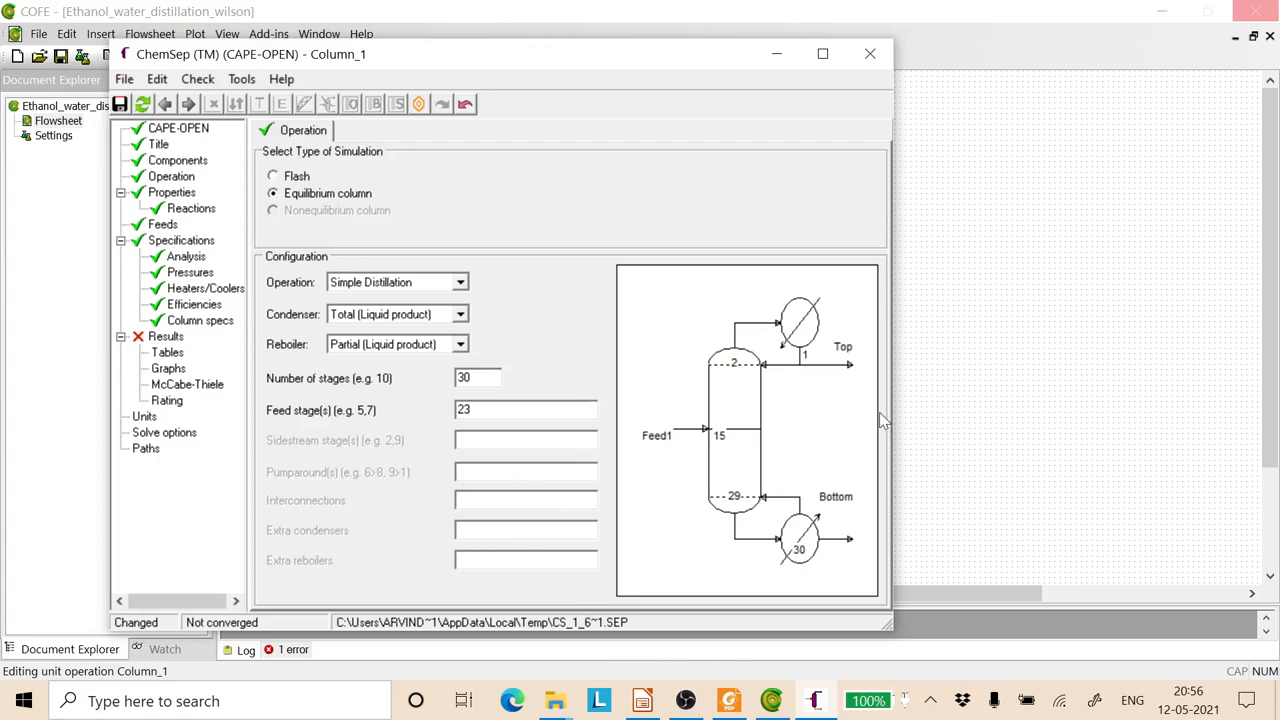
pyautogui.moveTo(724, 320)
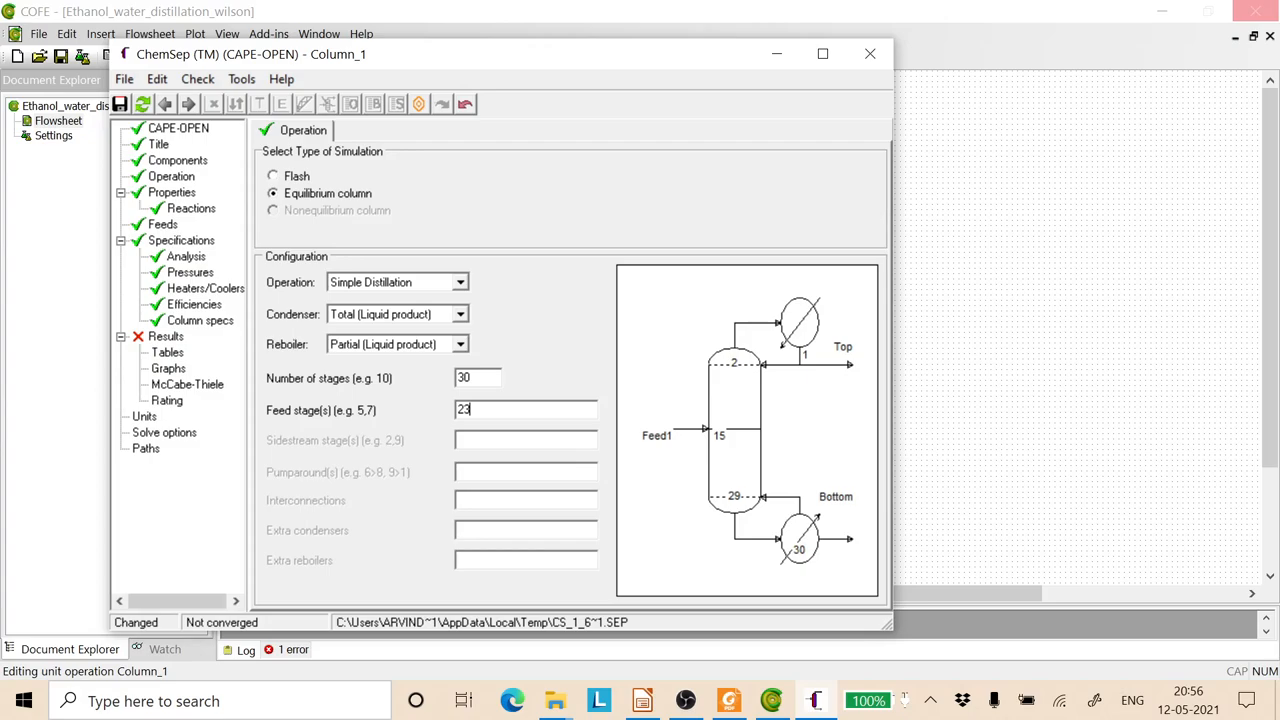
pyautogui.moveTo(816, 392)
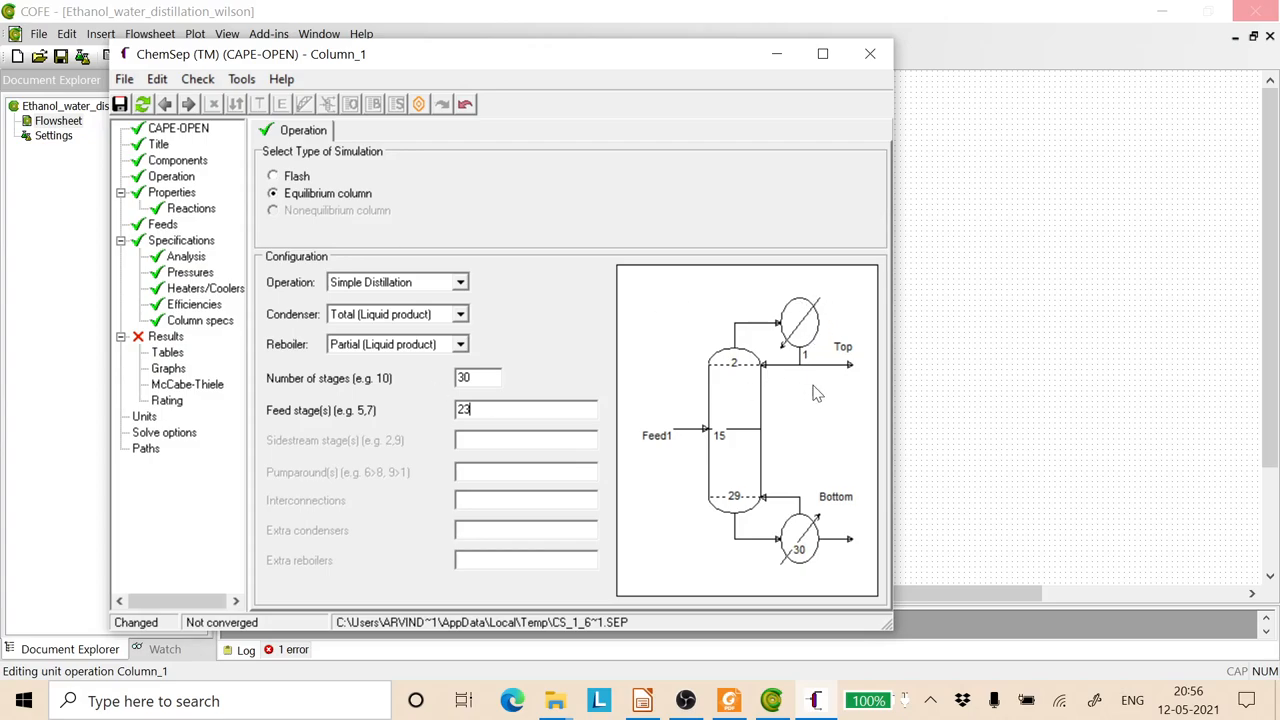
pyautogui.moveTo(786, 312)
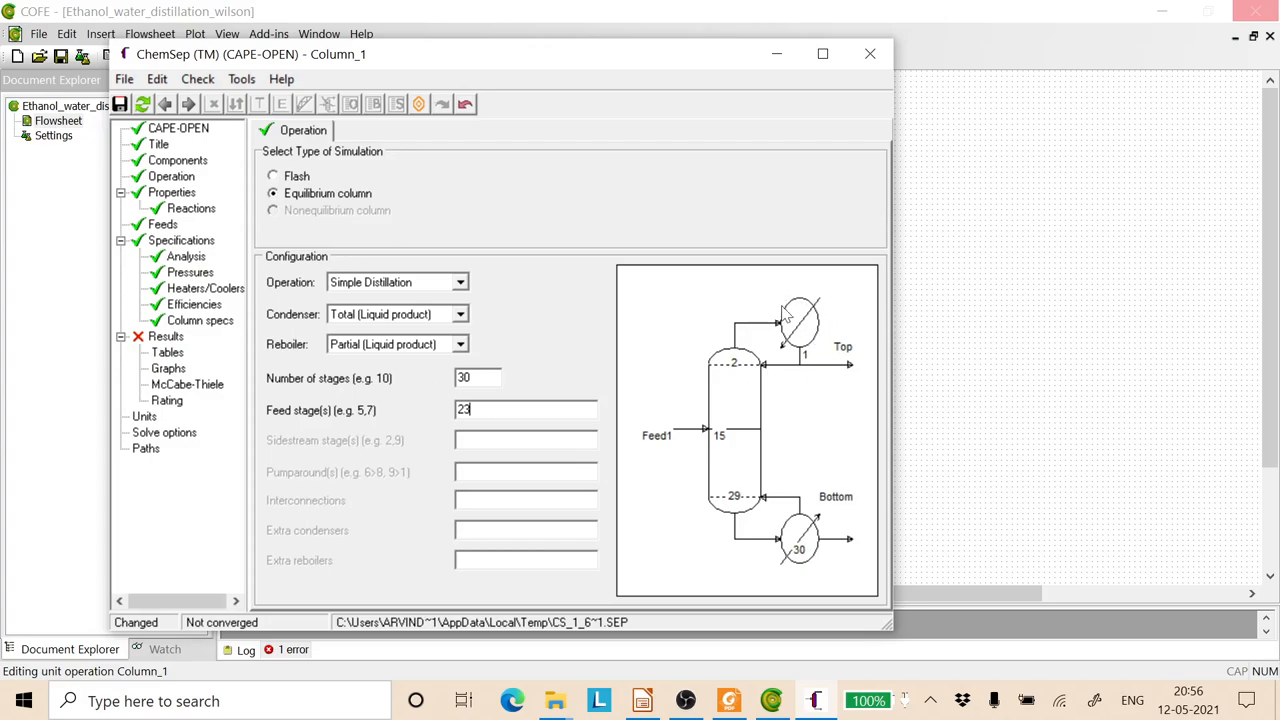
pyautogui.moveTo(892, 576)
pyautogui.write('32')
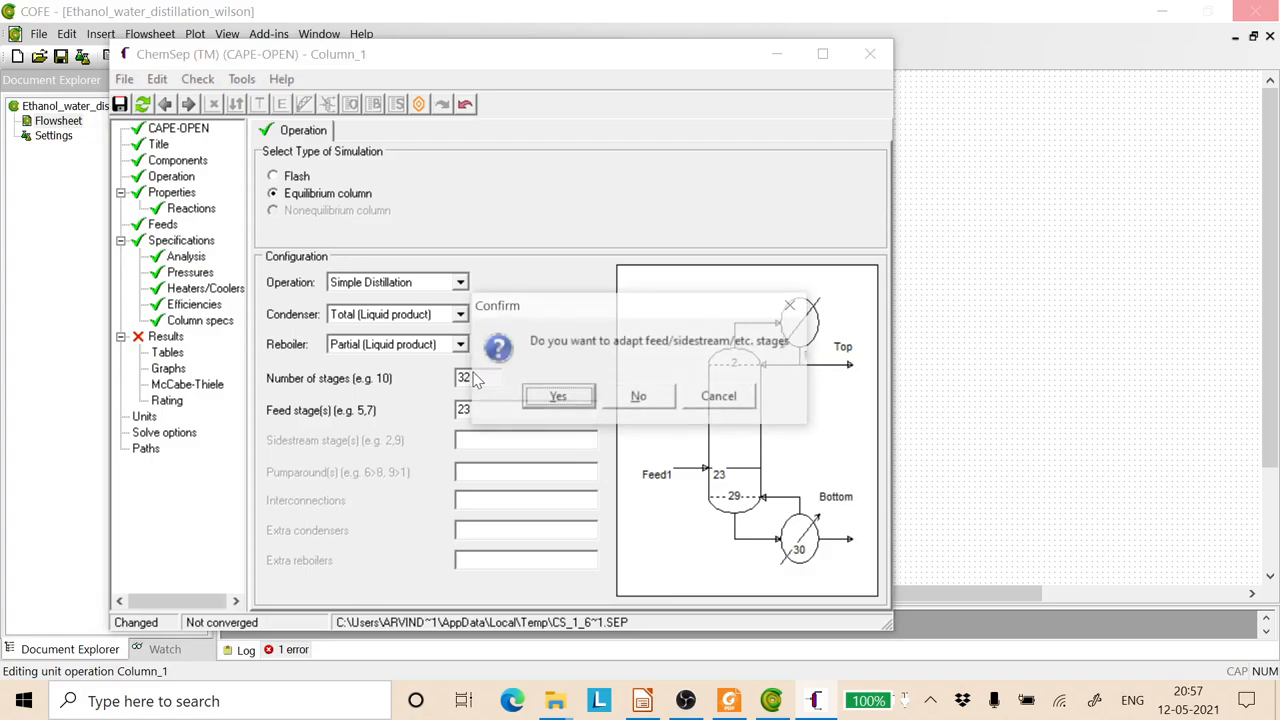
pyautogui.click(558, 396)
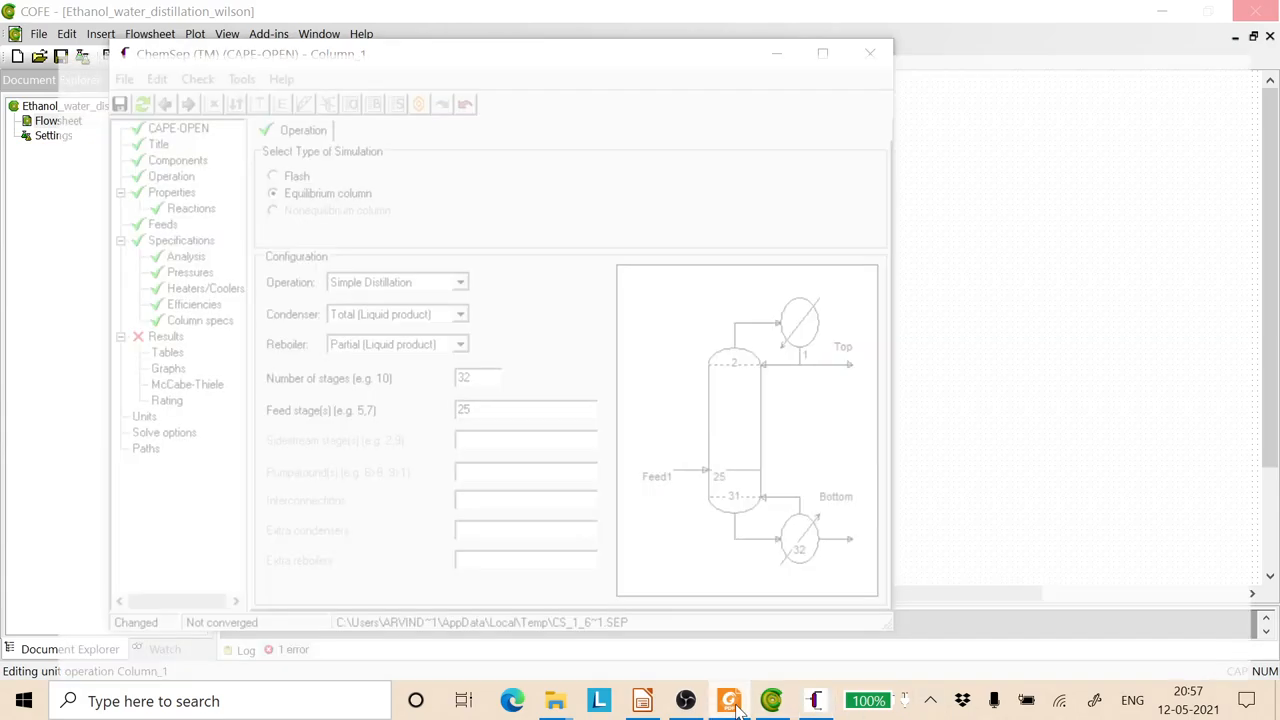
pyautogui.click(728, 700)
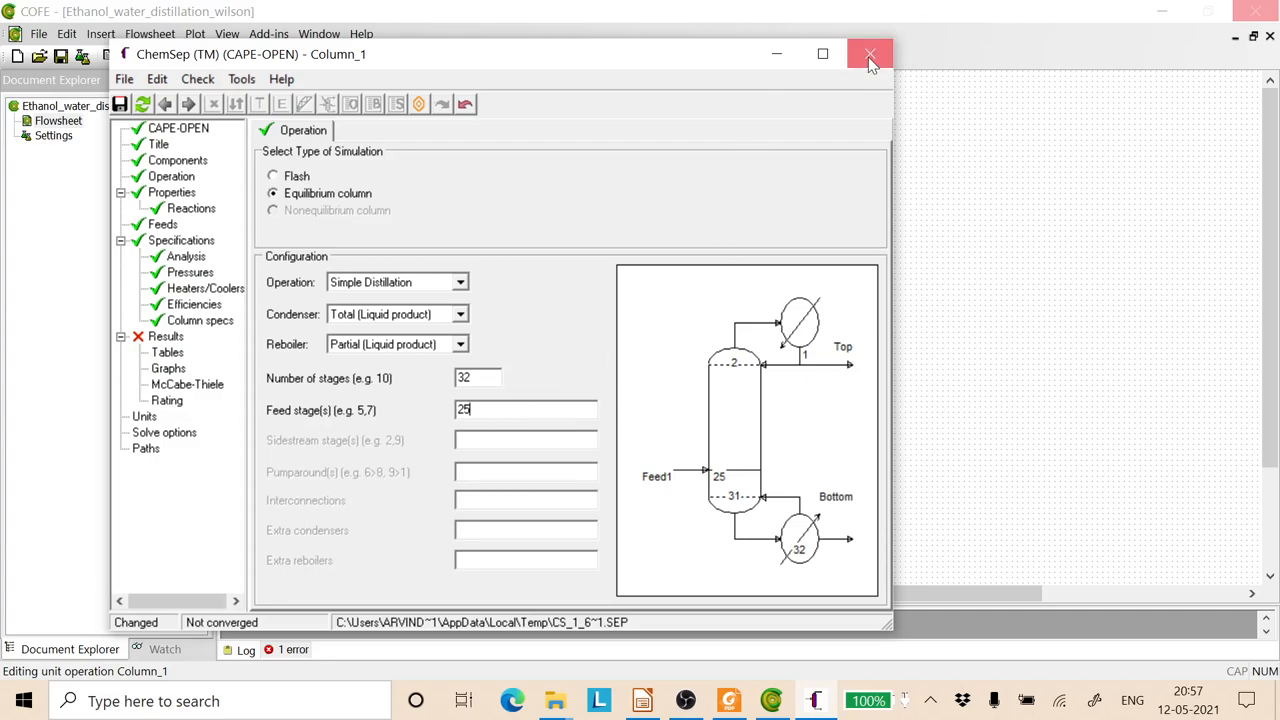
pyautogui.click(868, 54)
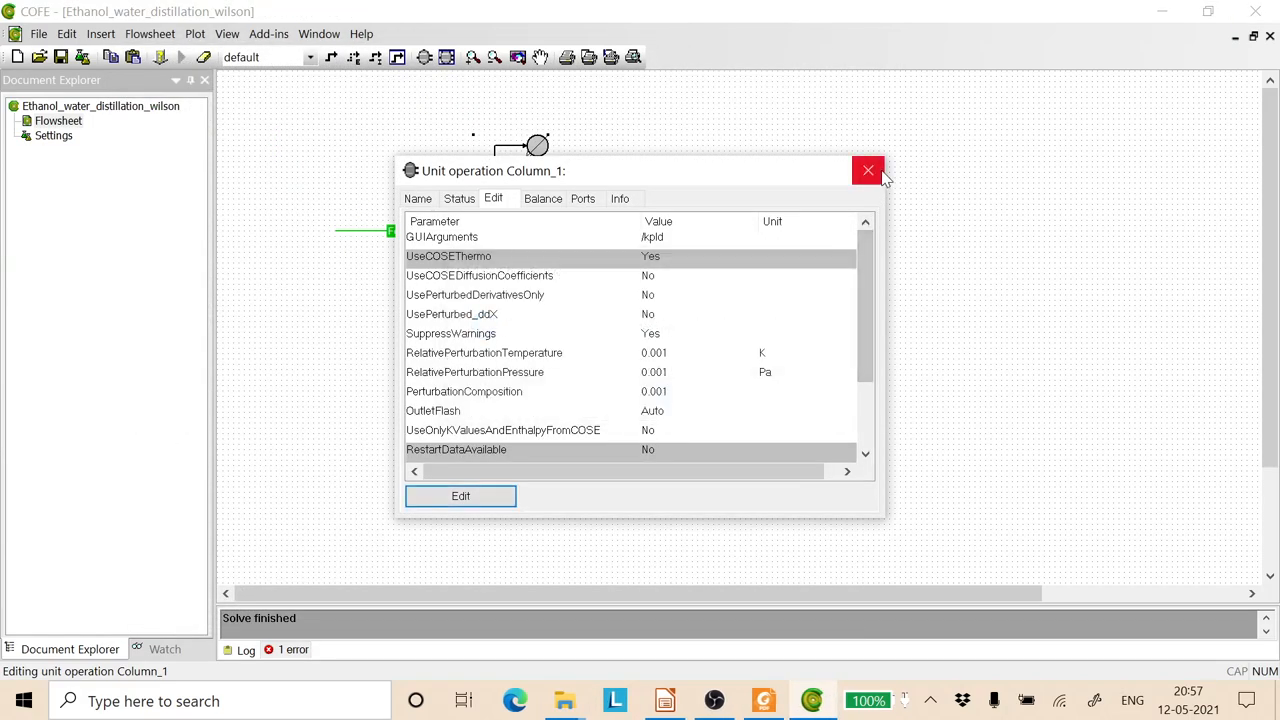
# Step: Attach the feed and draw top and bottom product streams from the column, then solve the flowsheet
pyautogui.click(868, 172)
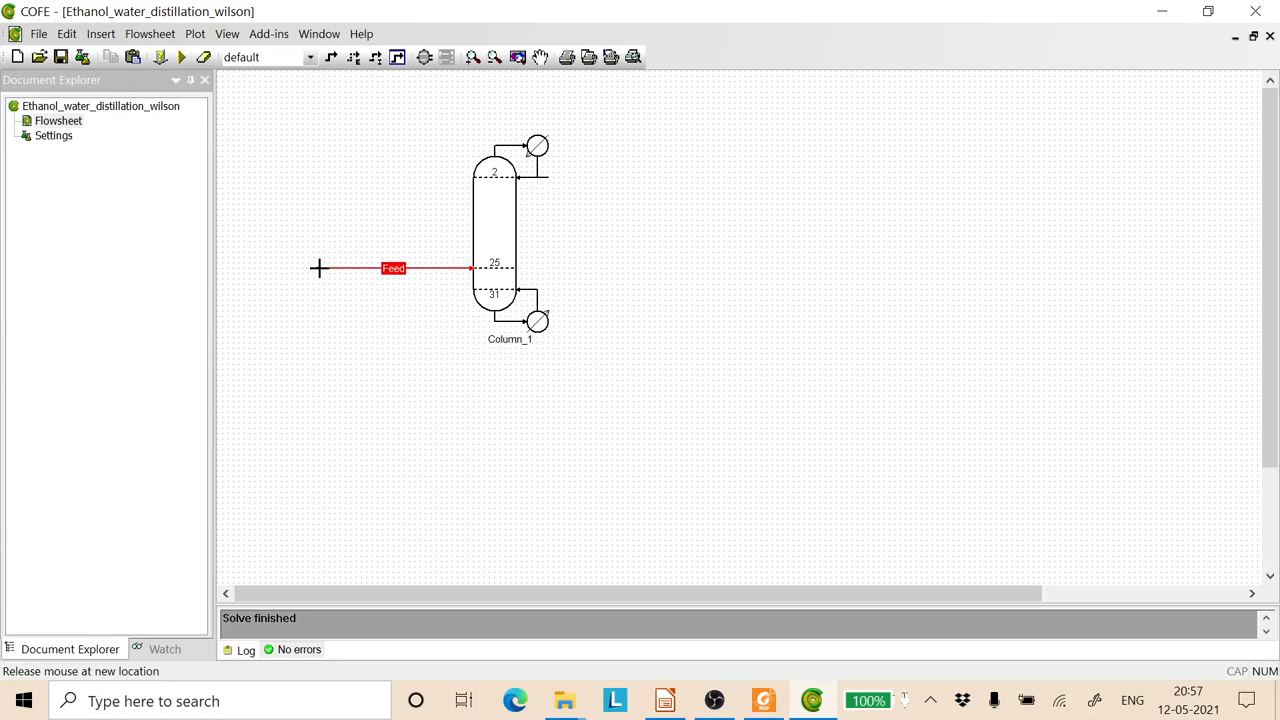
pyautogui.click(330, 56)
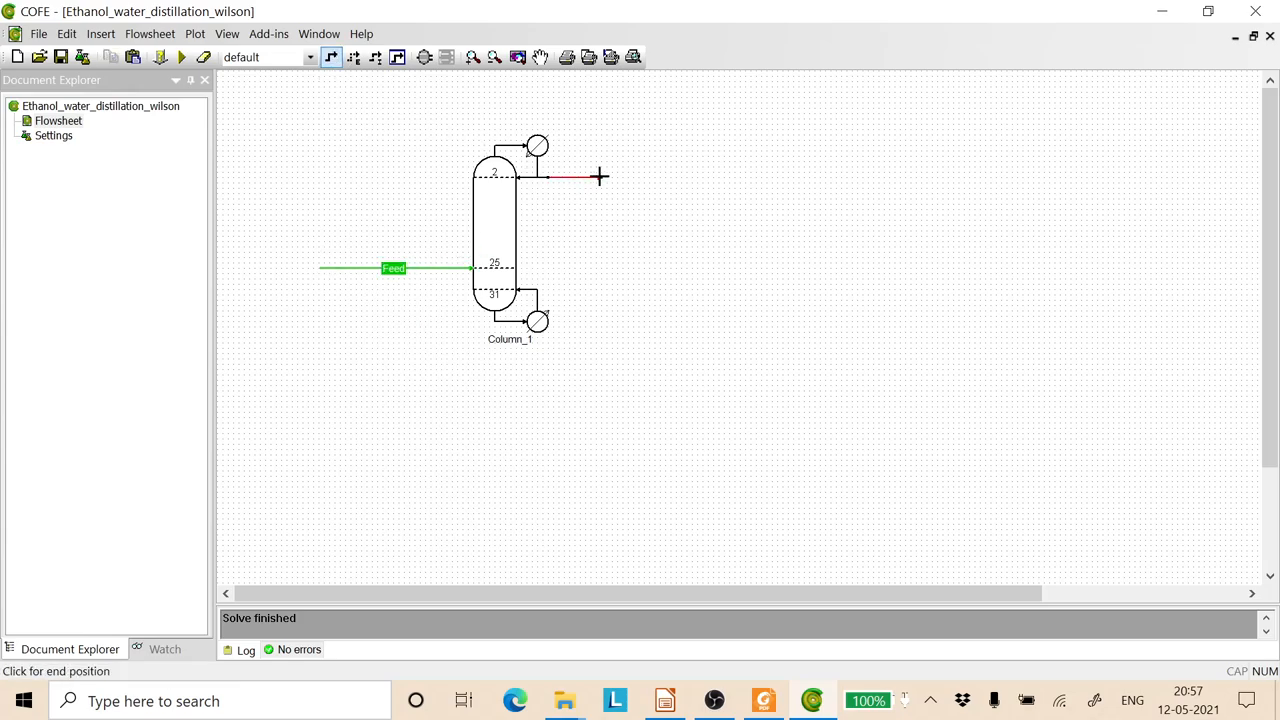
pyautogui.click(600, 176)
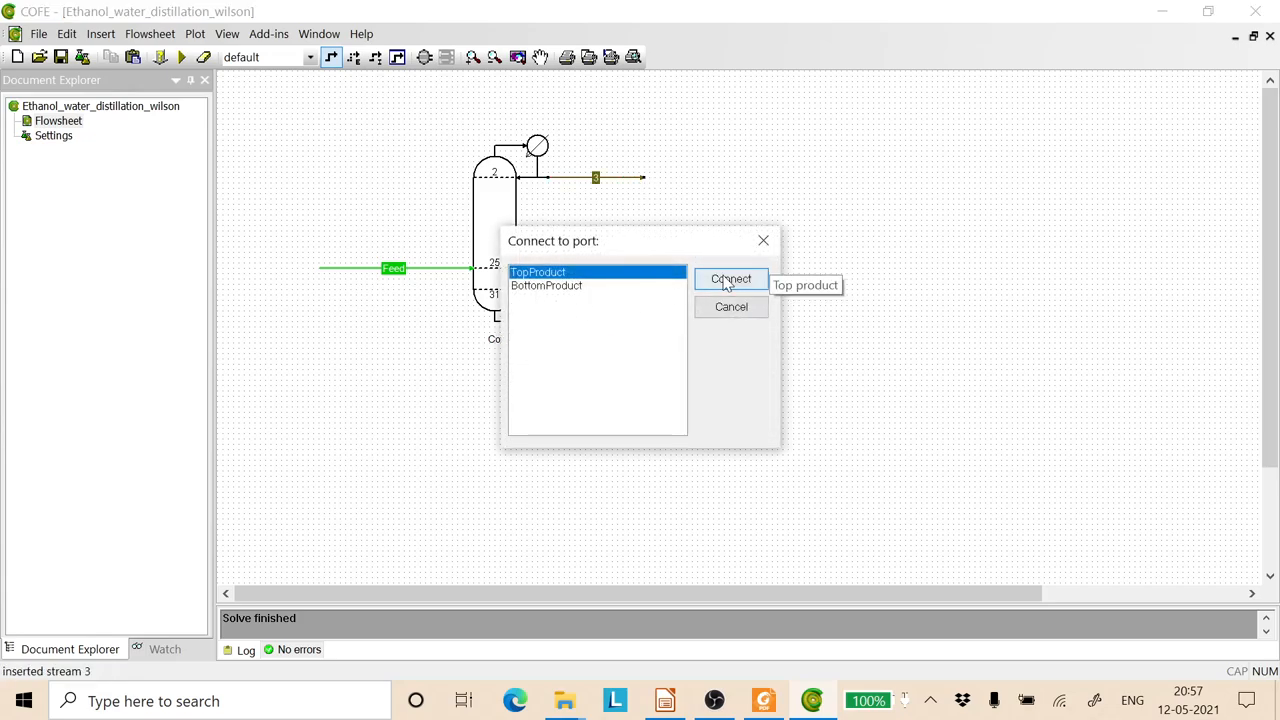
pyautogui.click(730, 278)
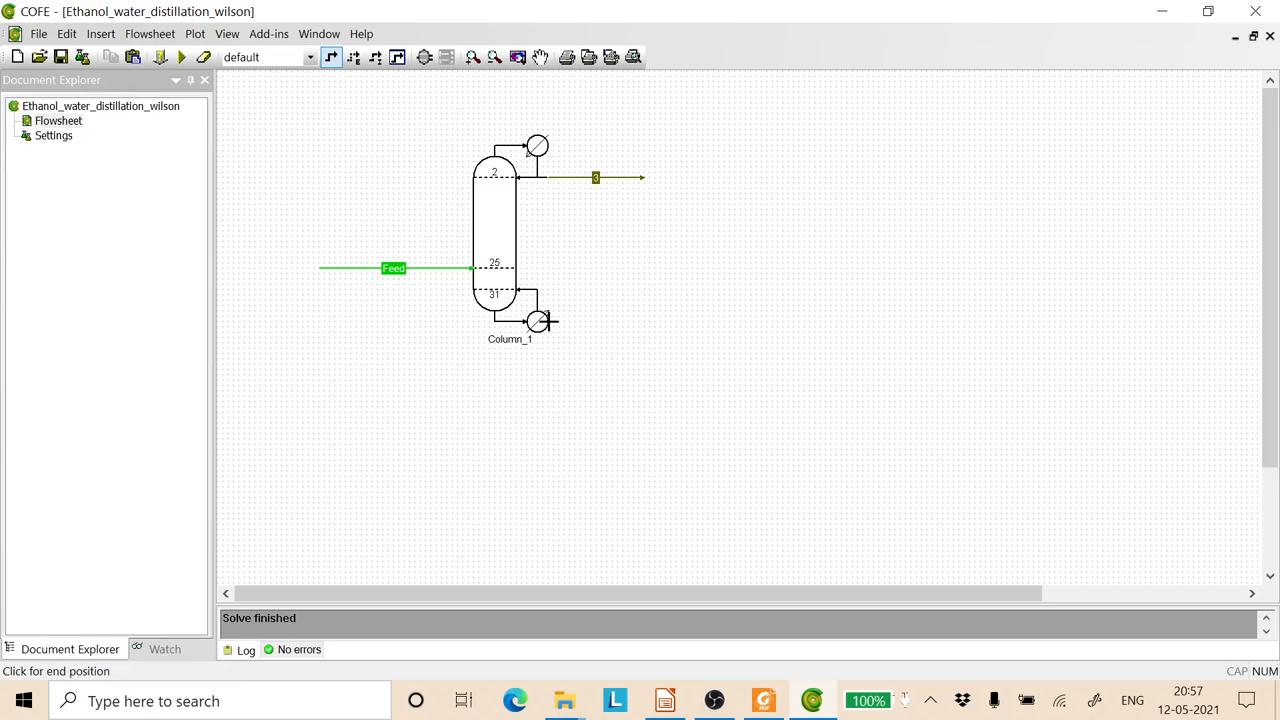
pyautogui.moveTo(548, 322); pyautogui.dragTo(656, 322)
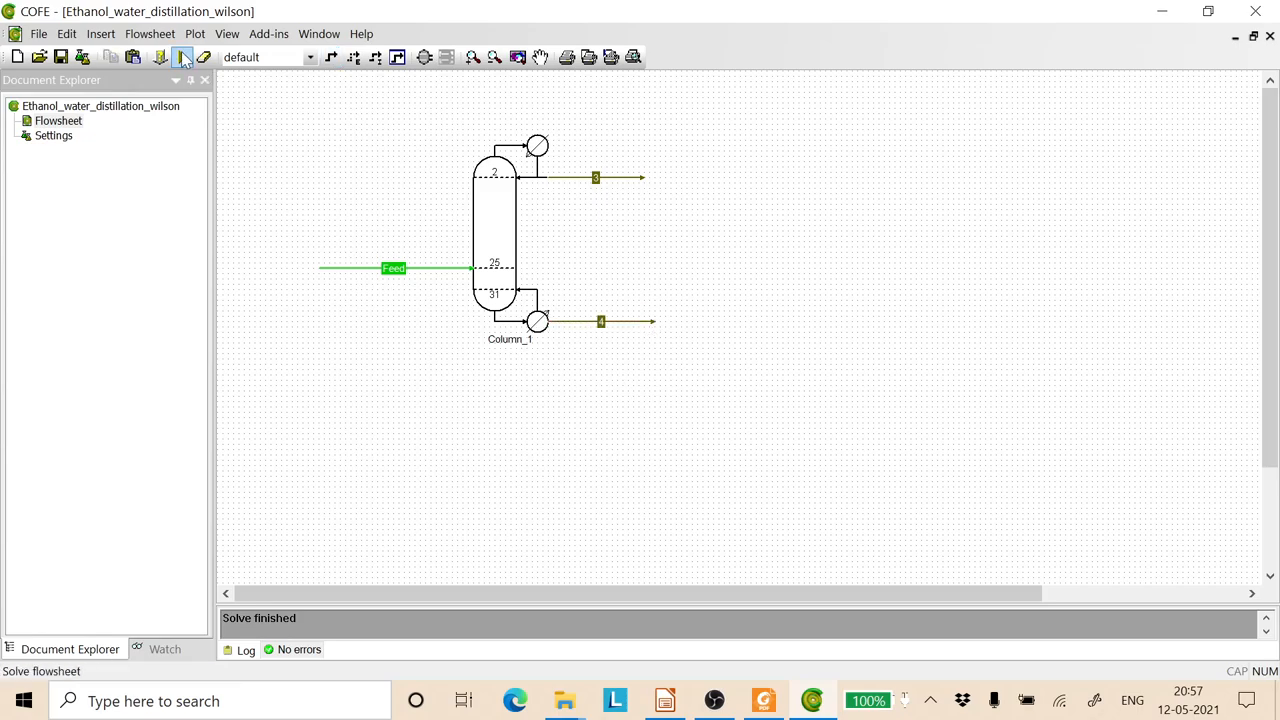
pyautogui.click(182, 56)
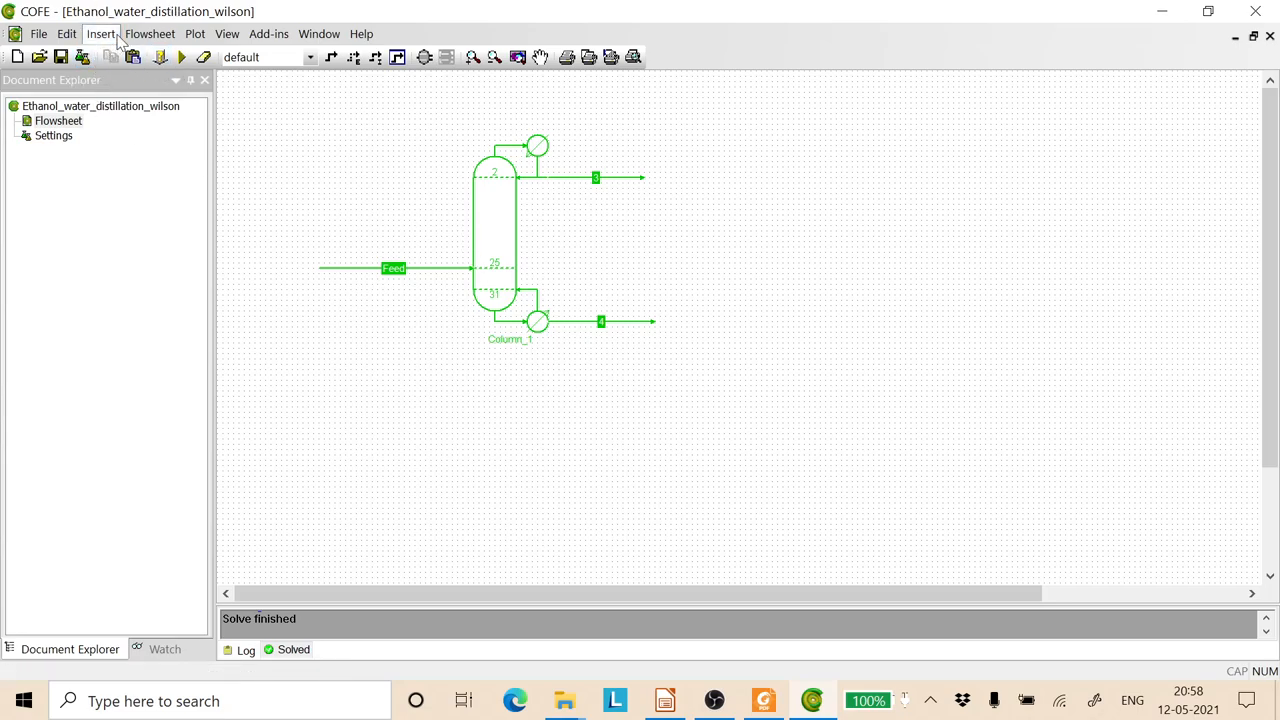
# Step: Insert a stream report for Feed and streams 3 and 4 below the column
pyautogui.click(148, 32)
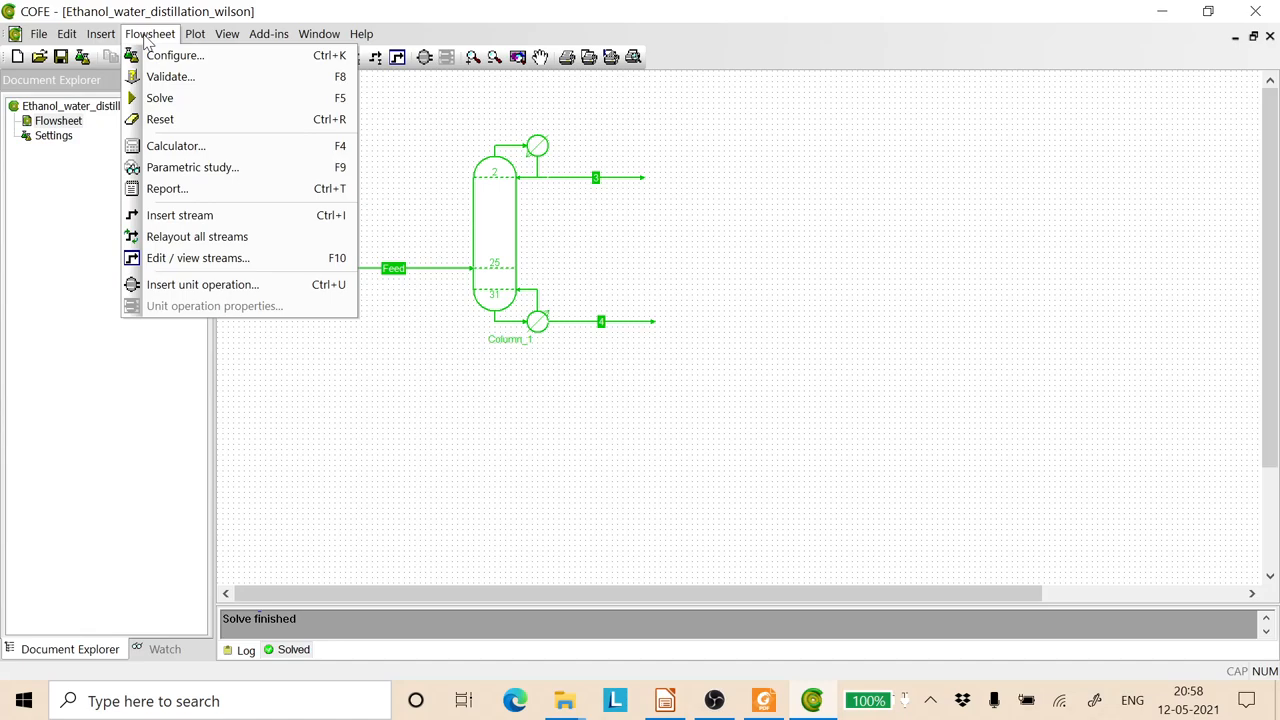
pyautogui.moveTo(180, 216)
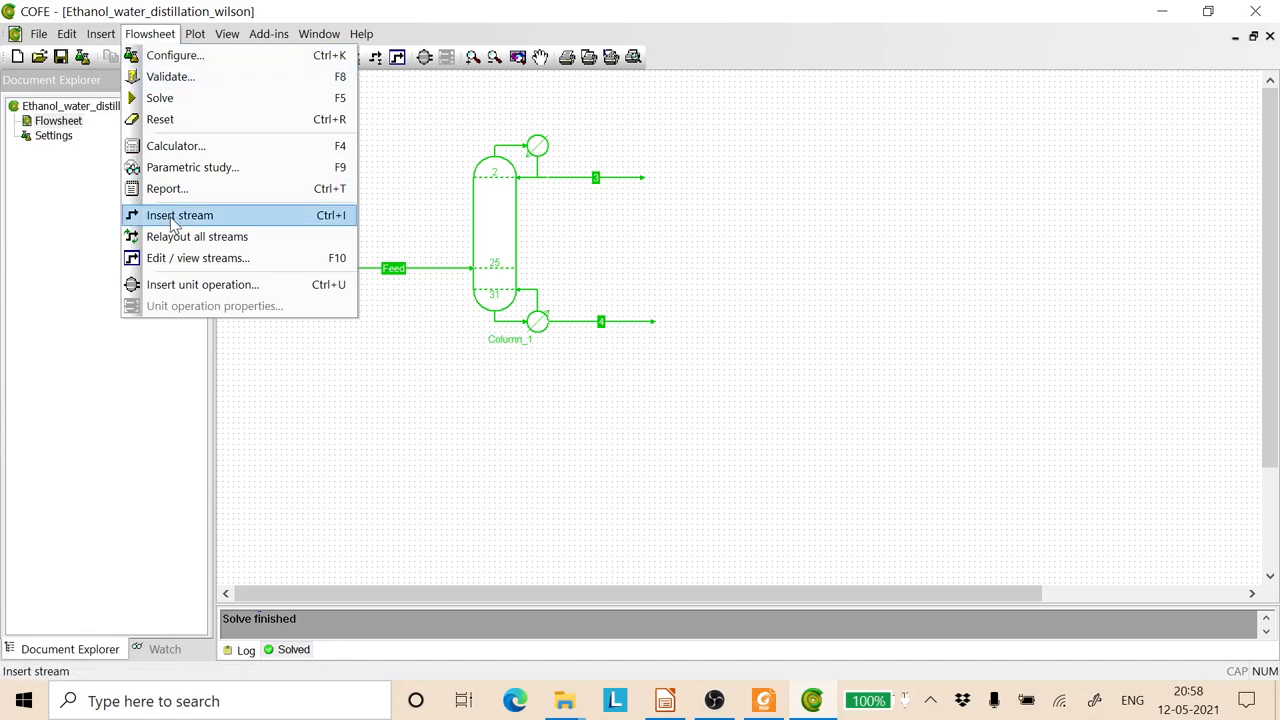
pyautogui.click(100, 32)
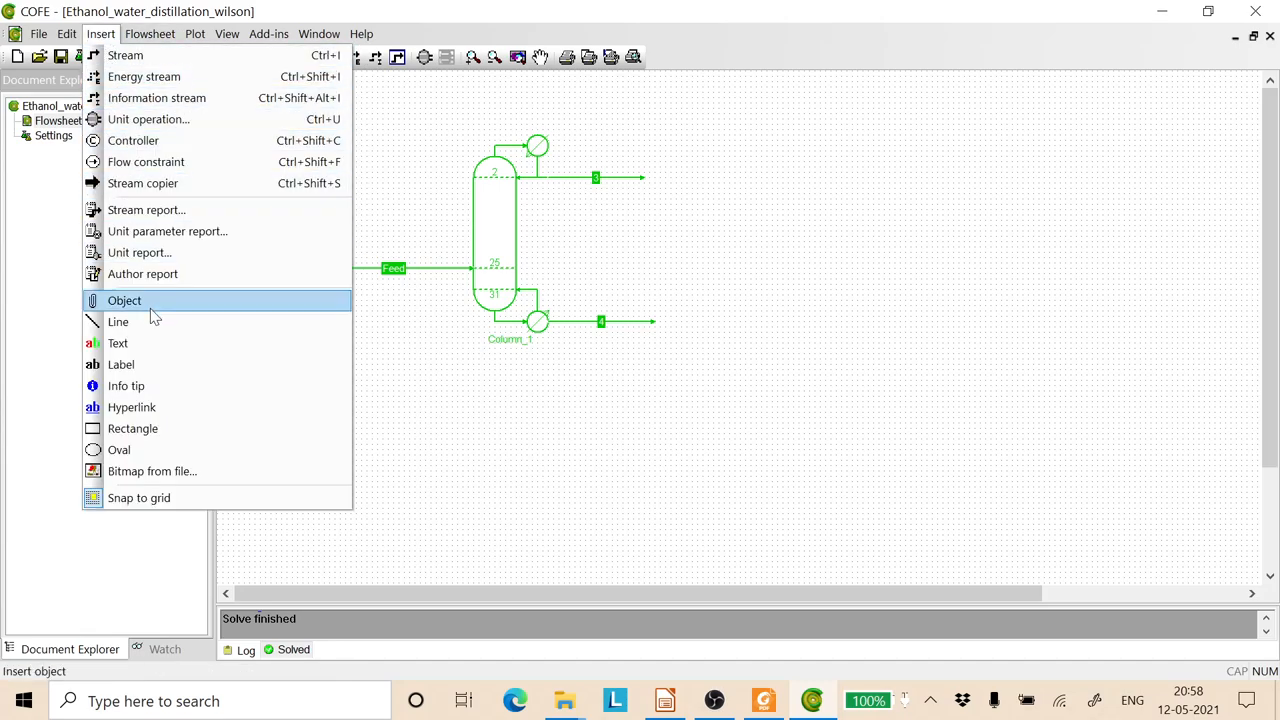
pyautogui.moveTo(146, 210)
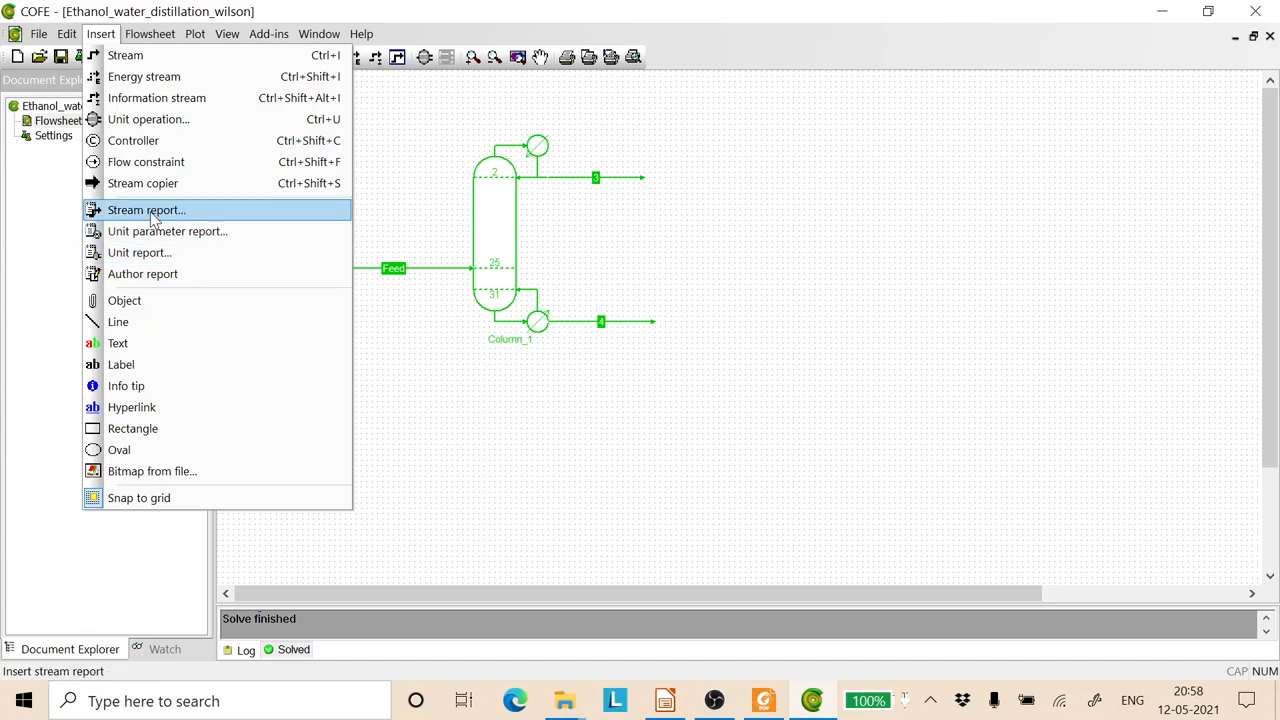
pyautogui.click(146, 210)
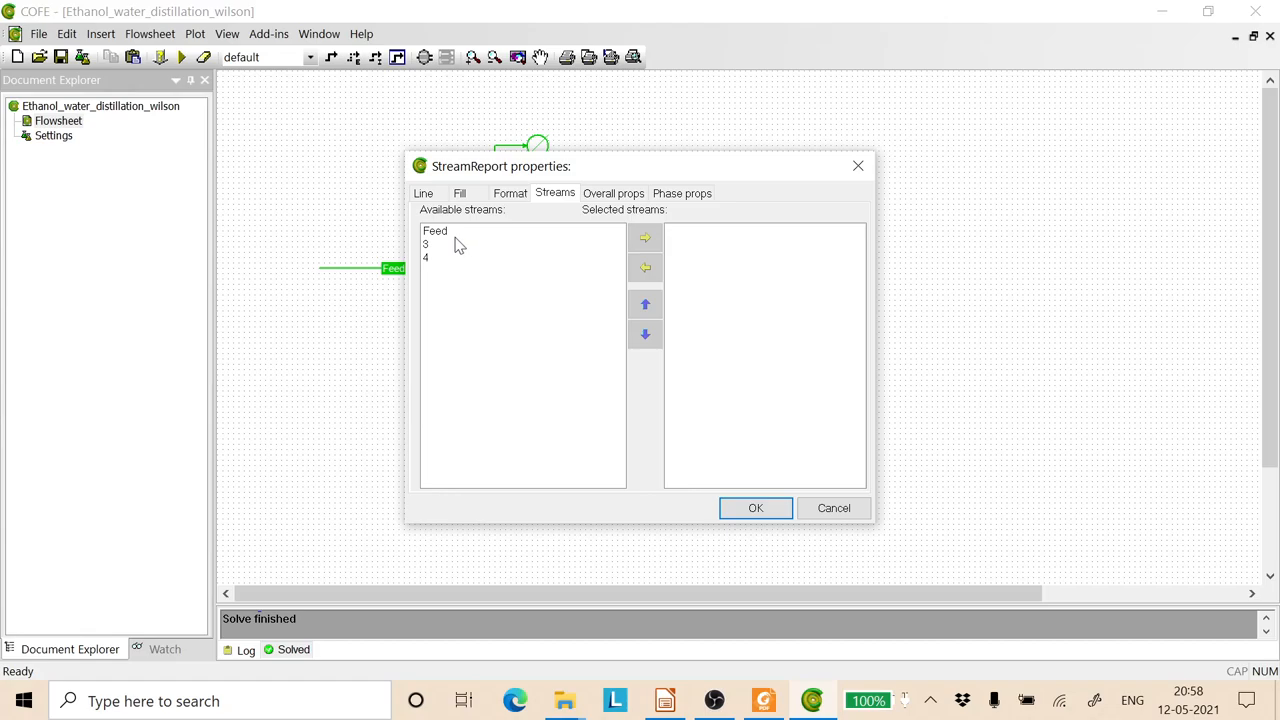
pyautogui.click(436, 232)
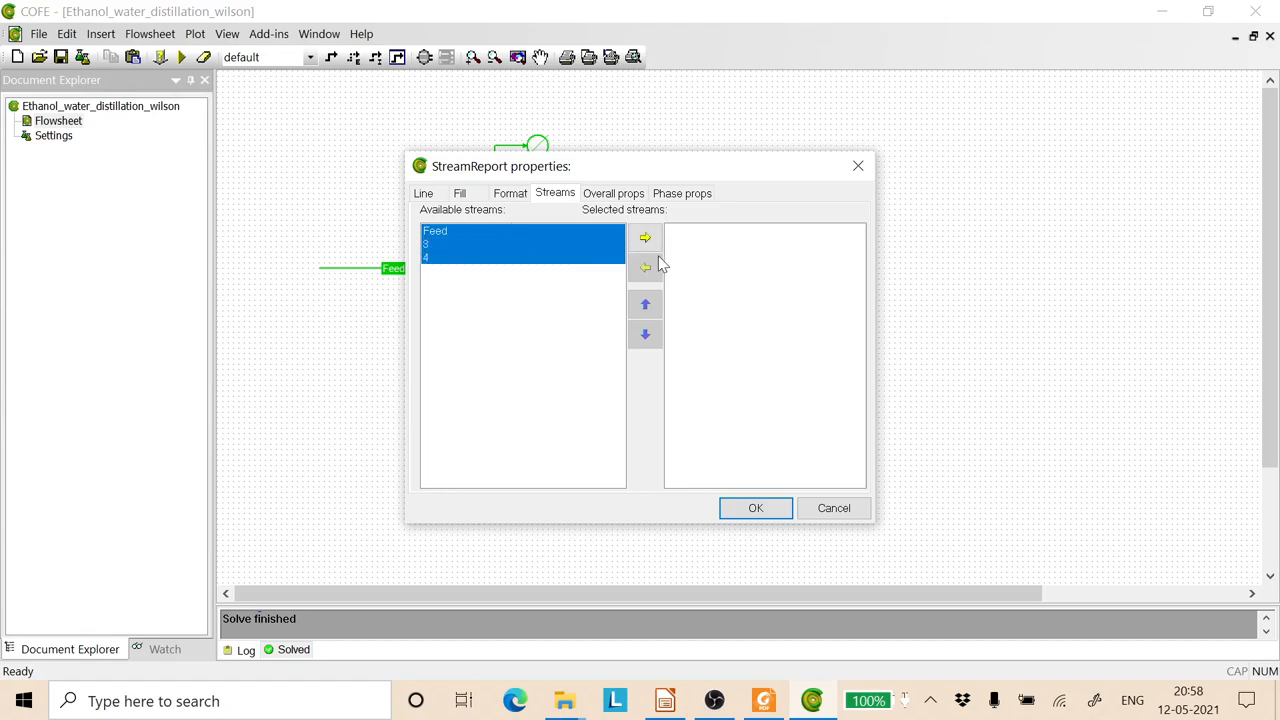
pyautogui.click(756, 508)
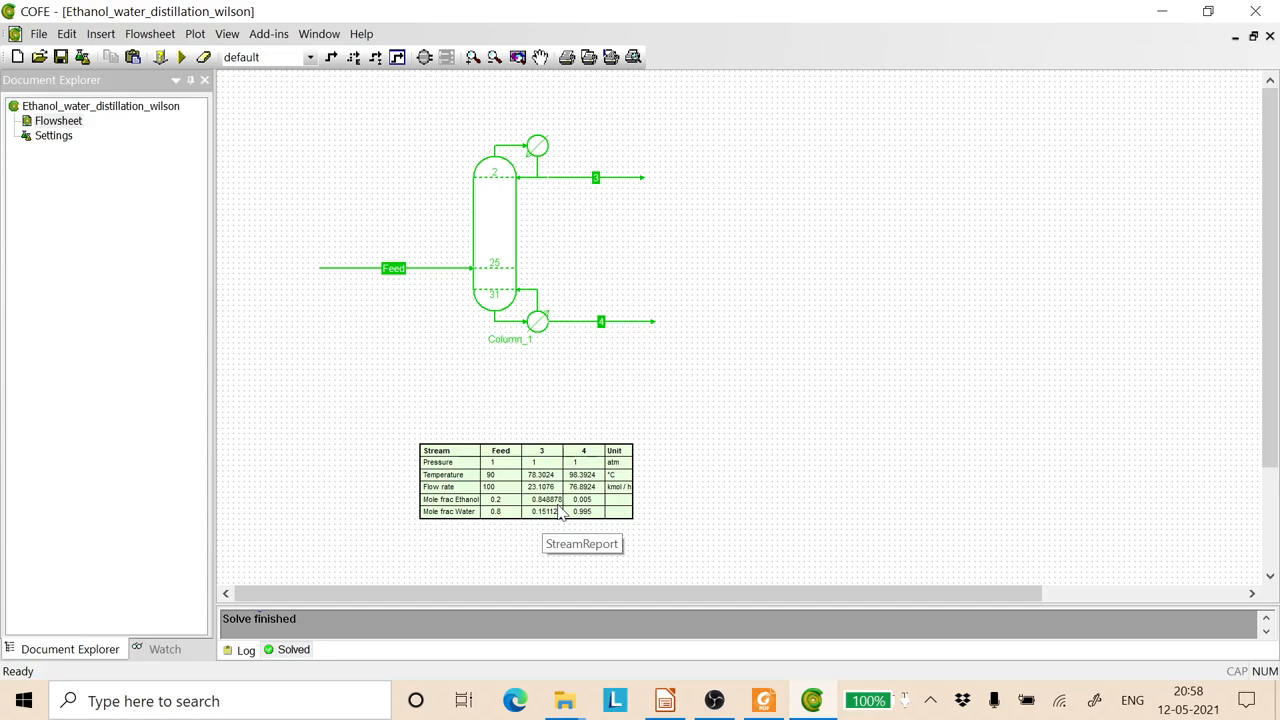
pyautogui.moveTo(550, 512)
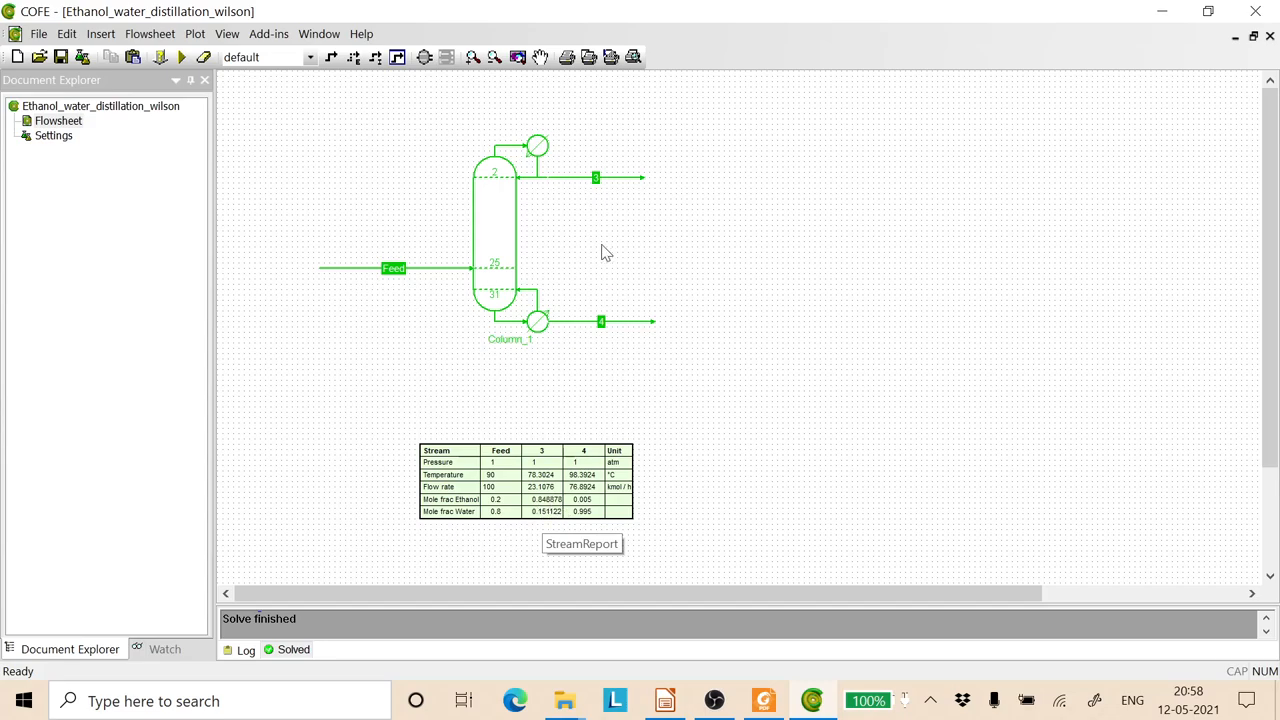
pyautogui.moveTo(512, 152)
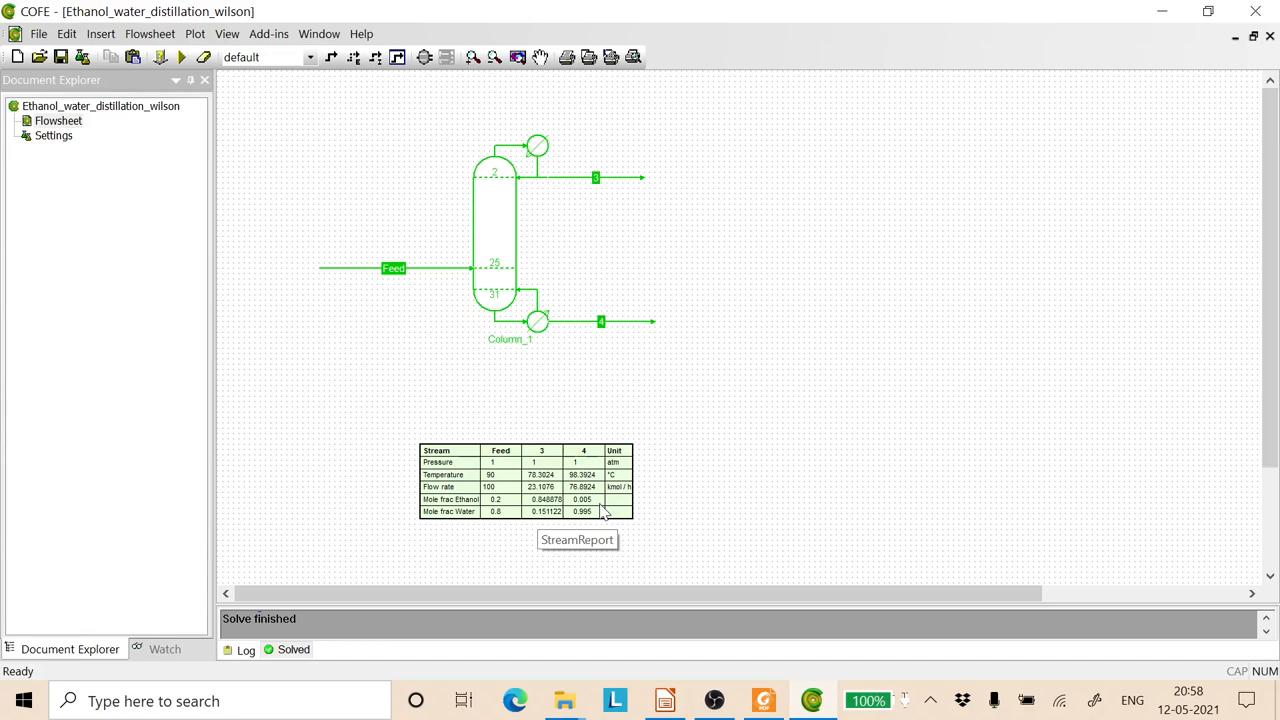
pyautogui.moveTo(638, 528)
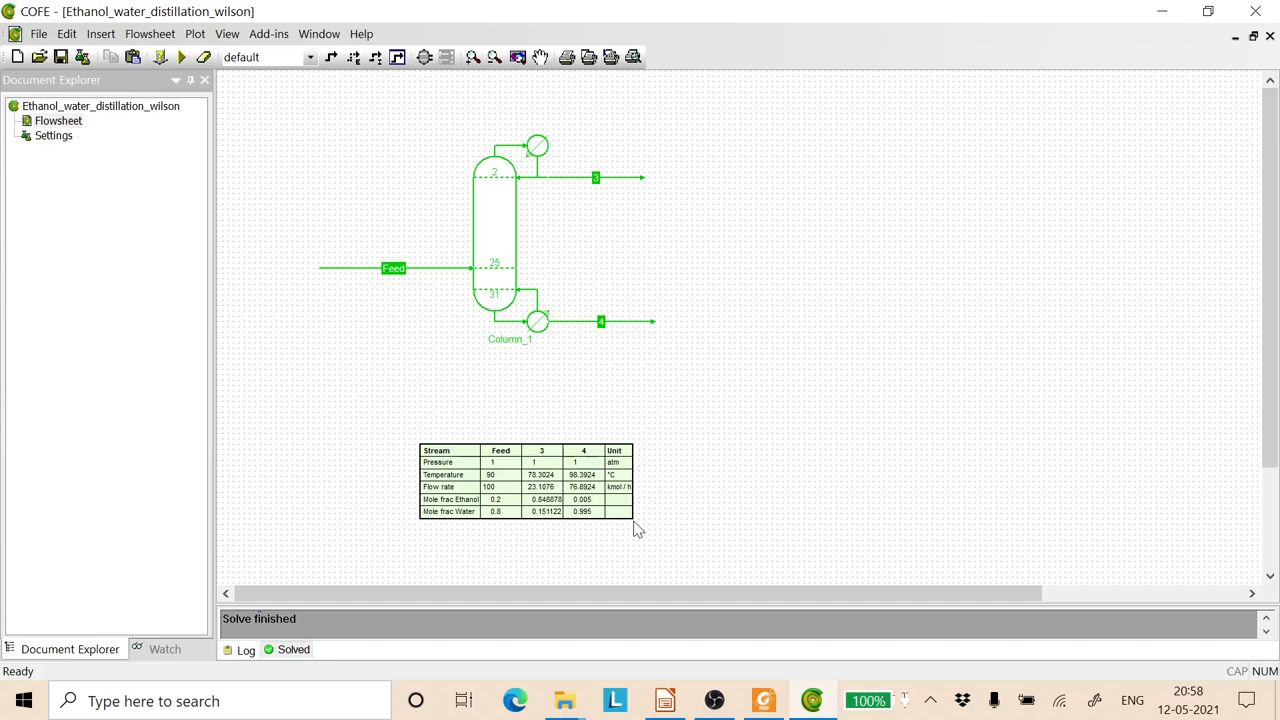
pyautogui.moveTo(728, 208)
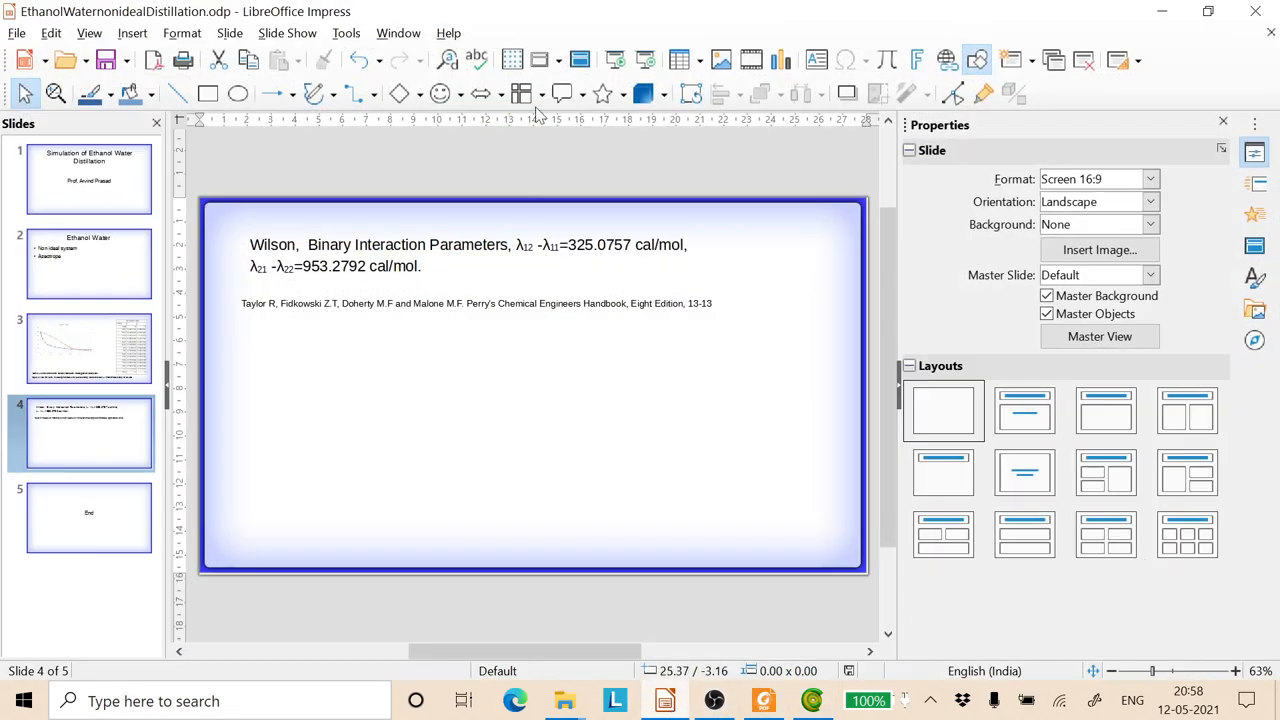
pyautogui.moveTo(64, 360)
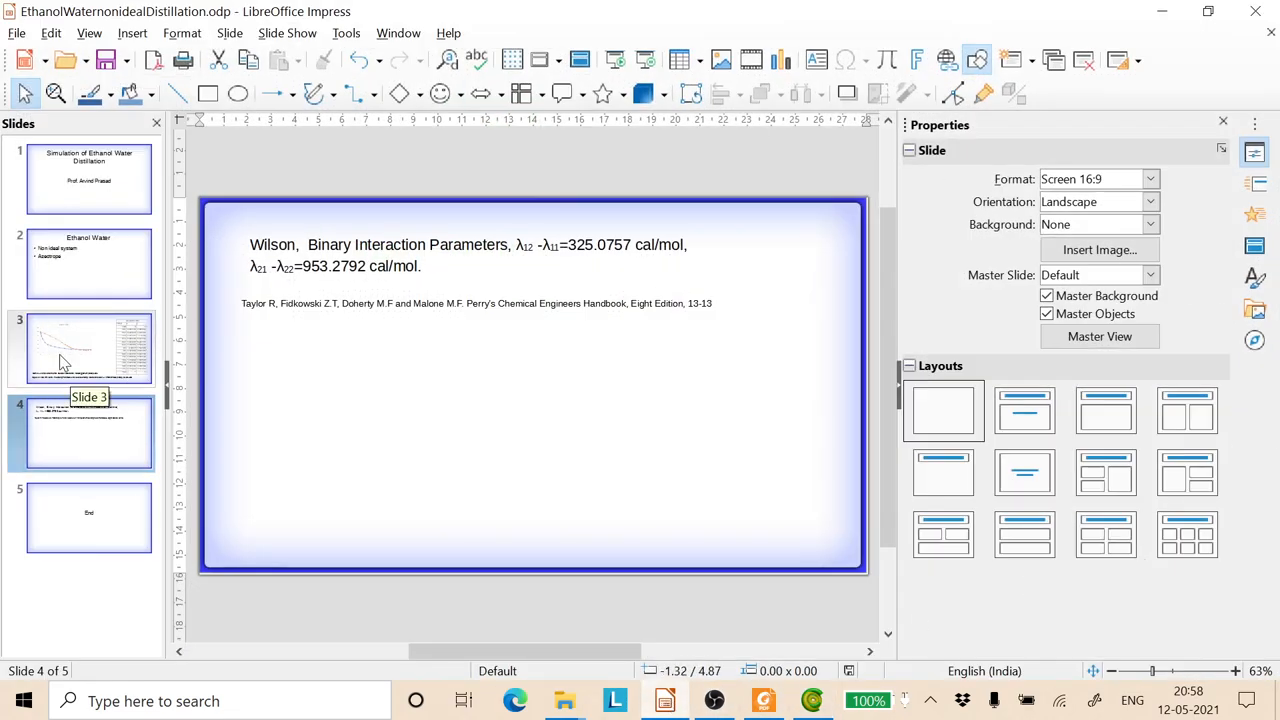
pyautogui.click(288, 32)
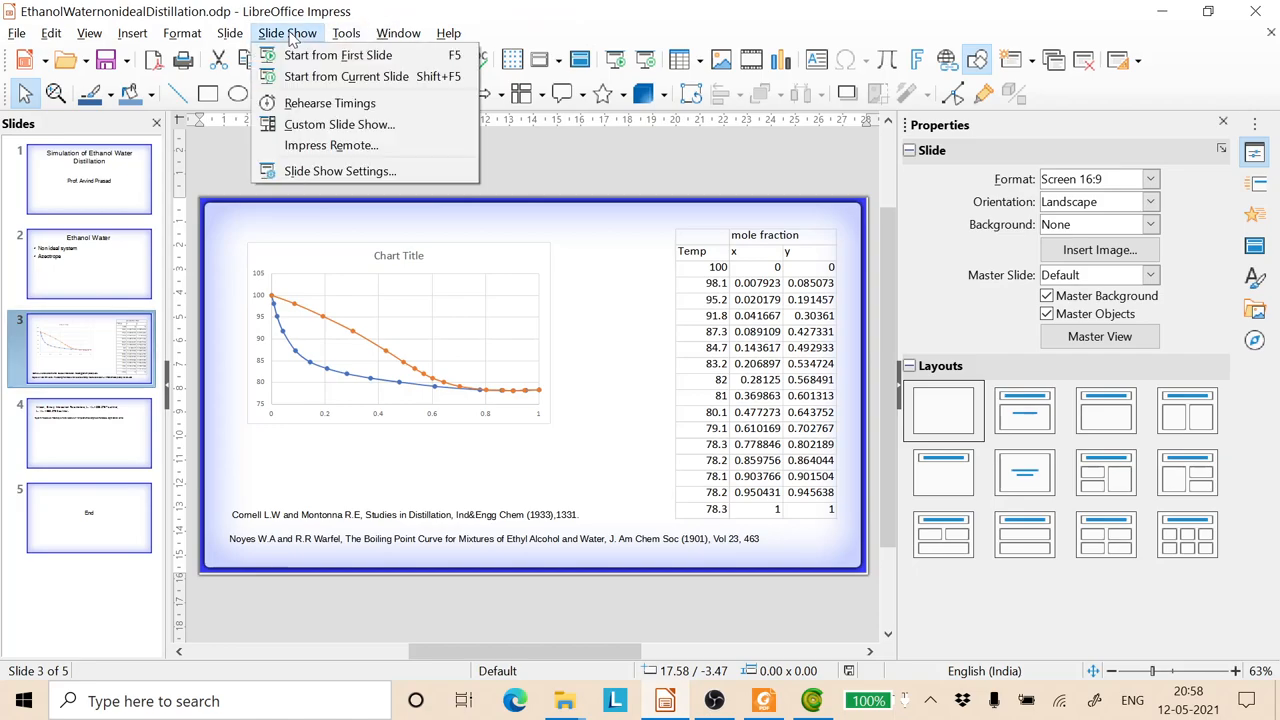
pyautogui.click(344, 76)
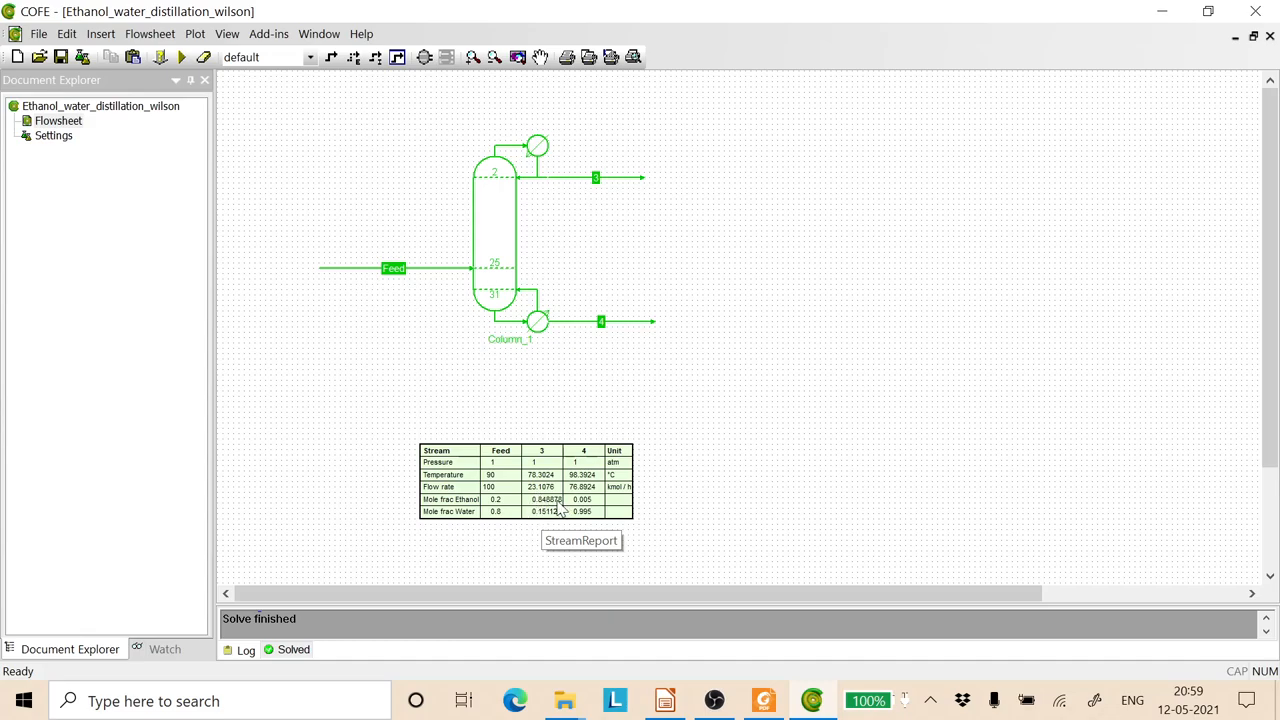
pyautogui.moveTo(490, 276)
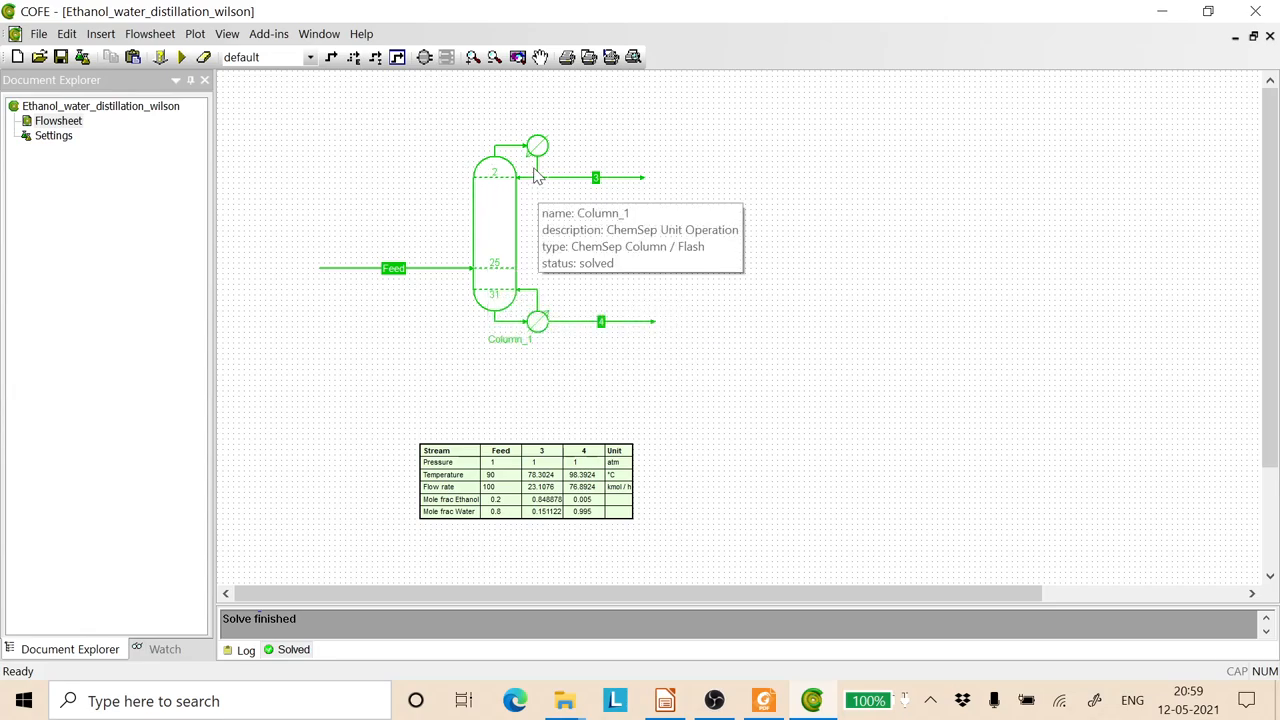
pyautogui.moveTo(510, 196)
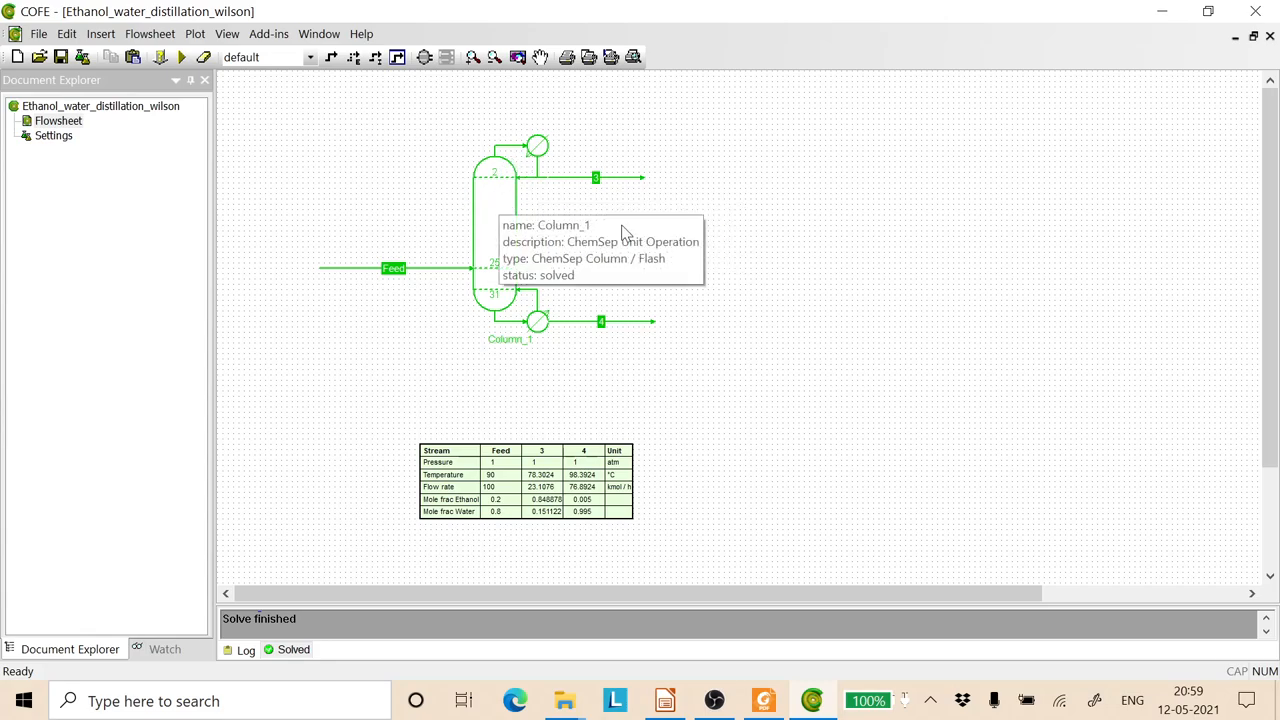
pyautogui.moveTo(764, 256)
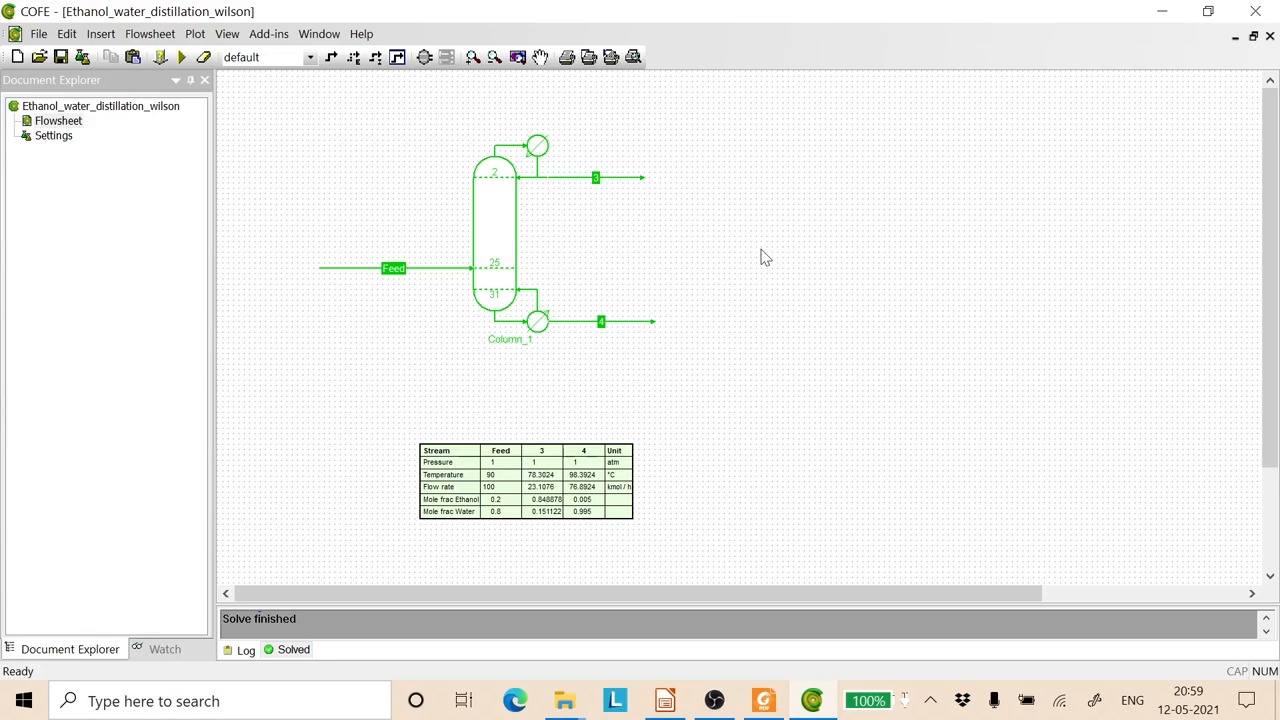
pyautogui.moveTo(572, 508)
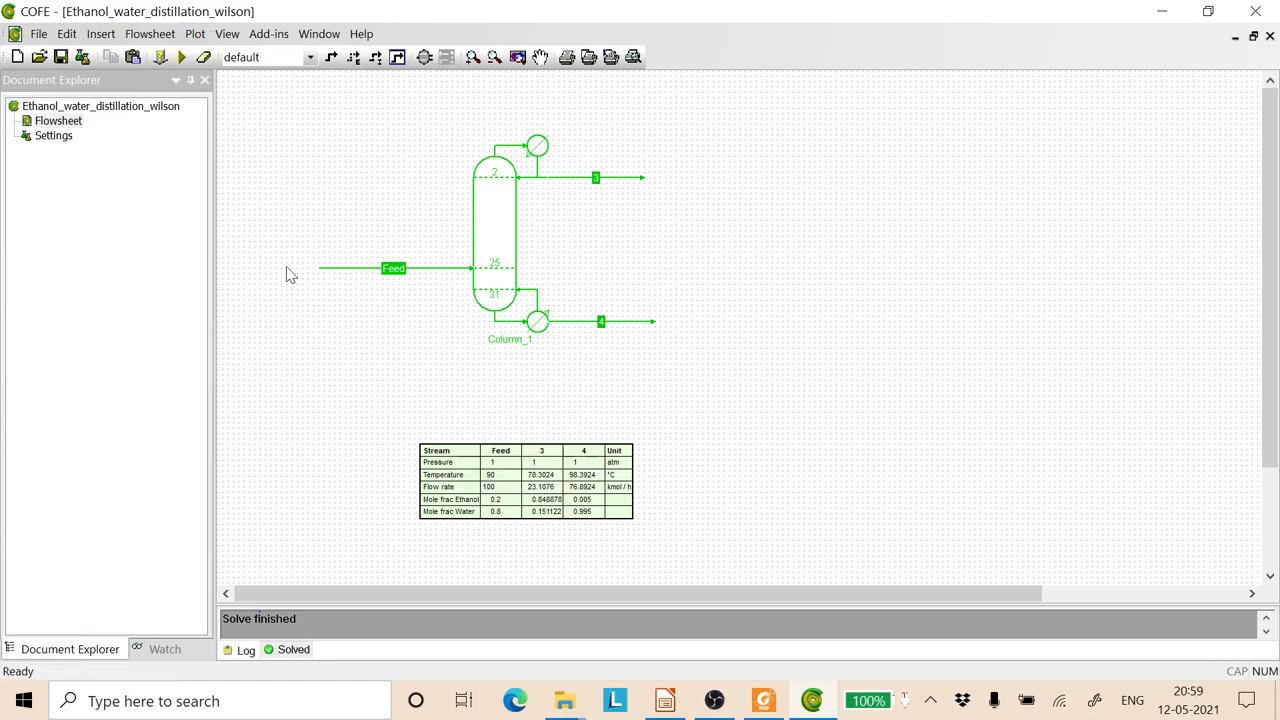
pyautogui.moveTo(452, 138)
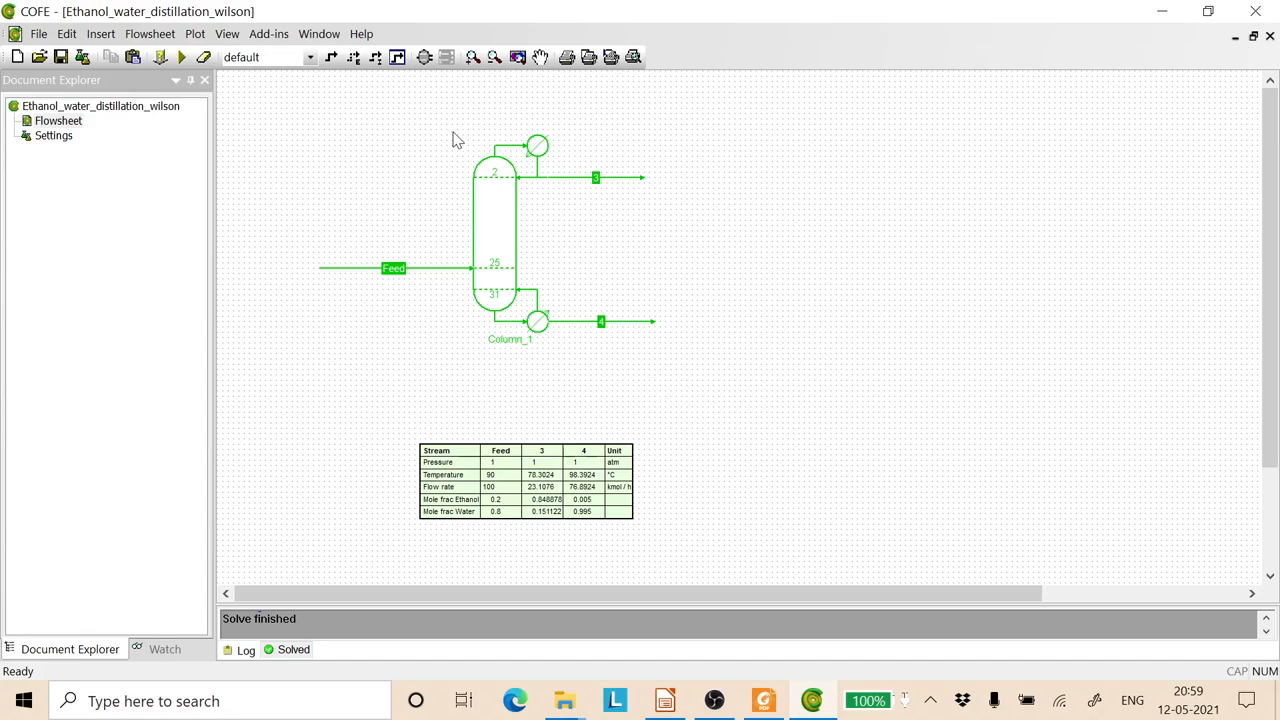
pyautogui.moveTo(262, 300)
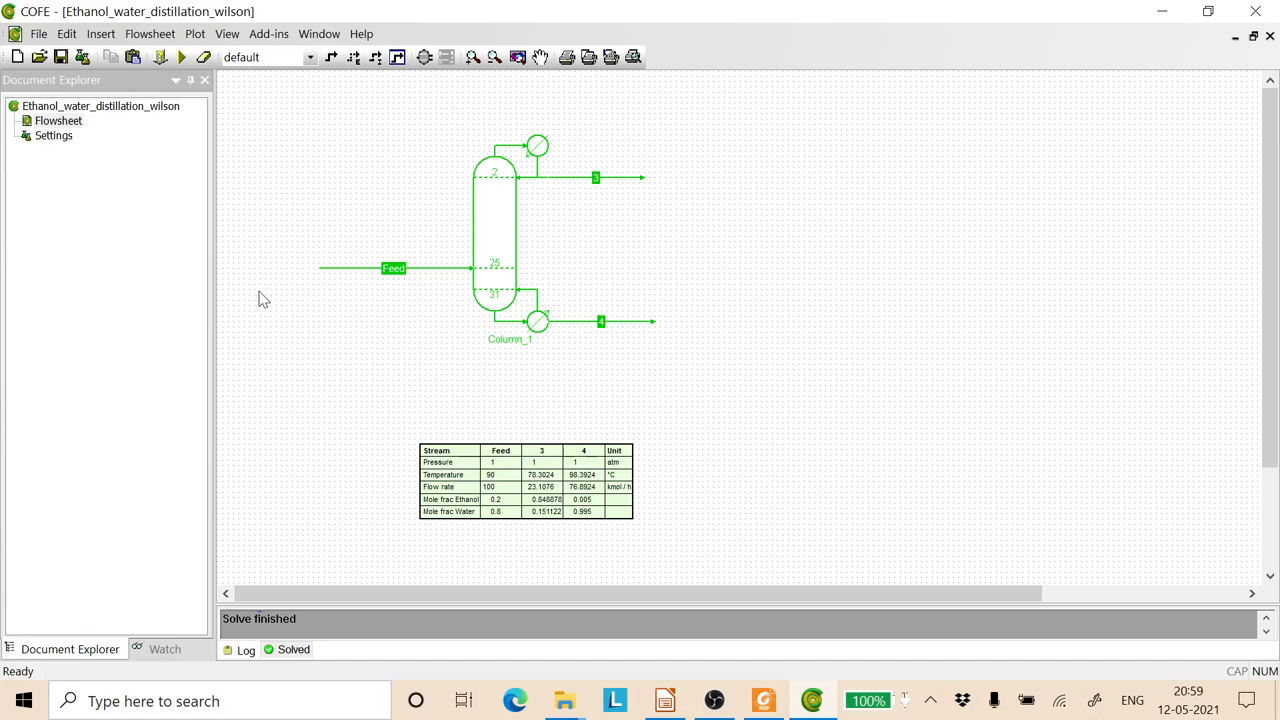
# Step: Generate the ethanol/water binary TX bubble/dew-point plot for the Feed stream
pyautogui.click(196, 32)
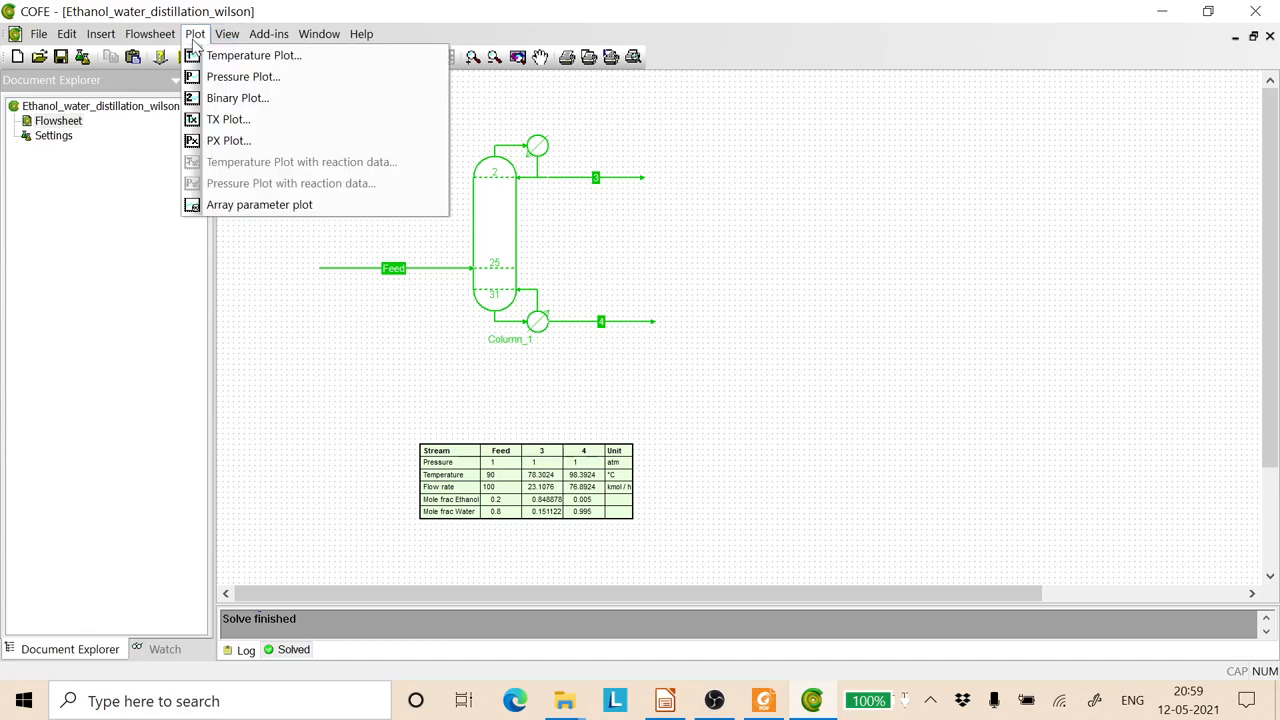
pyautogui.click(228, 120)
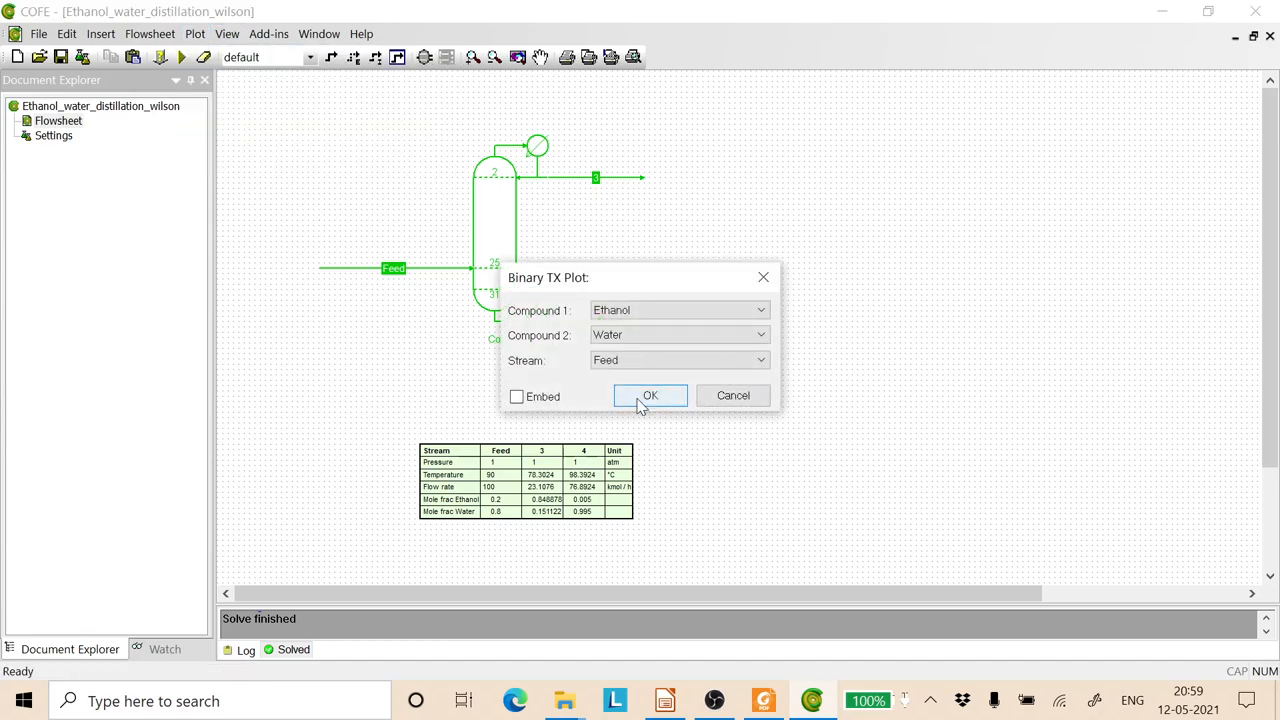
pyautogui.click(650, 396)
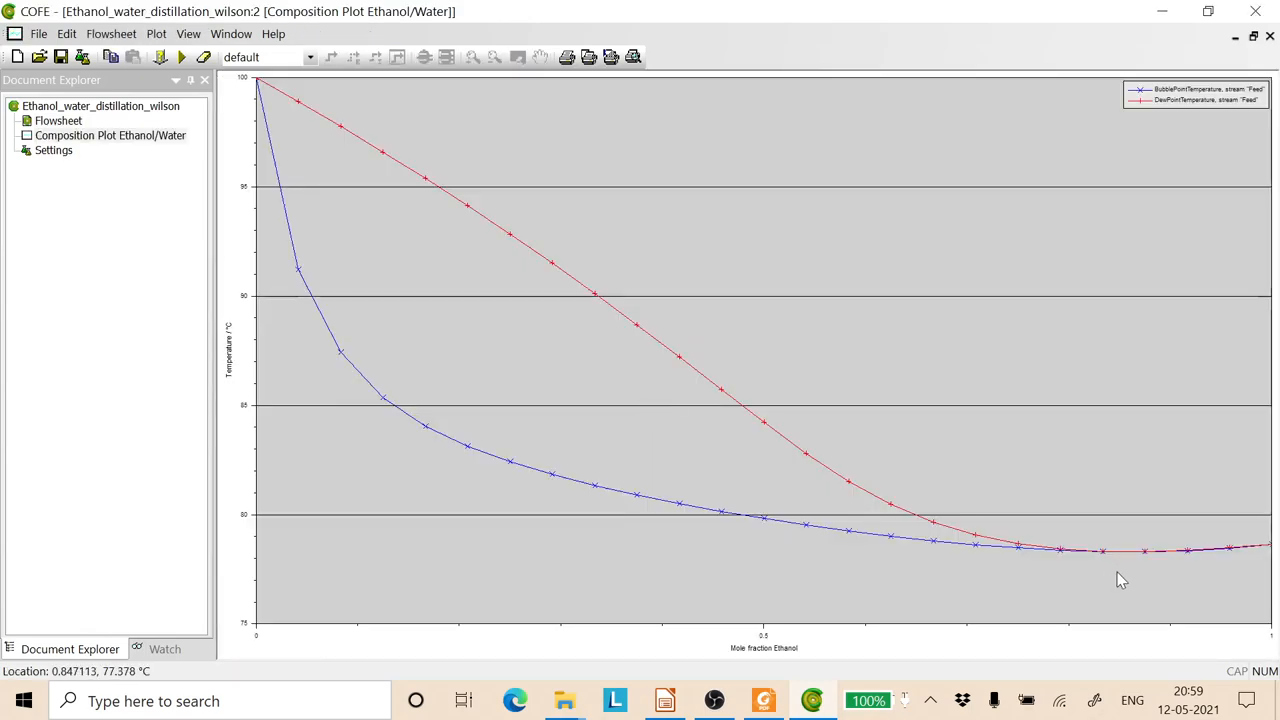
pyautogui.moveTo(1070, 640)
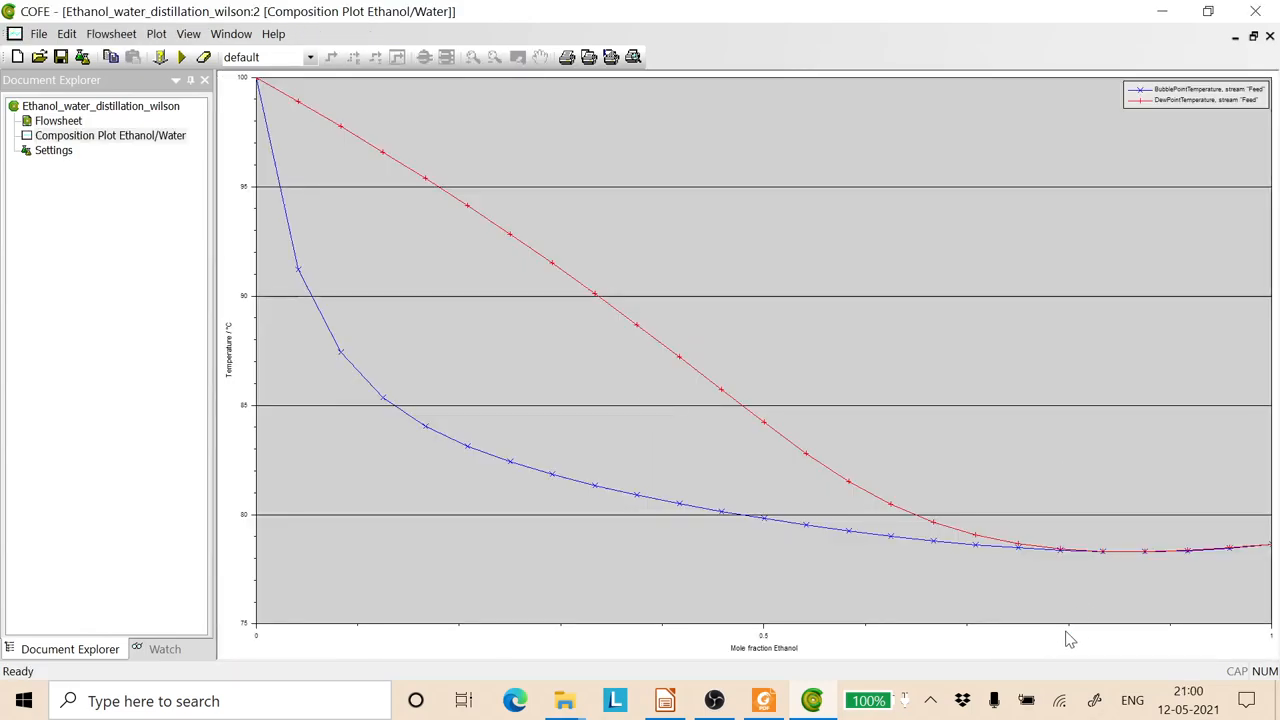
pyautogui.moveTo(1120, 560)
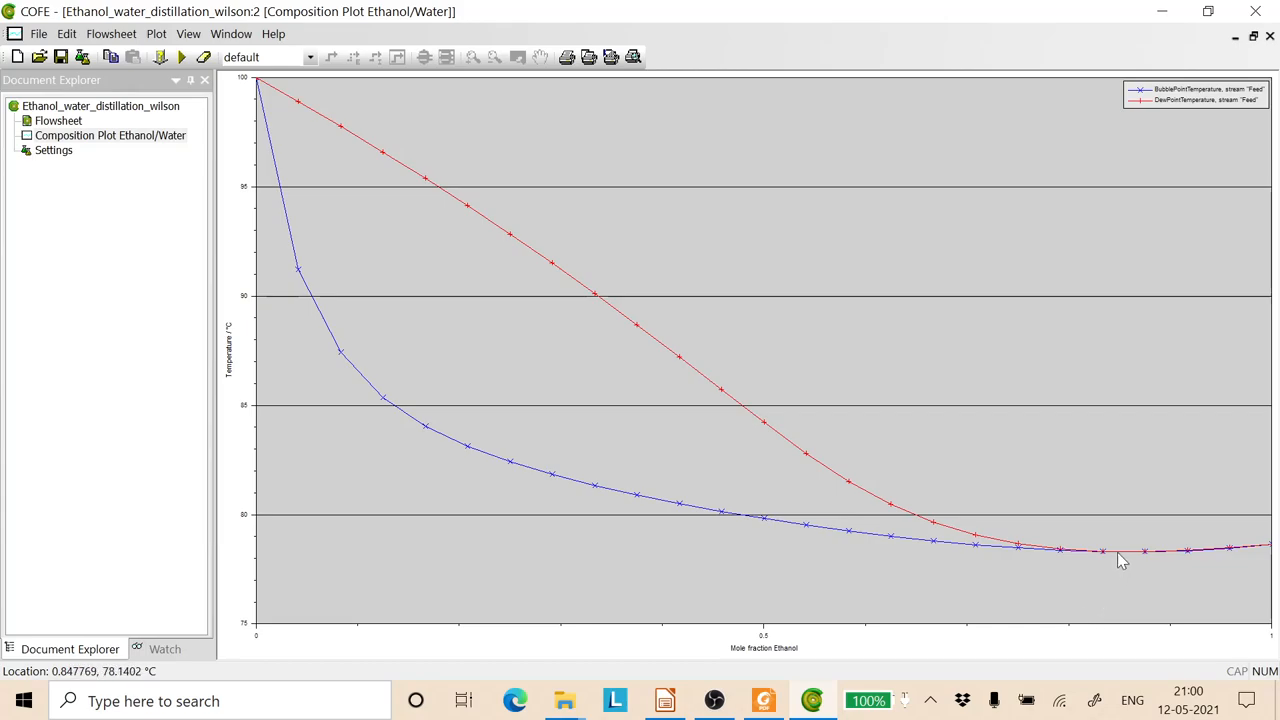
pyautogui.moveTo(1072, 632)
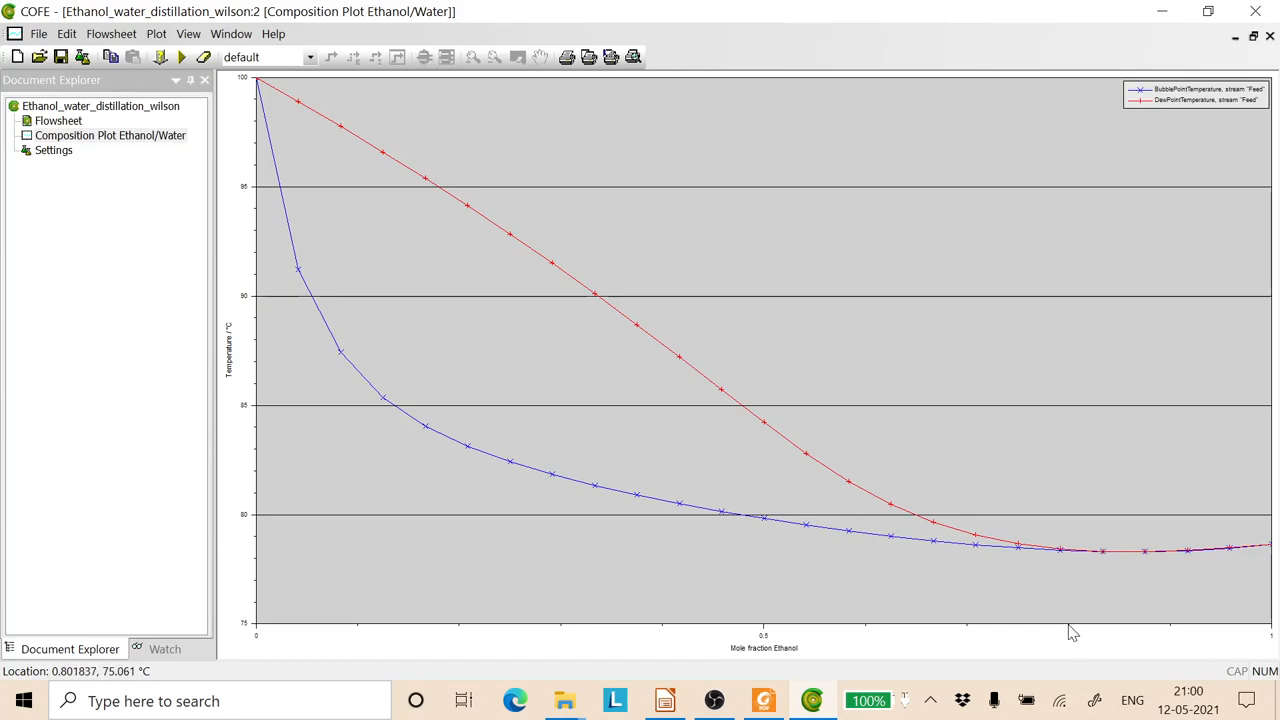
pyautogui.moveTo(1064, 632)
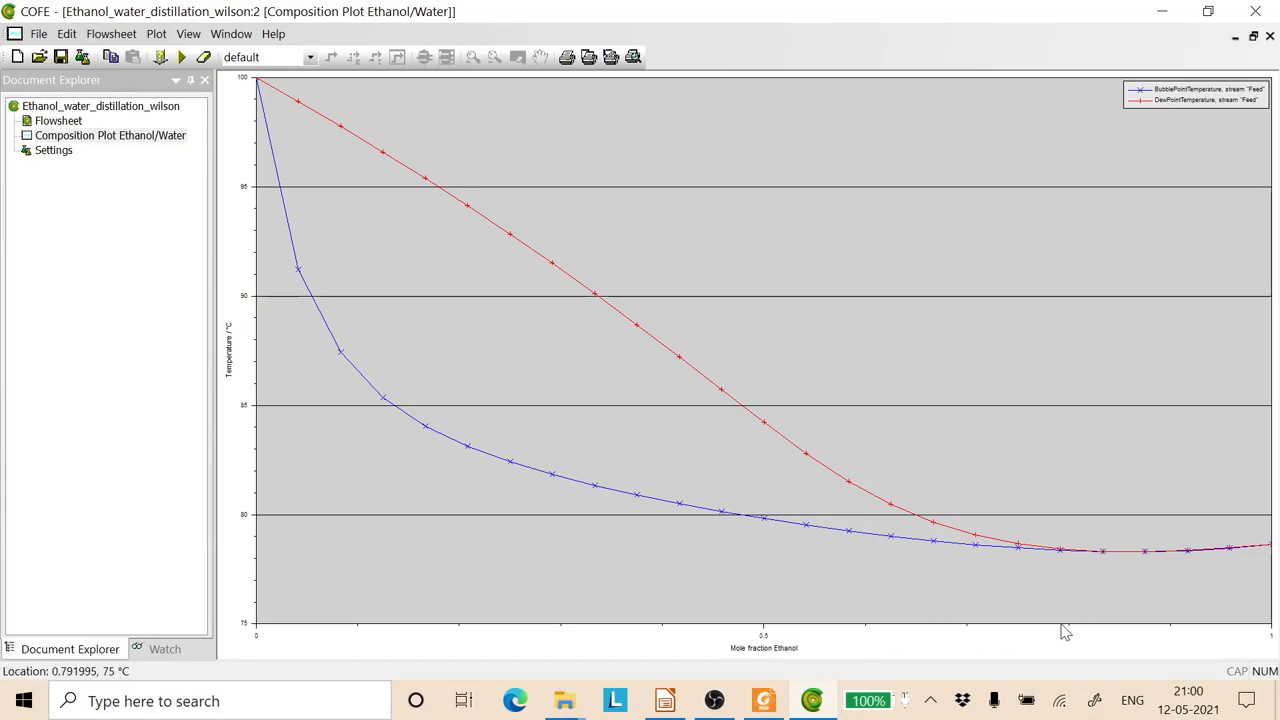
pyautogui.moveTo(1004, 638)
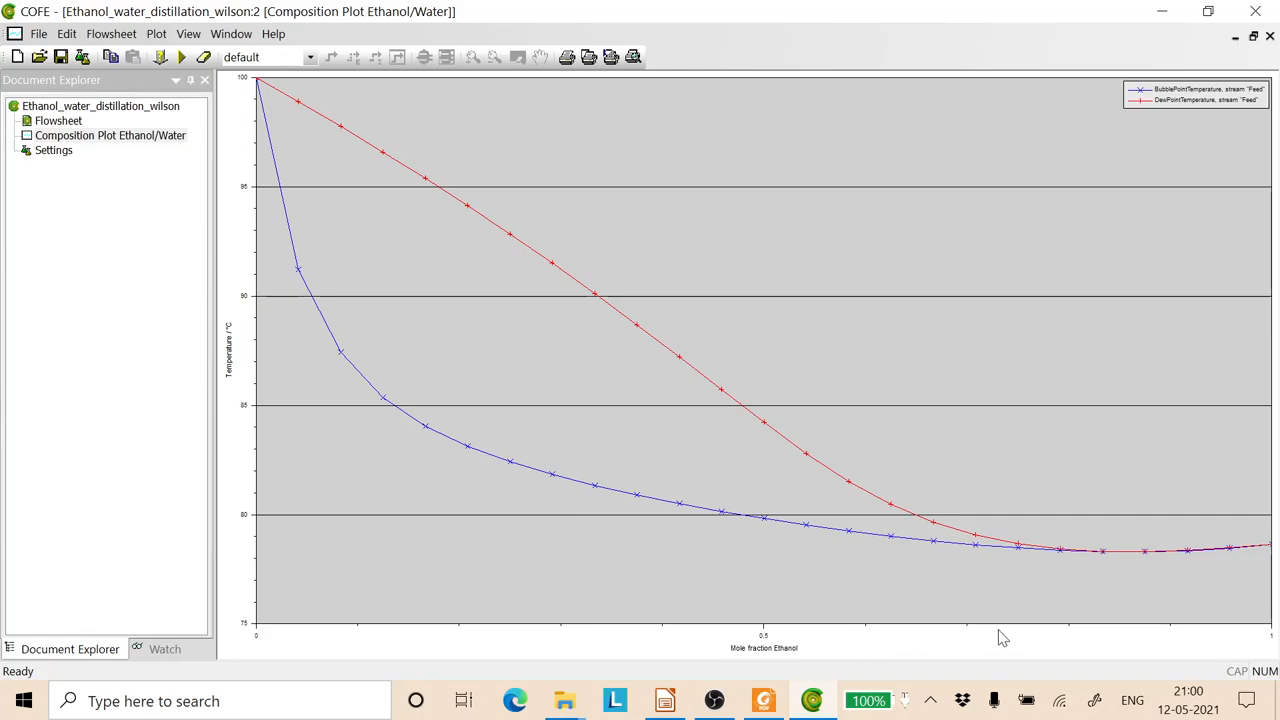
pyautogui.moveTo(1110, 630)
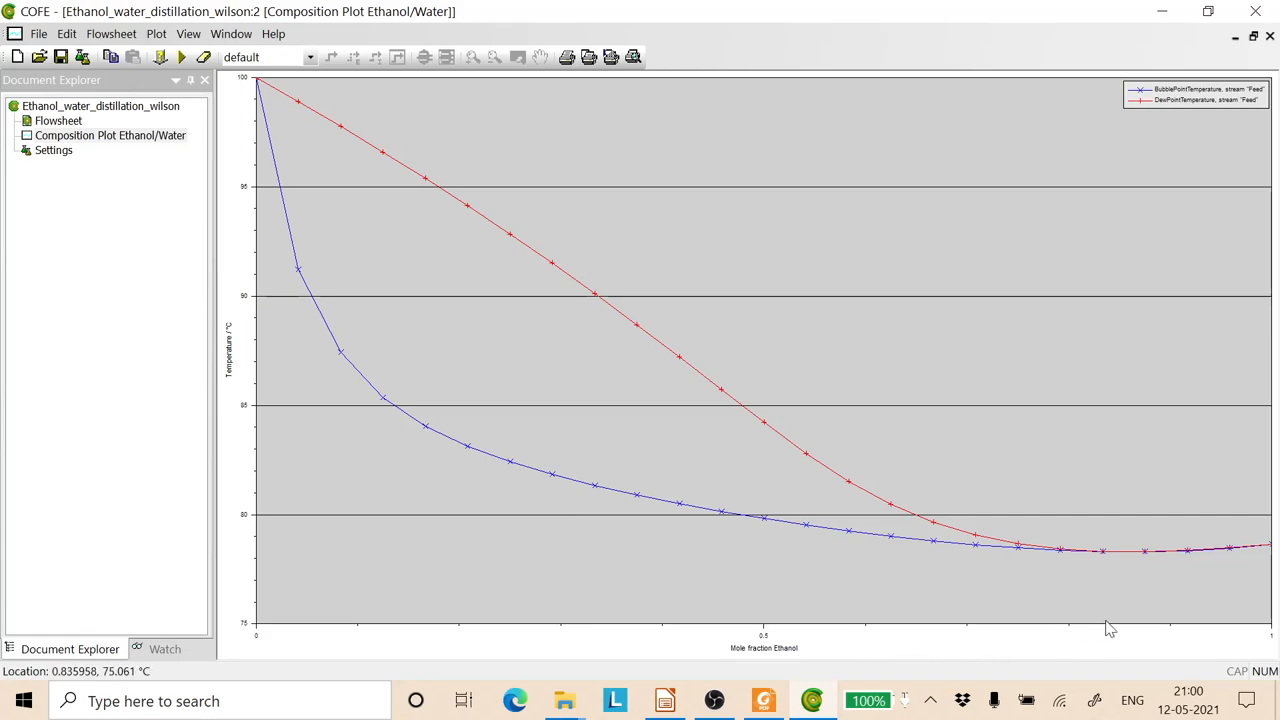
pyautogui.moveTo(1104, 558)
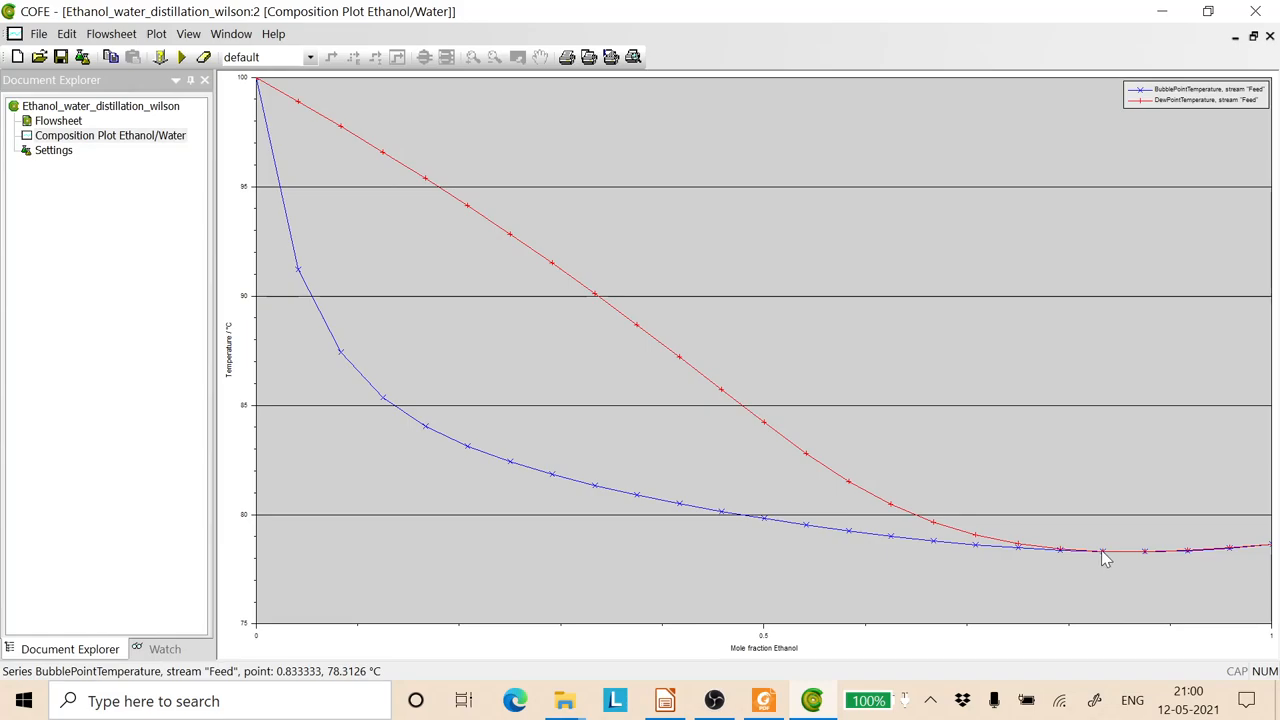
pyautogui.moveTo(1112, 560)
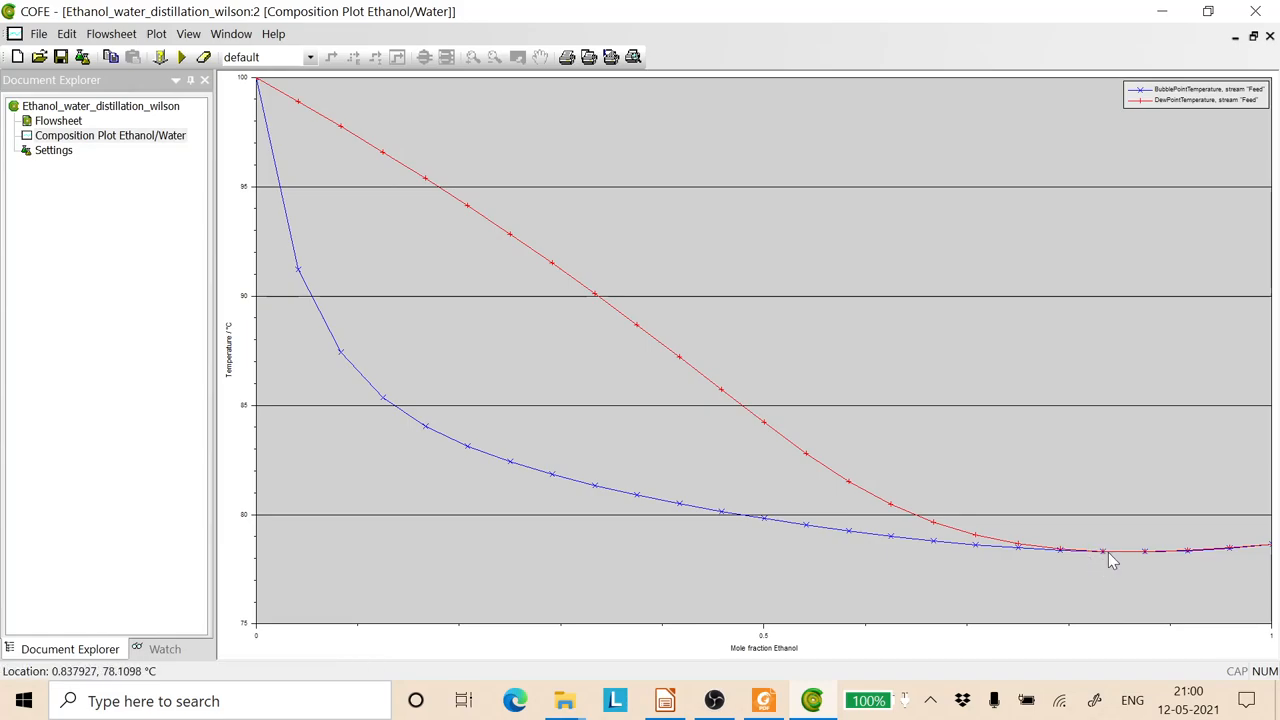
pyautogui.moveTo(1118, 550)
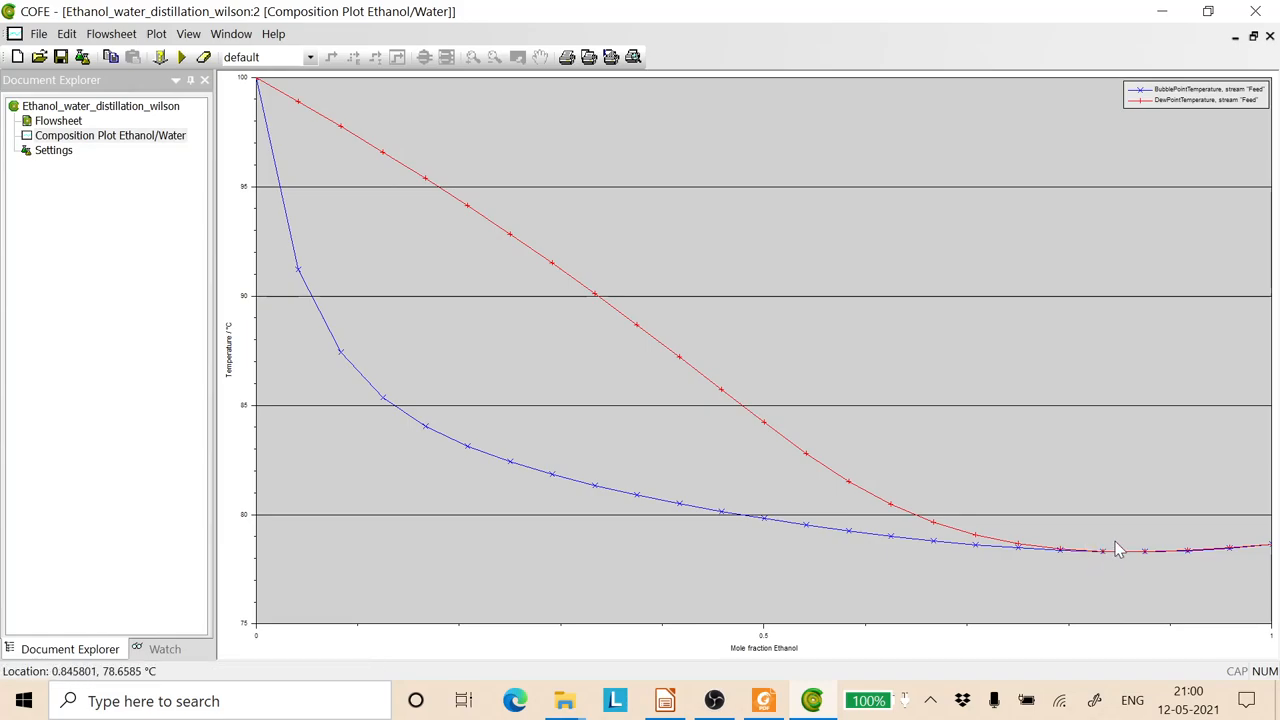
pyautogui.moveTo(1116, 540)
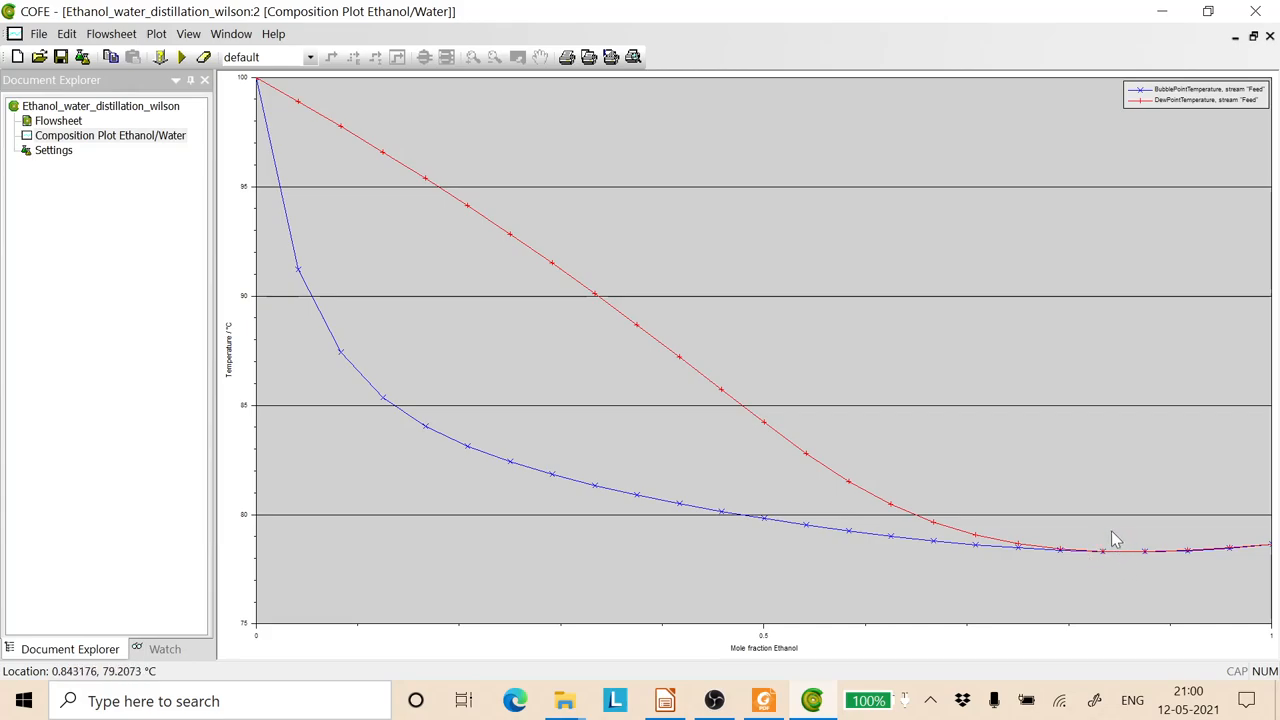
pyautogui.moveTo(1102, 578)
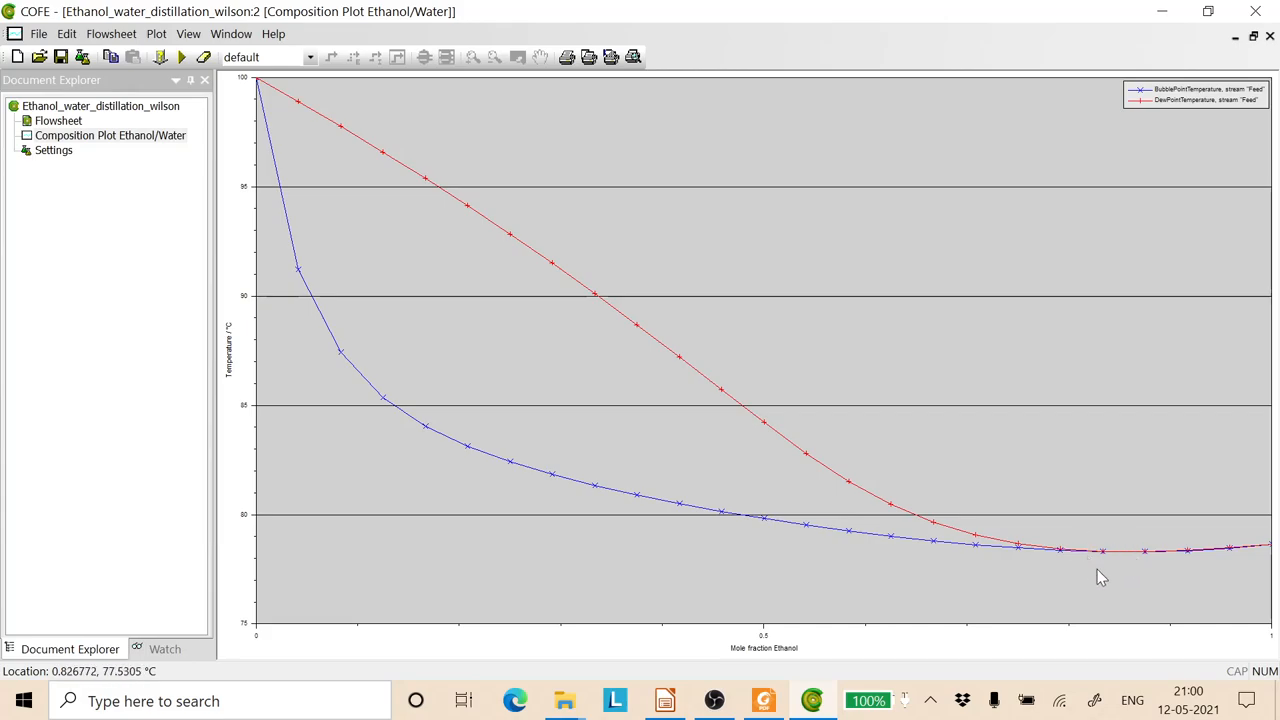
pyautogui.moveTo(1100, 580)
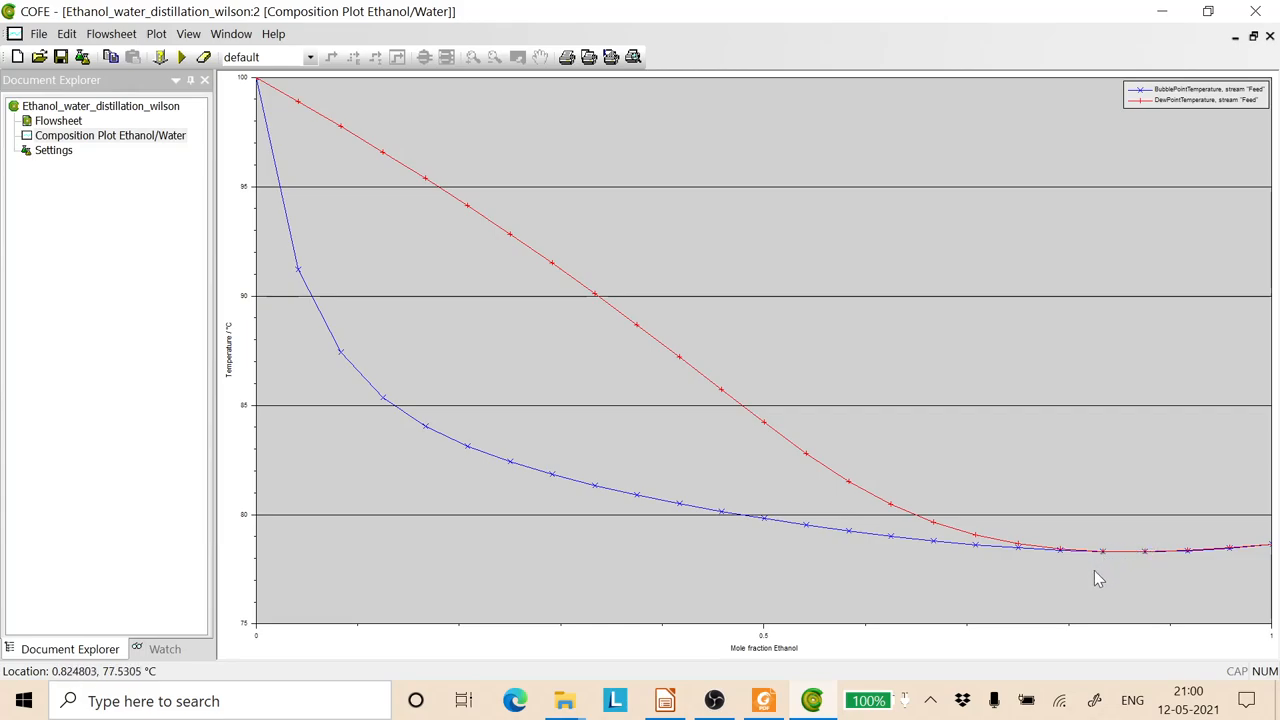
pyautogui.moveTo(764, 418)
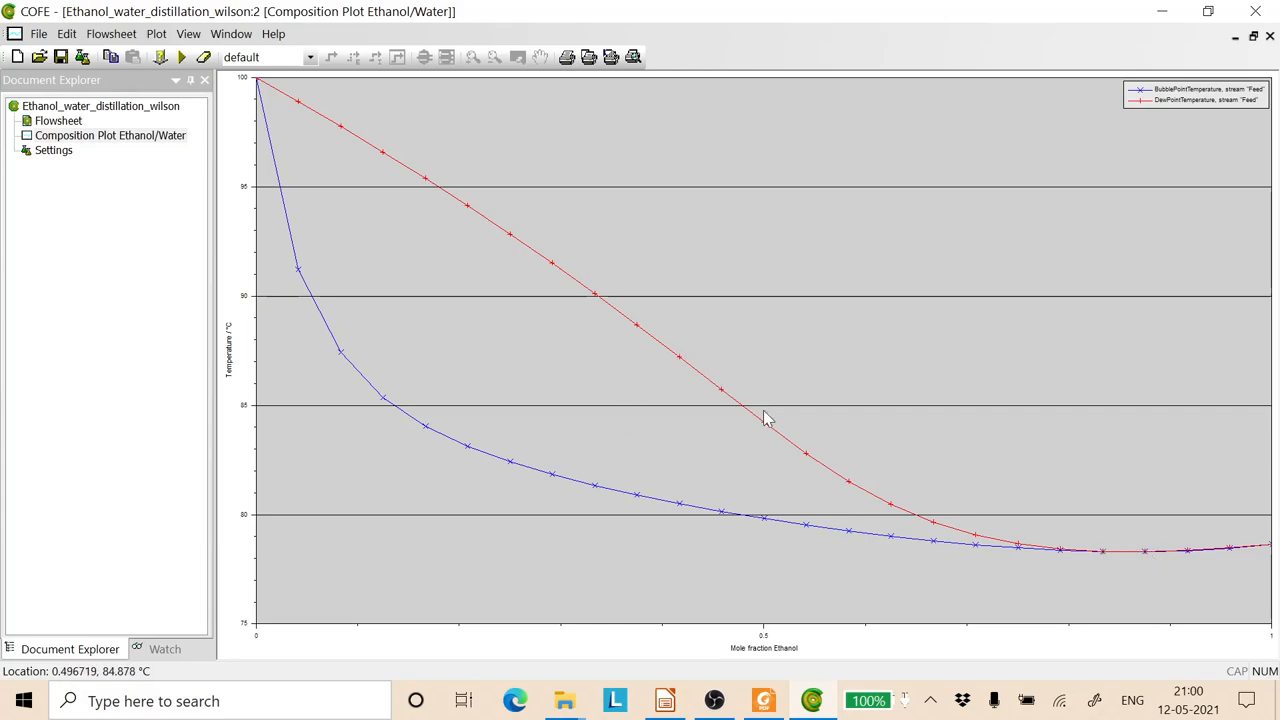
pyautogui.moveTo(740, 532)
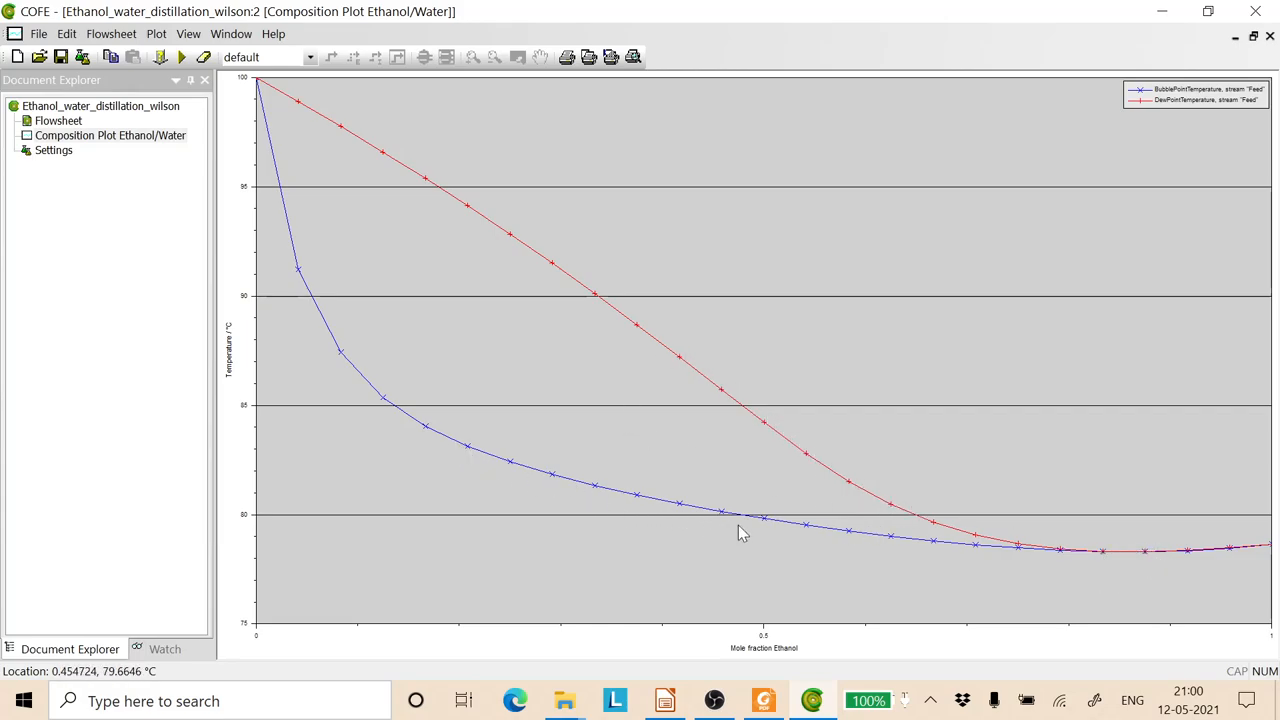
pyautogui.moveTo(1110, 560)
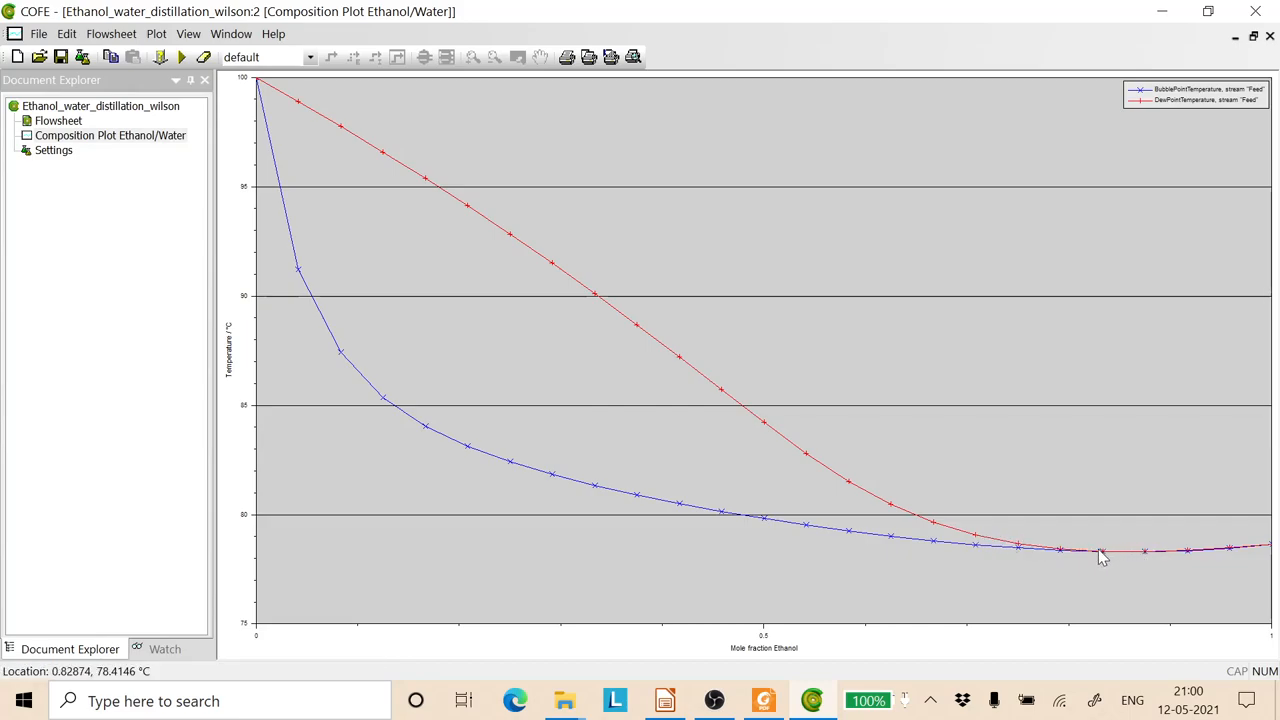
pyautogui.moveTo(1118, 558)
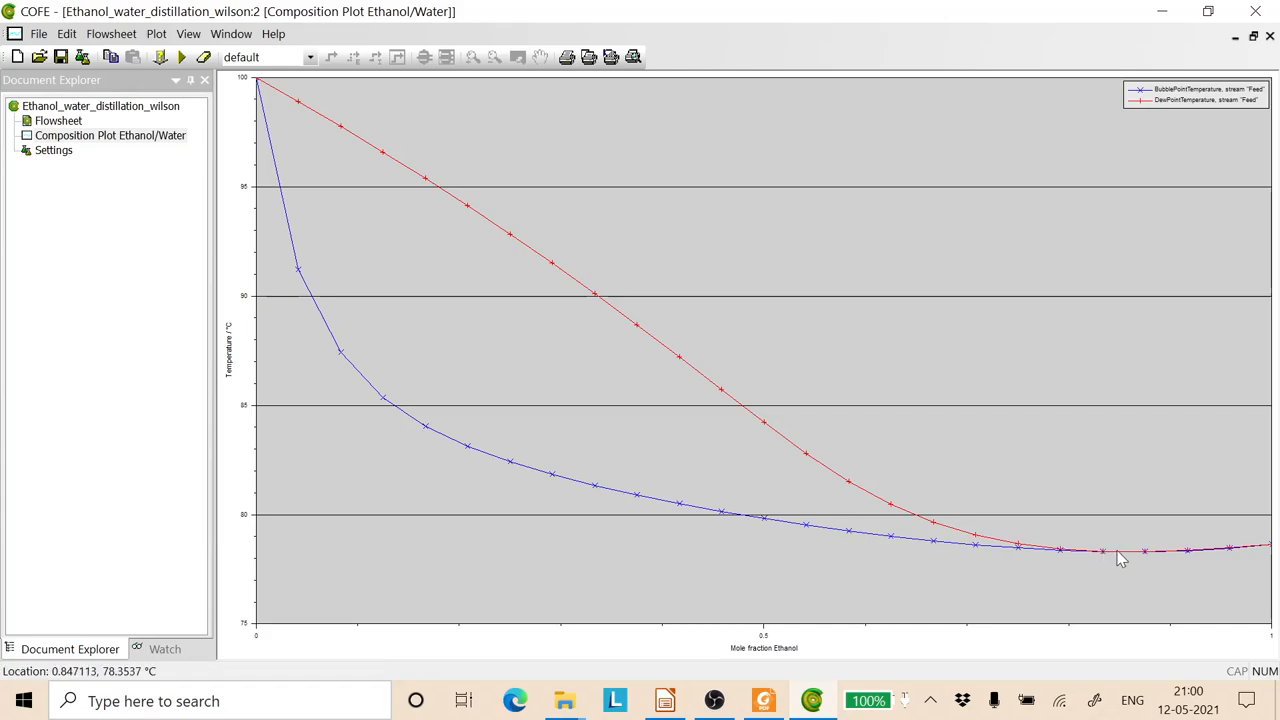
pyautogui.moveTo(1088, 566)
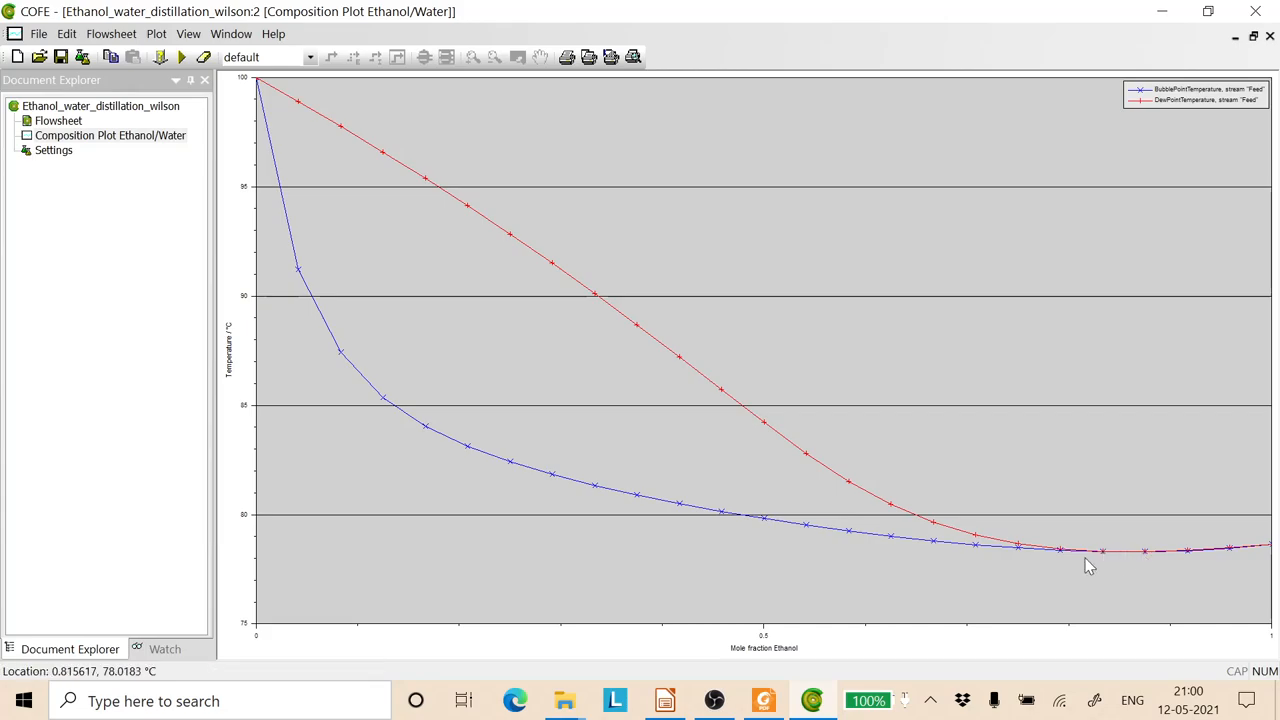
pyautogui.moveTo(1152, 564)
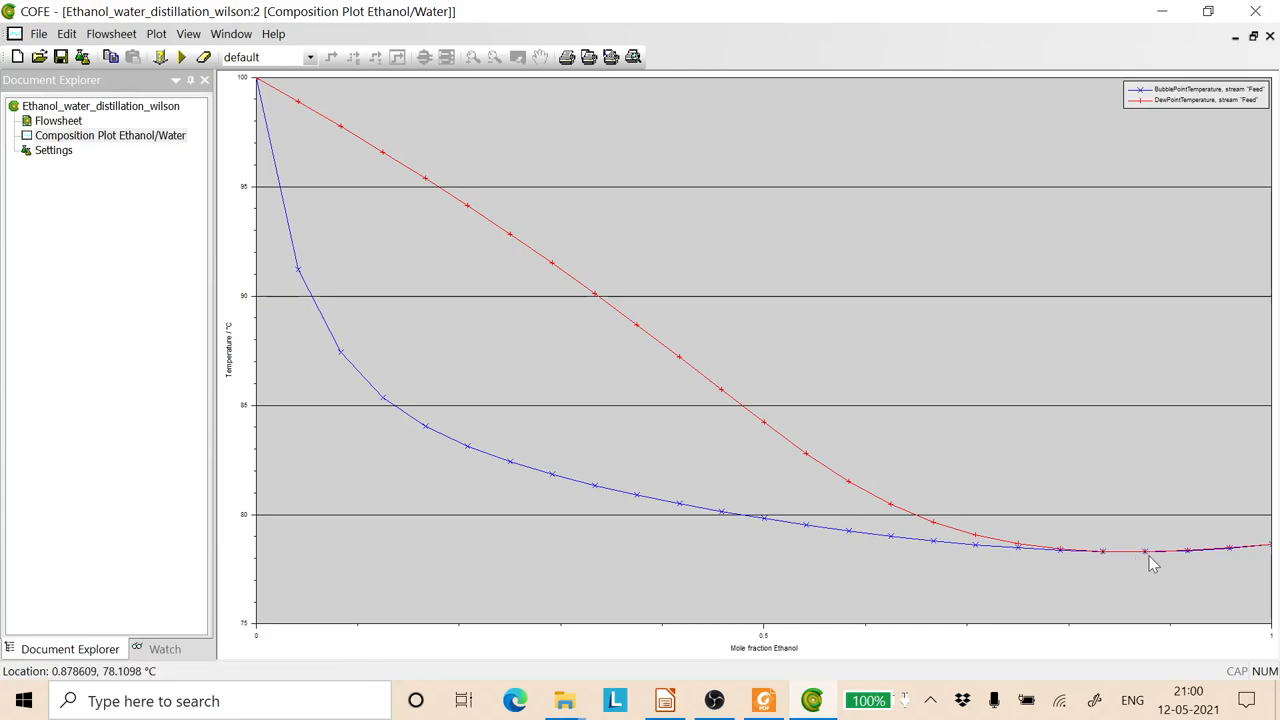
pyautogui.moveTo(1116, 576)
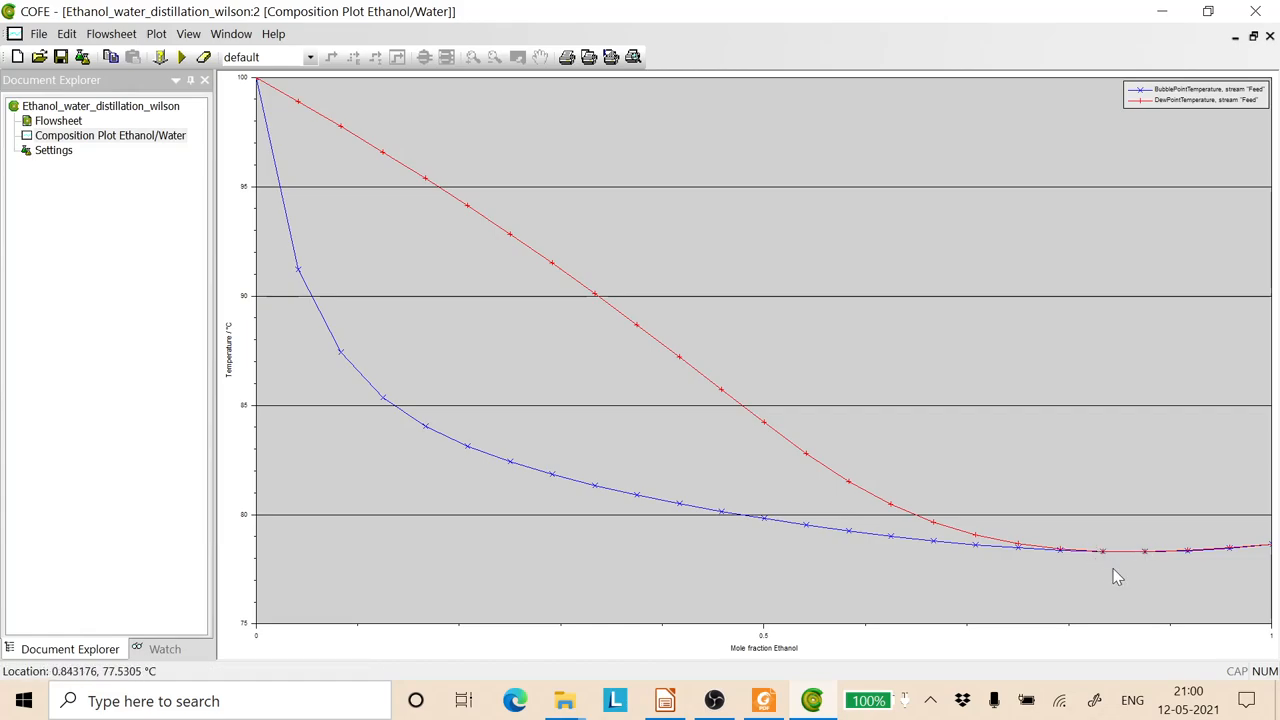
pyautogui.moveTo(1104, 556)
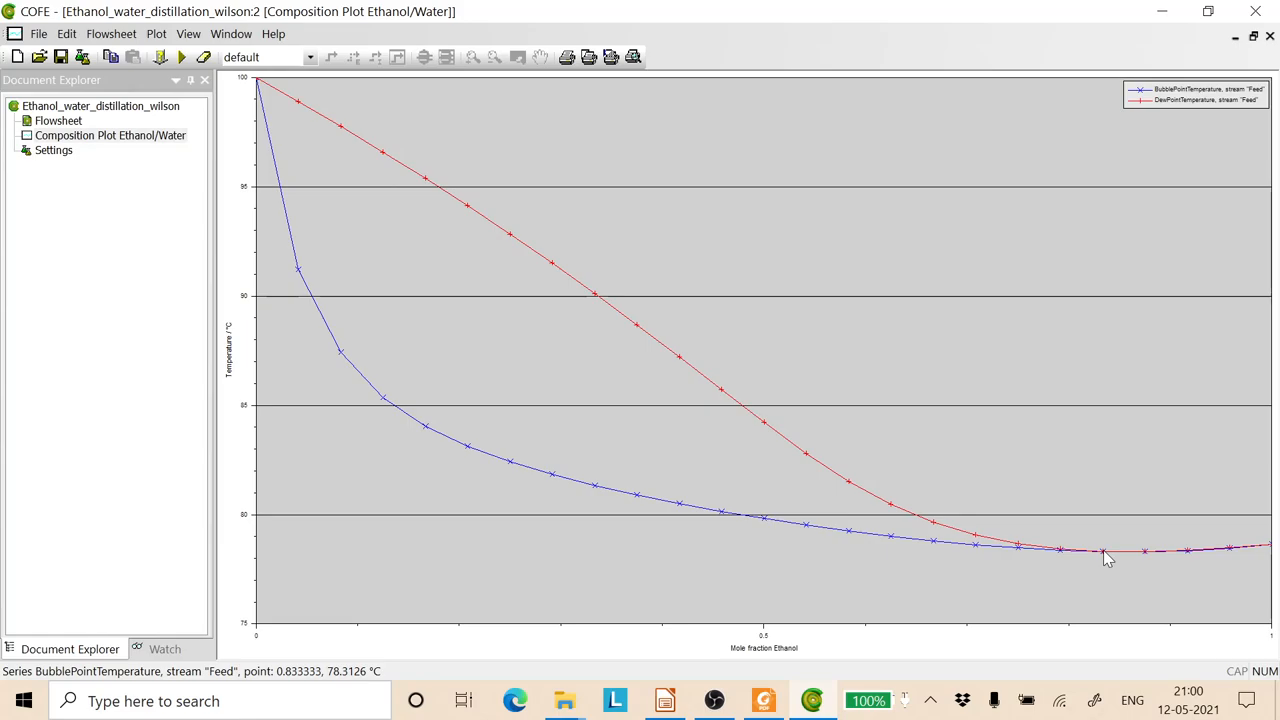
pyautogui.moveTo(1148, 560)
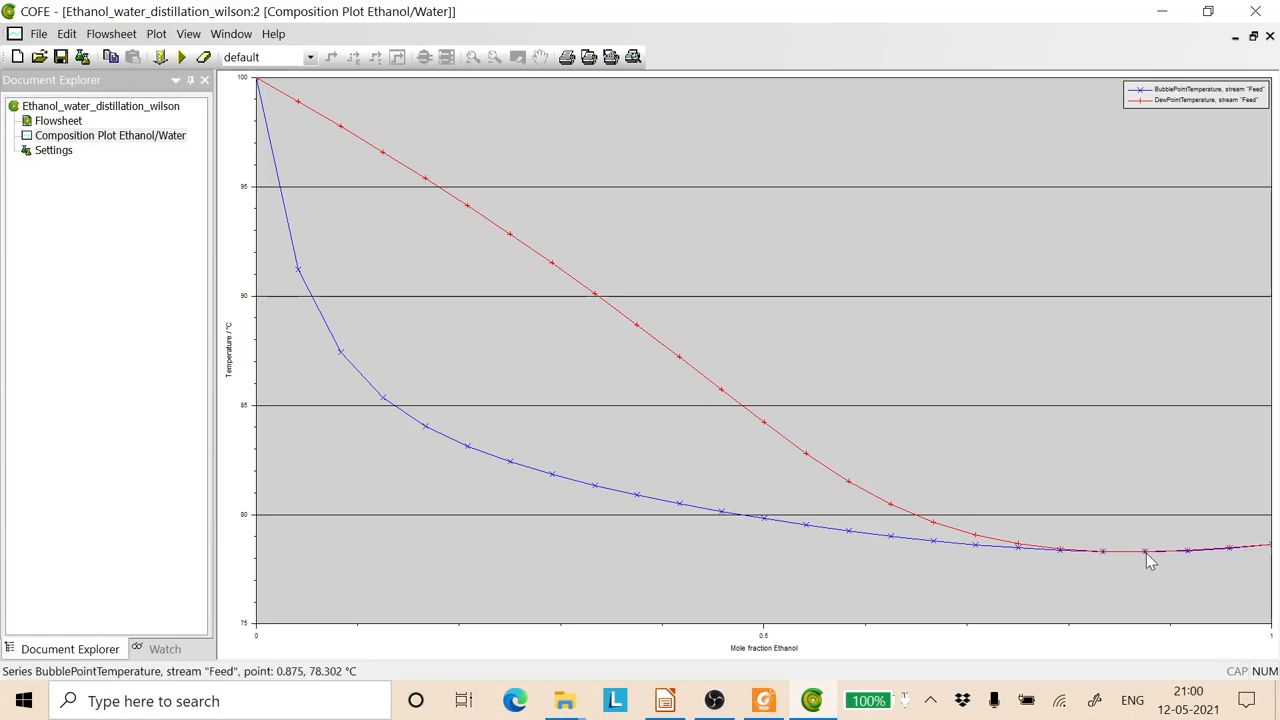
pyautogui.moveTo(1116, 560)
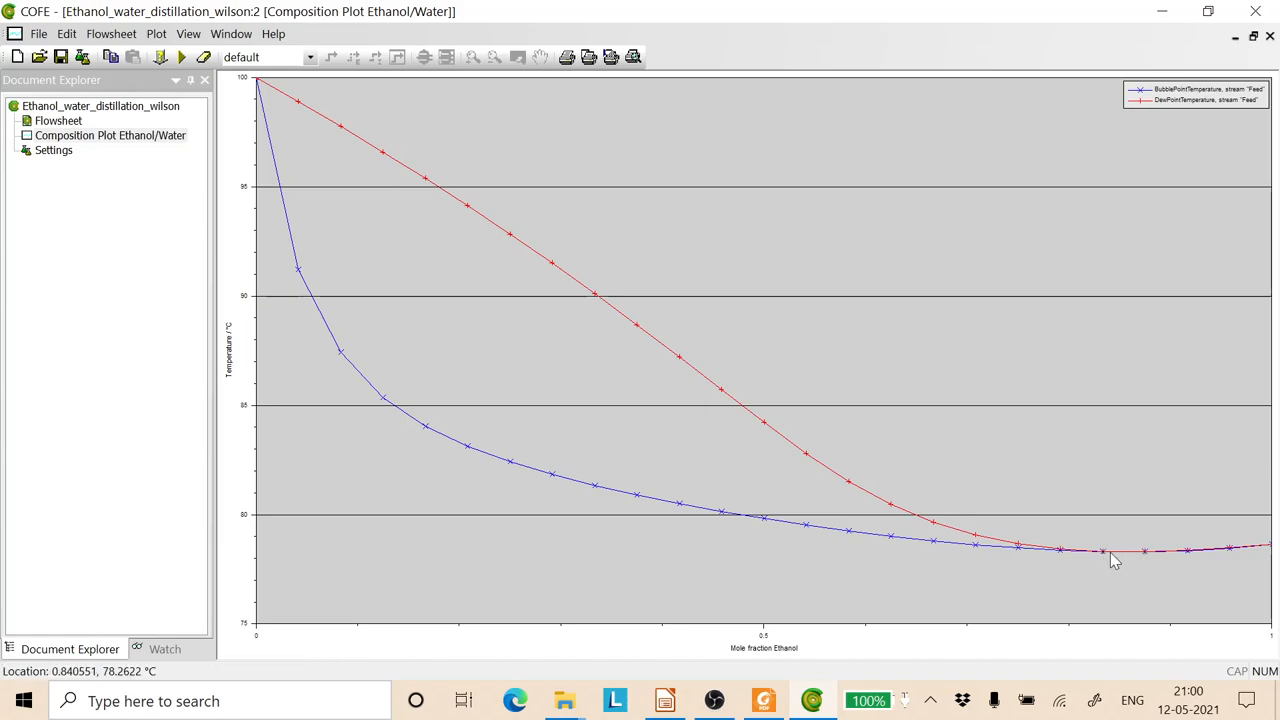
pyautogui.moveTo(1130, 558)
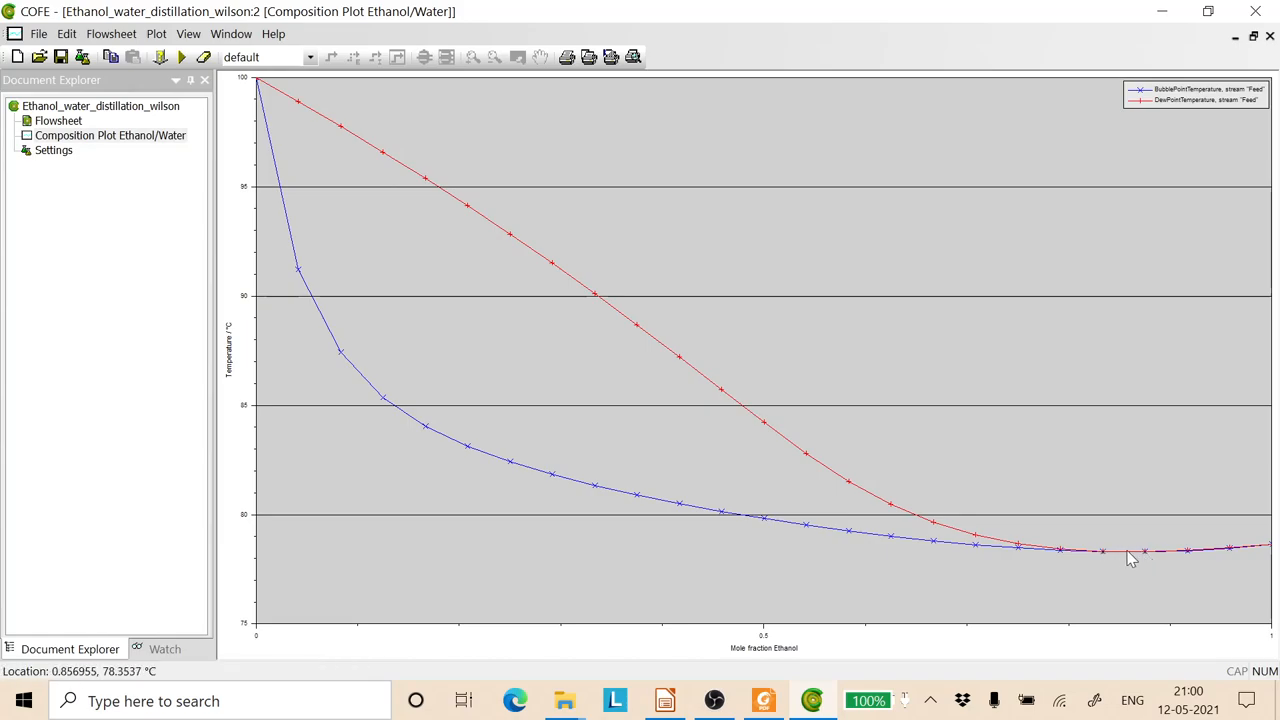
pyautogui.moveTo(1060, 560)
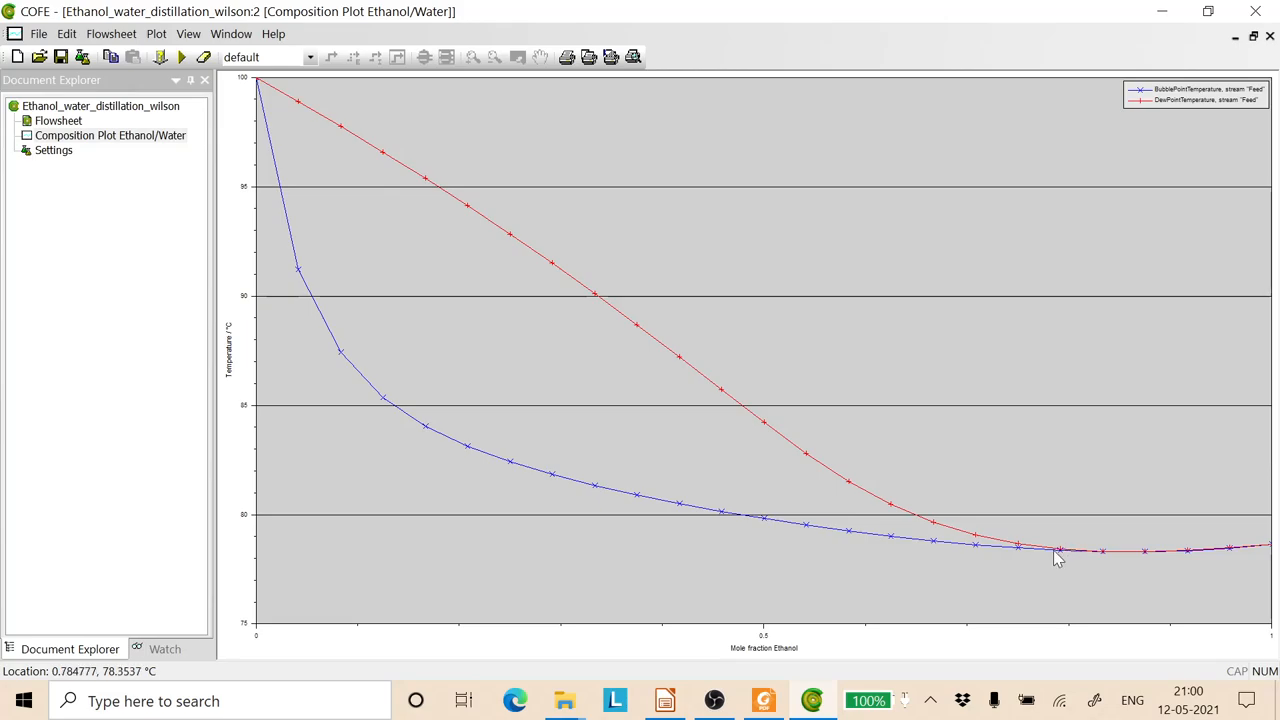
pyautogui.moveTo(1040, 580)
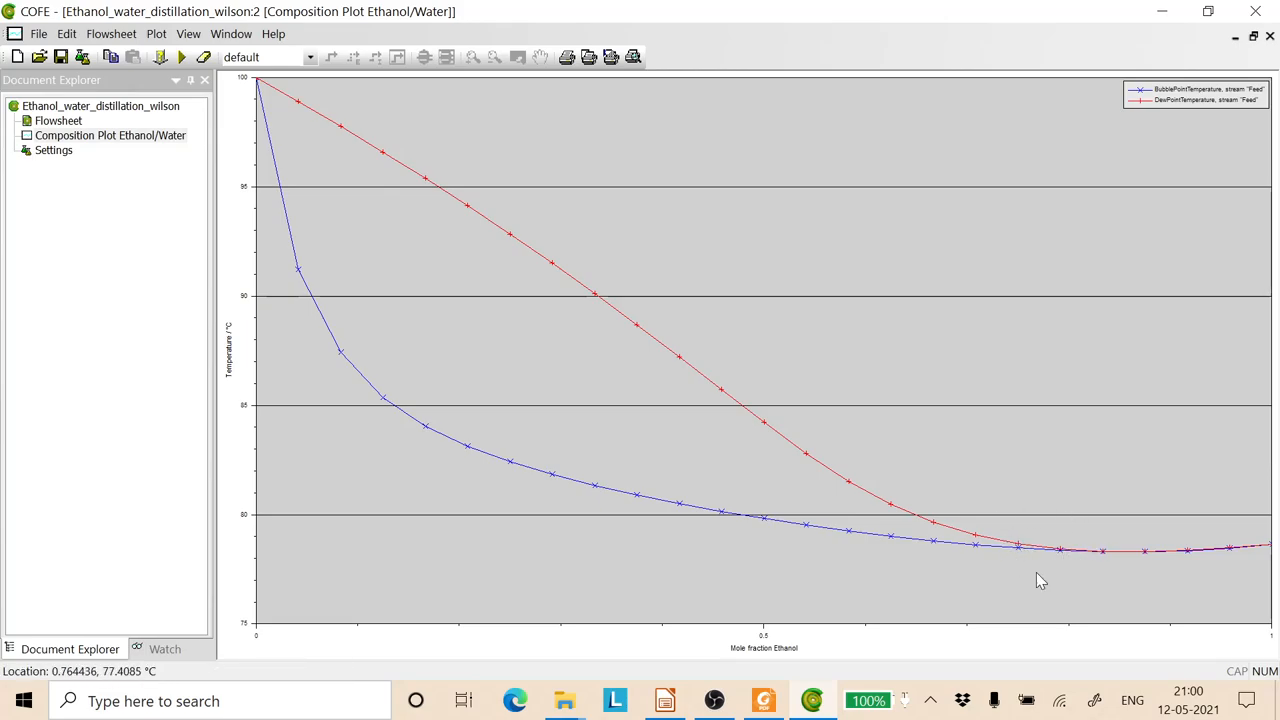
pyautogui.moveTo(1108, 552)
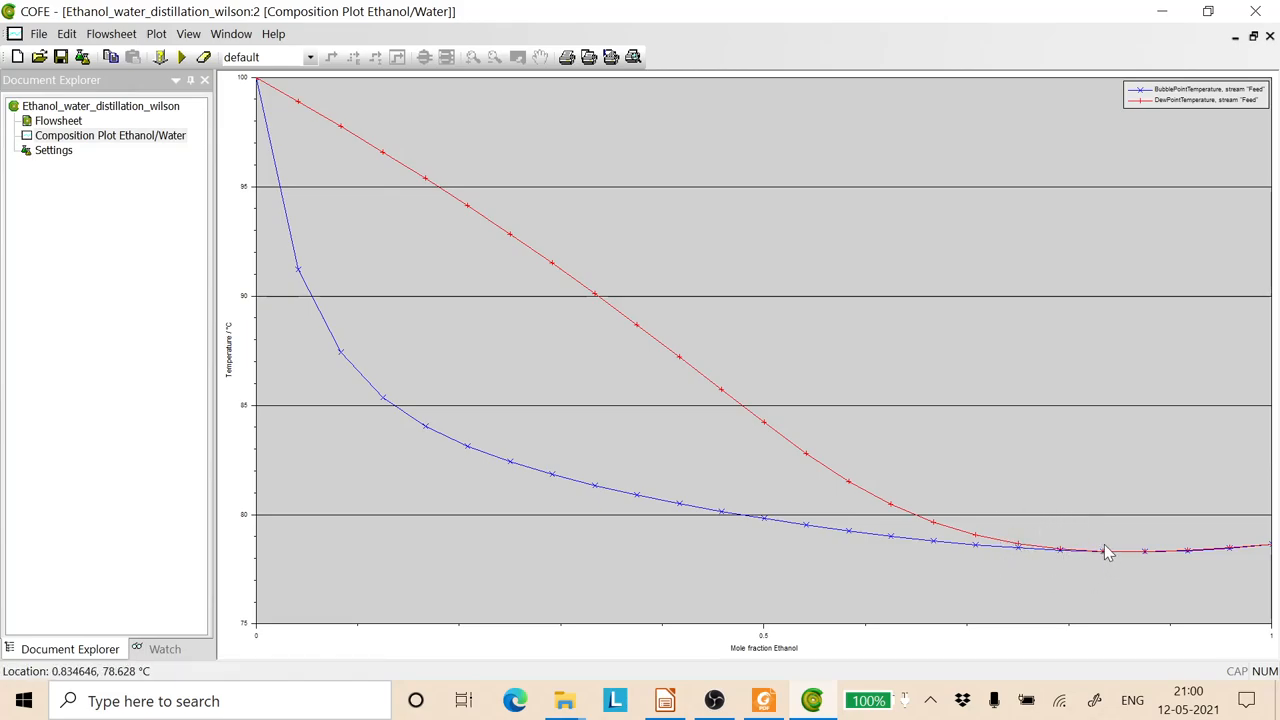
pyautogui.moveTo(1106, 570)
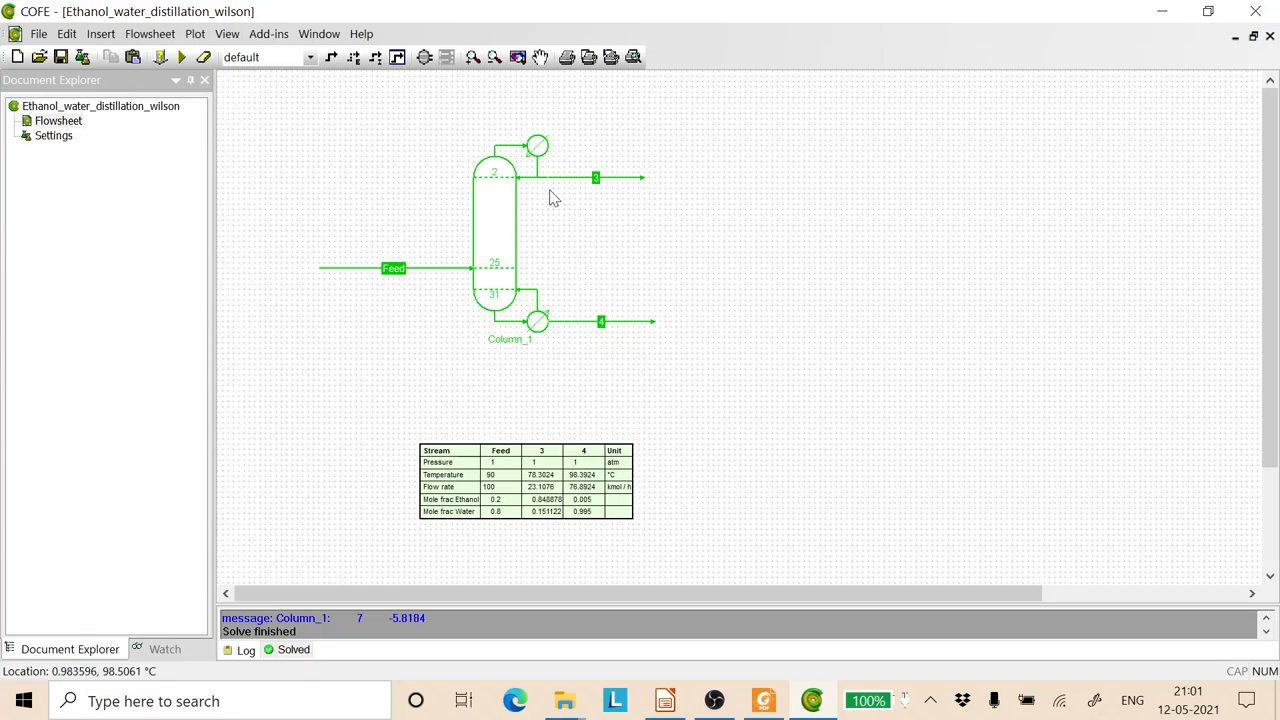
pyautogui.moveTo(548, 508)
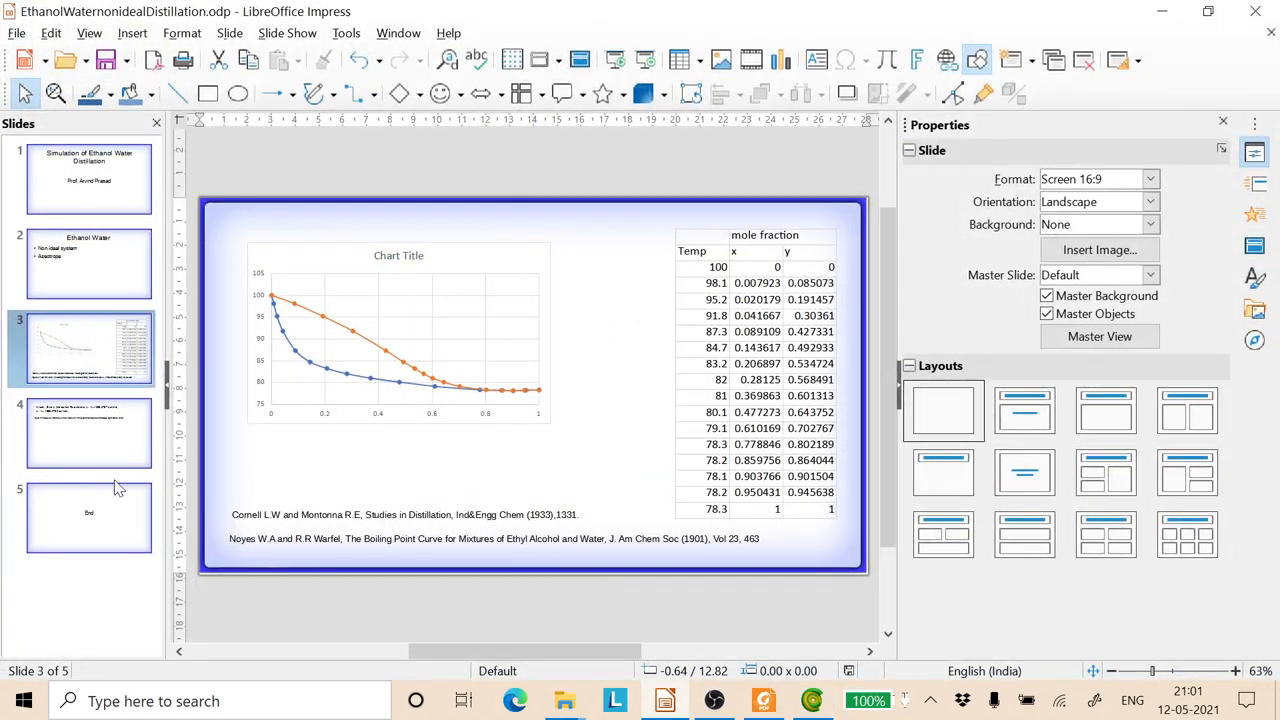
# Step: Select the final 'End' slide and list the slideshow starting options
pyautogui.click(88, 516)
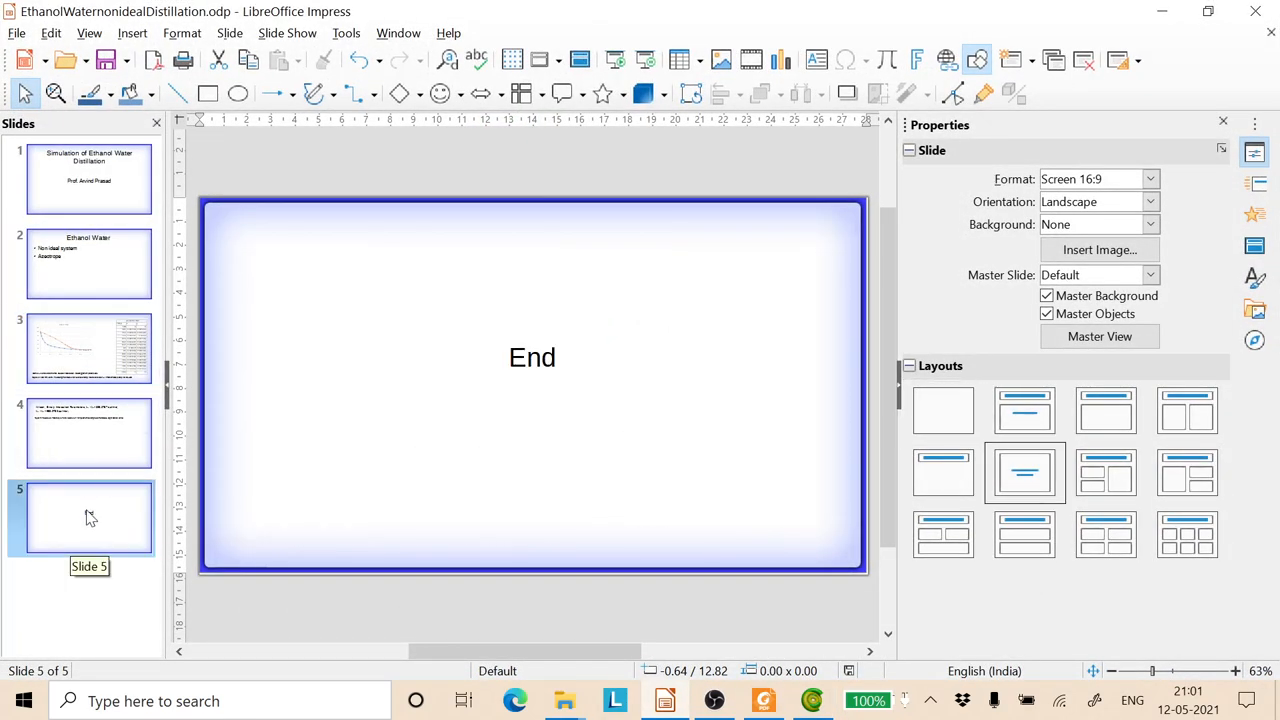
pyautogui.click(288, 32)
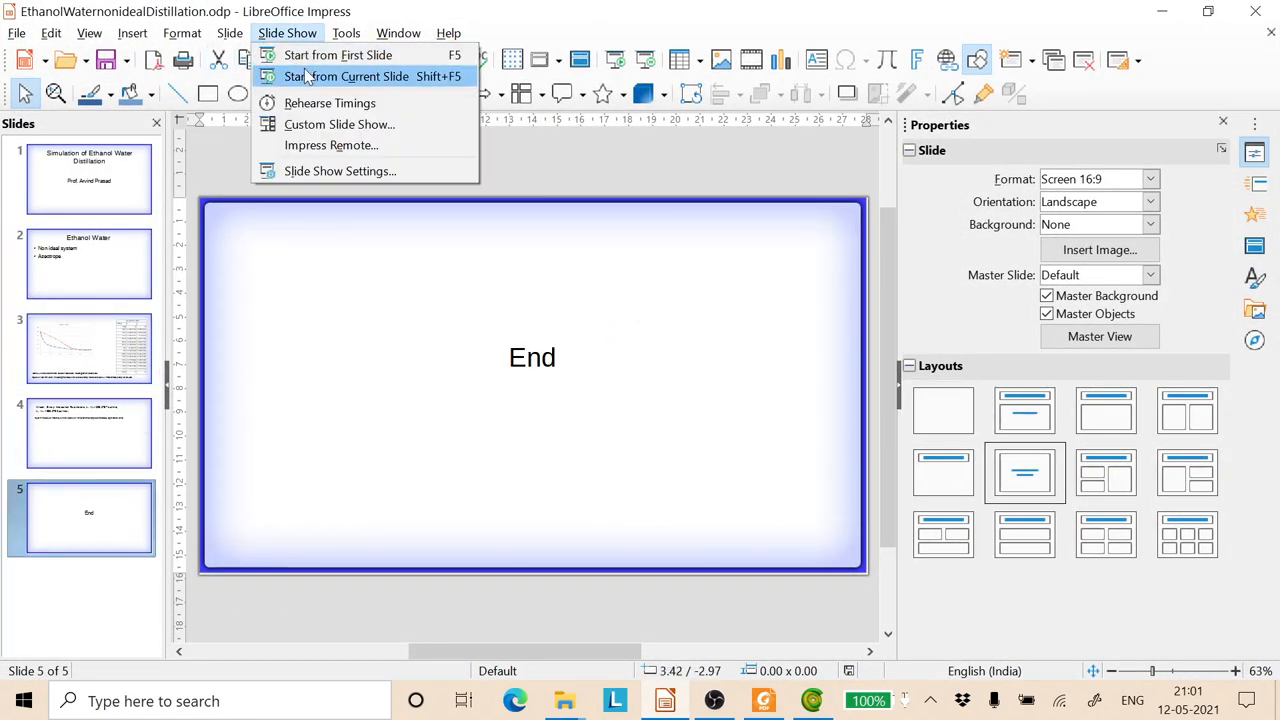